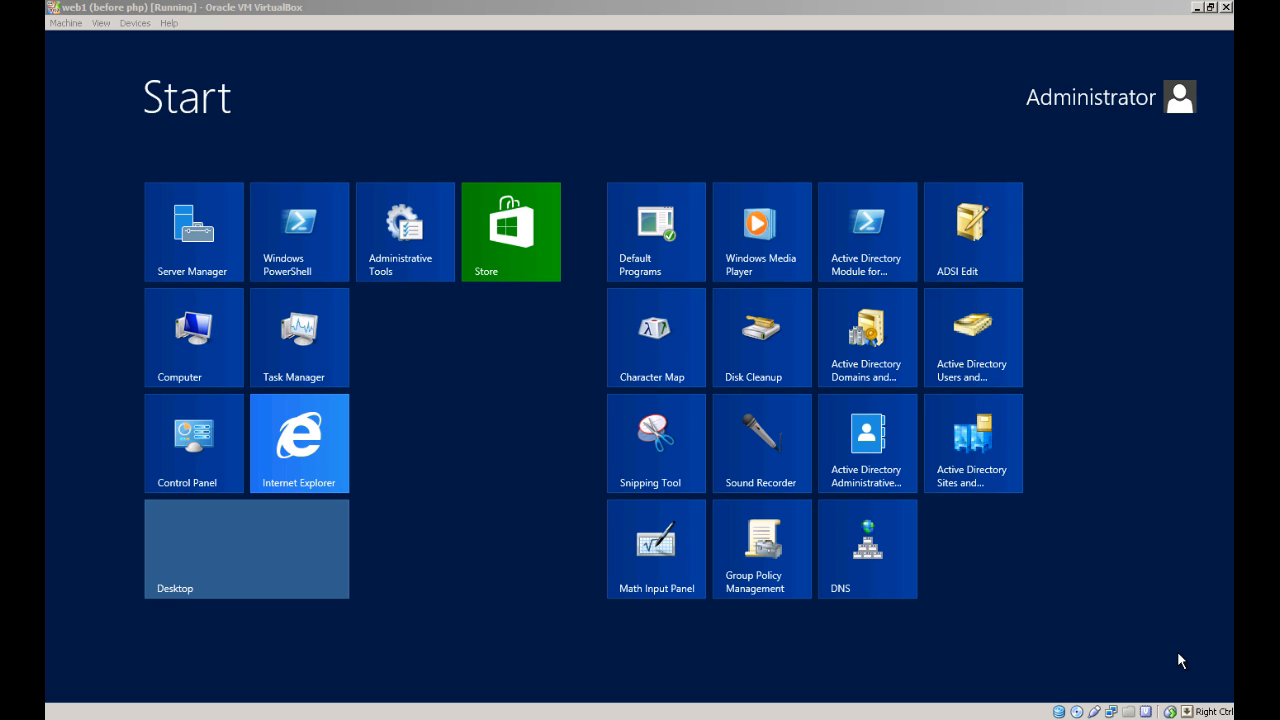
pyautogui.moveTo(150, 202)
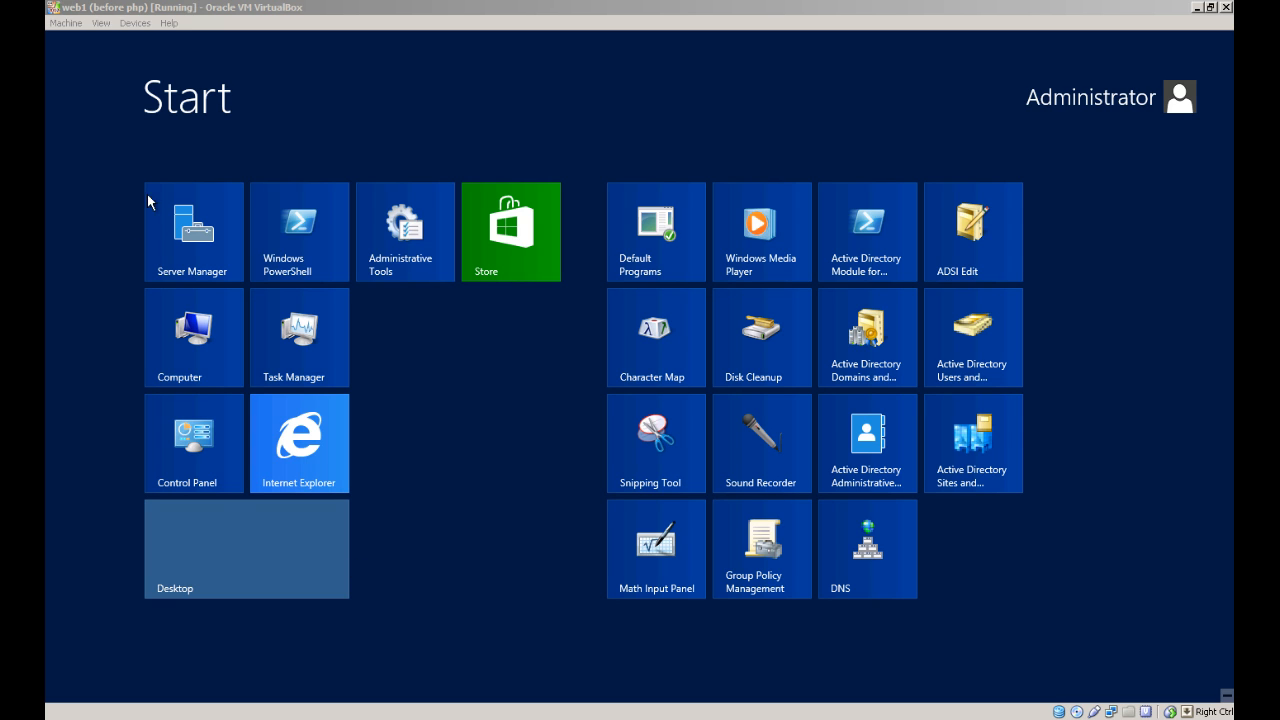
# Start the Add Roles and Features wizard with role-based installation on the local server
pyautogui.click(192, 224)
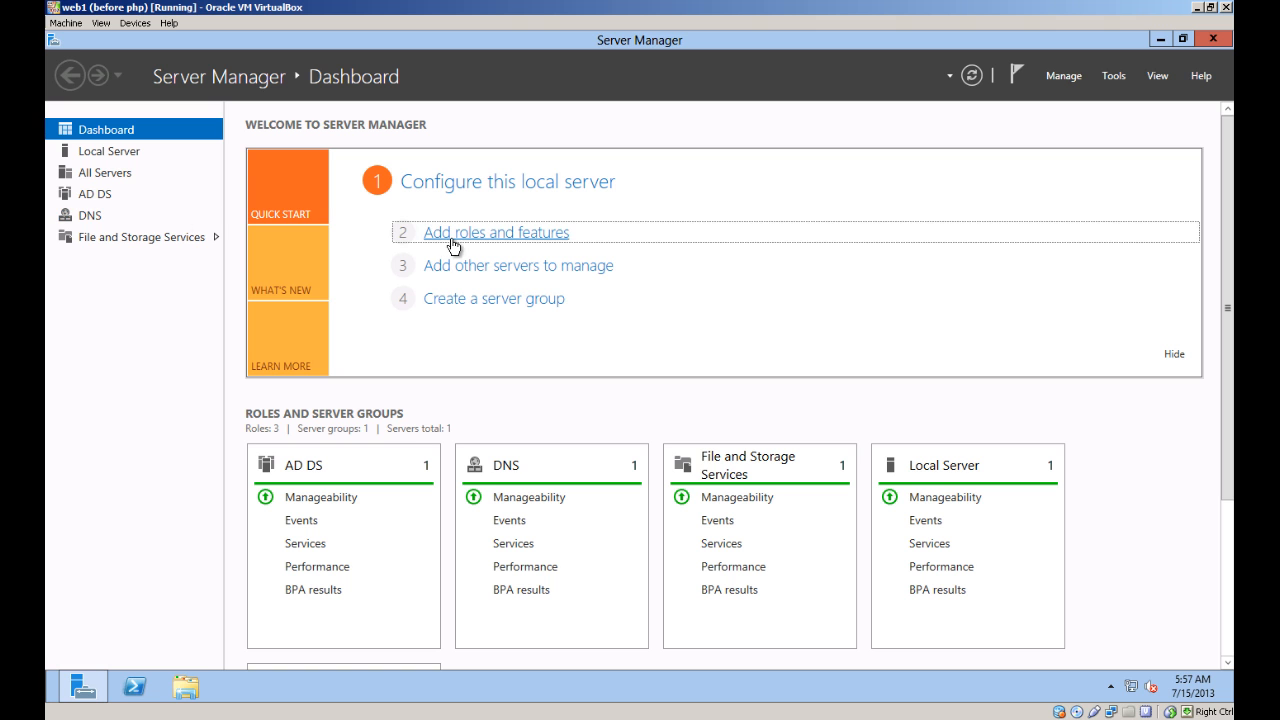
pyautogui.click(496, 232)
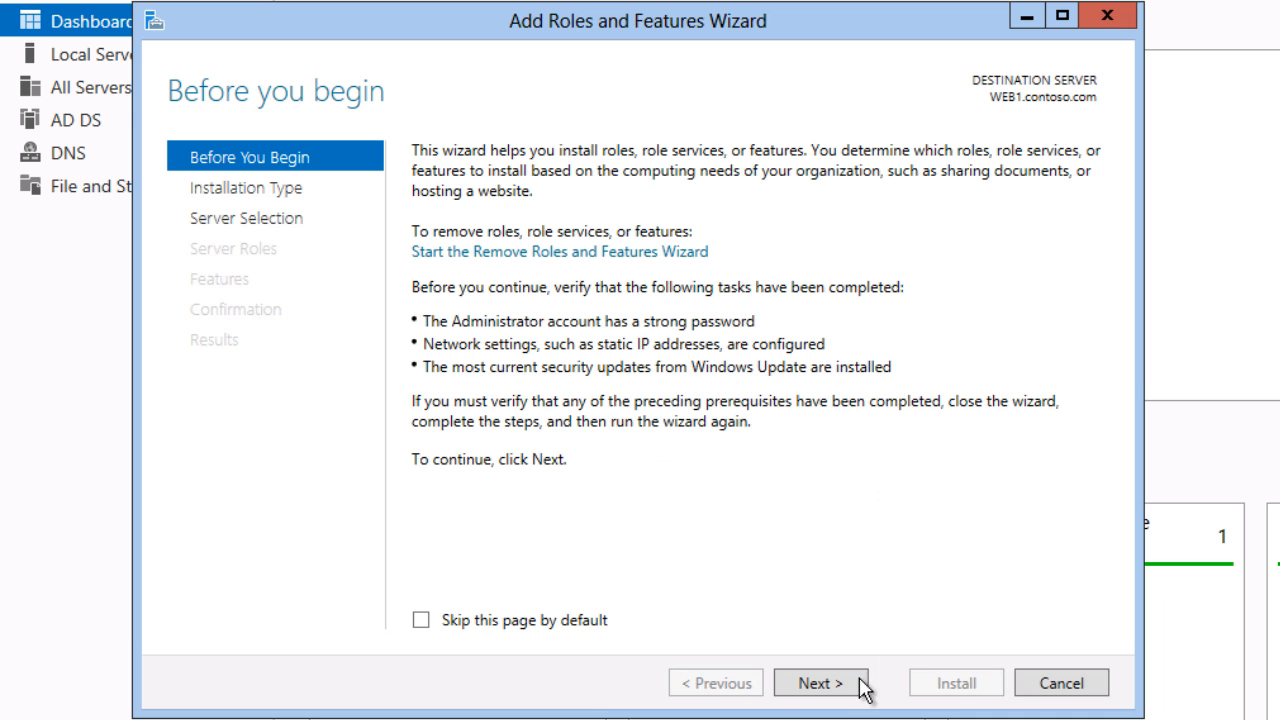
pyautogui.click(820, 682)
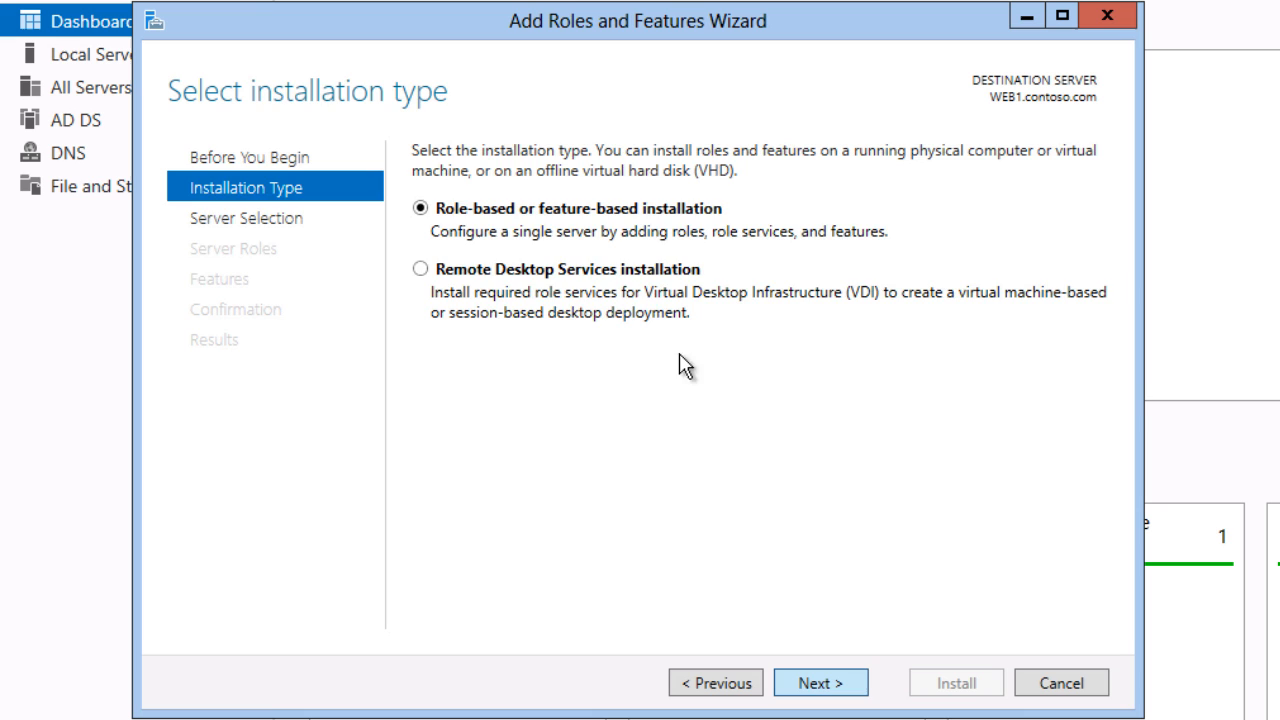
pyautogui.click(820, 682)
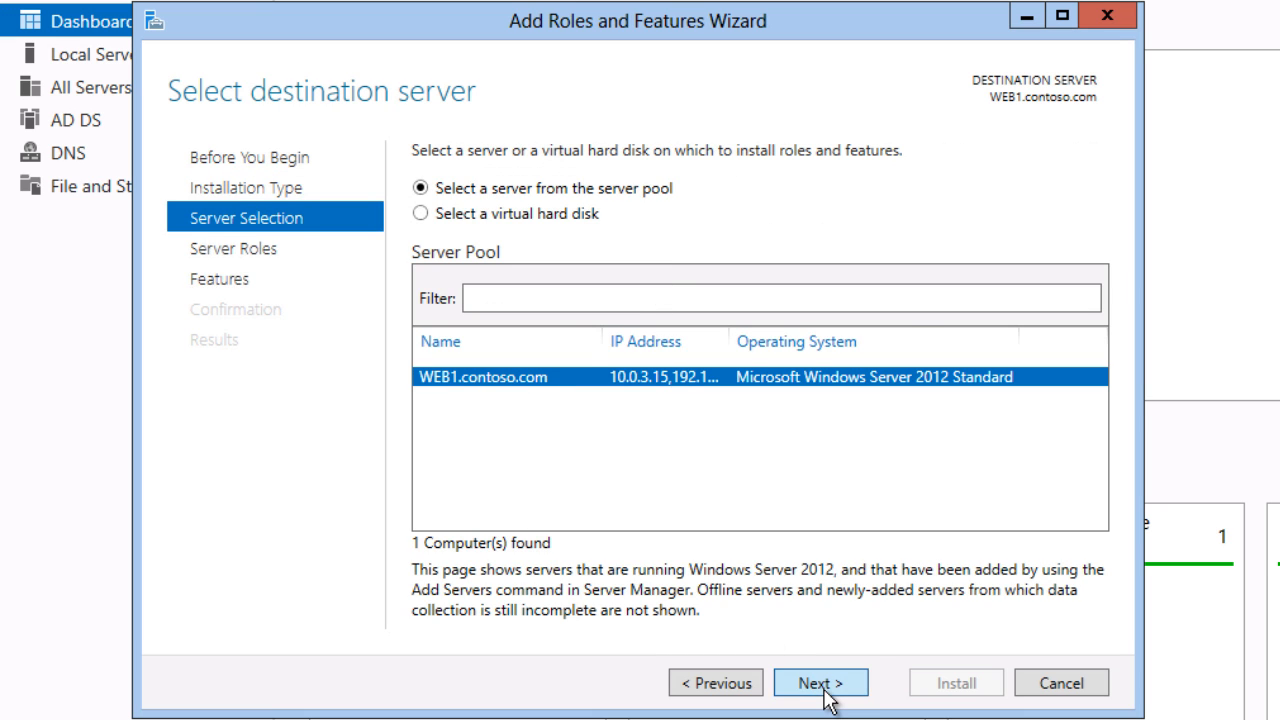
pyautogui.click(820, 682)
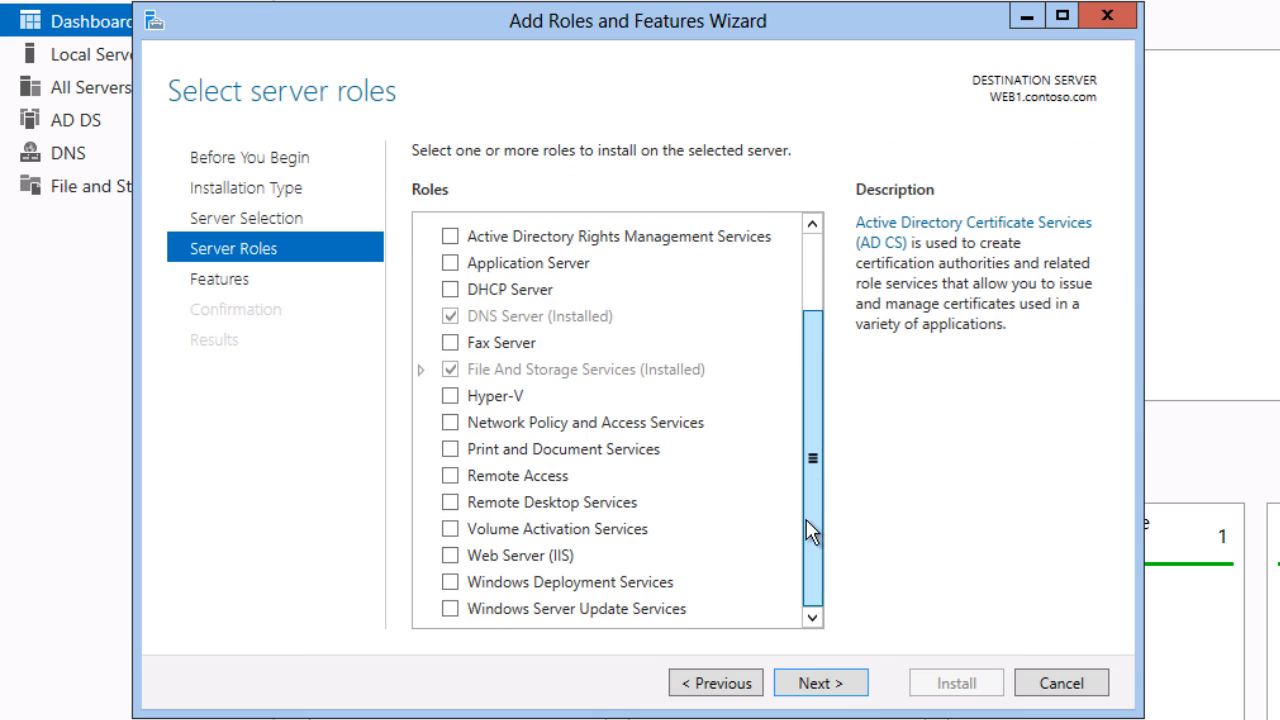
# Select Web Server (IIS) with its management tools, keep default role services and install
pyautogui.click(450, 556)
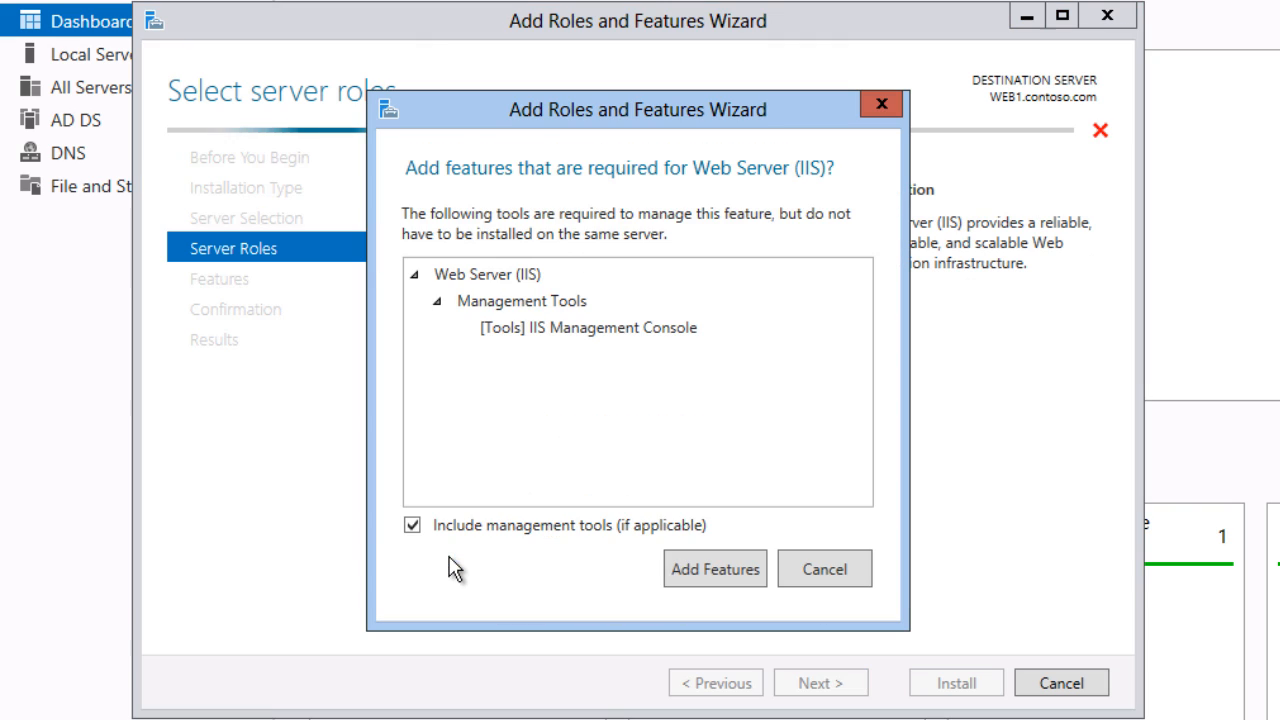
pyautogui.click(714, 568)
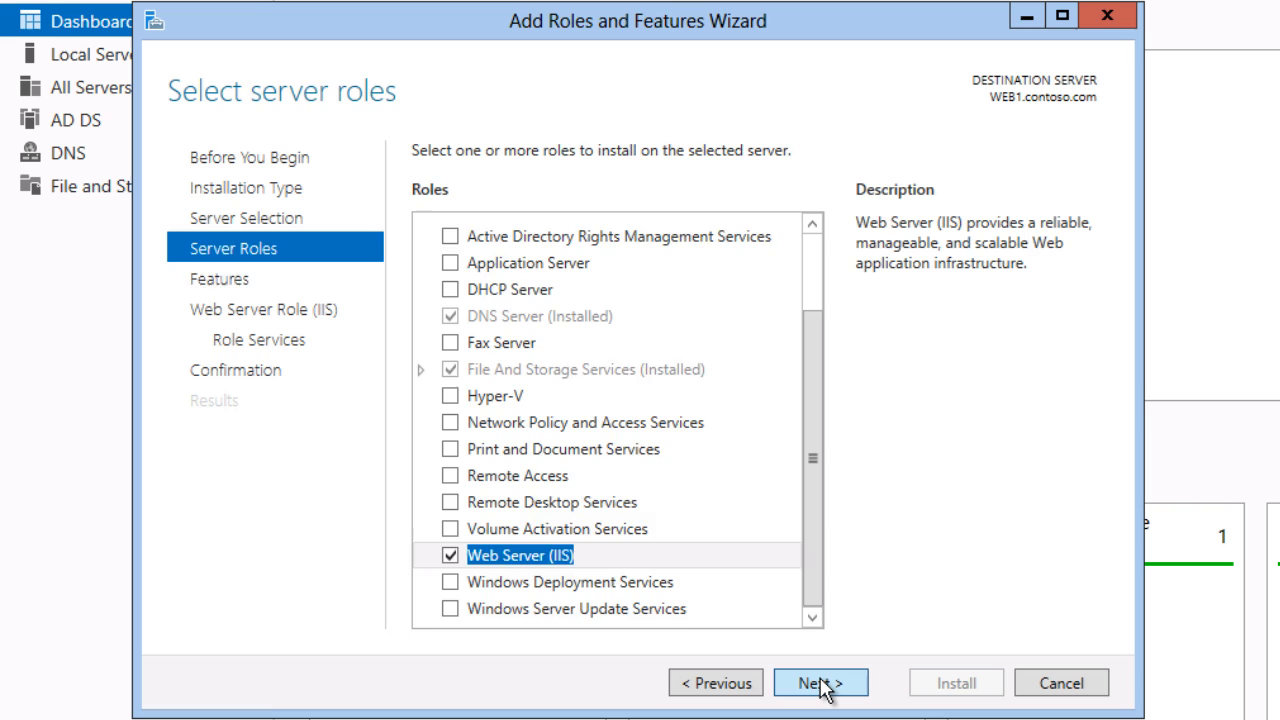
pyautogui.click(820, 682)
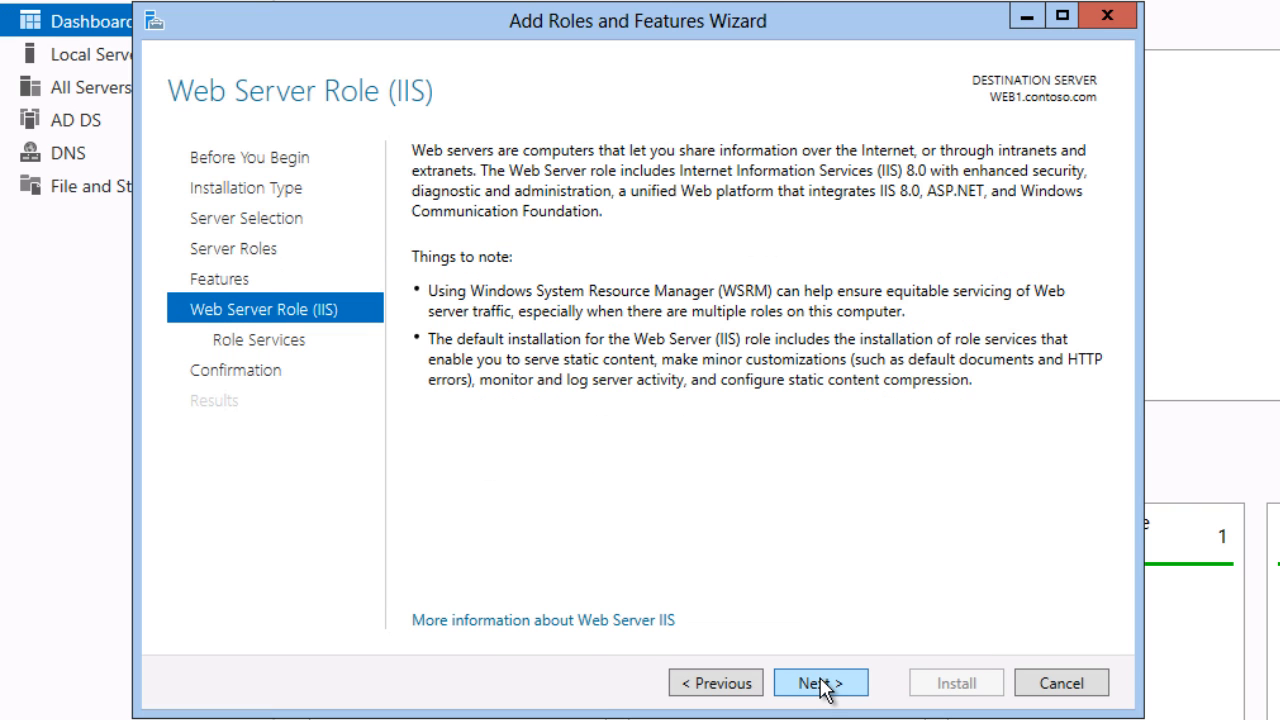
pyautogui.click(820, 682)
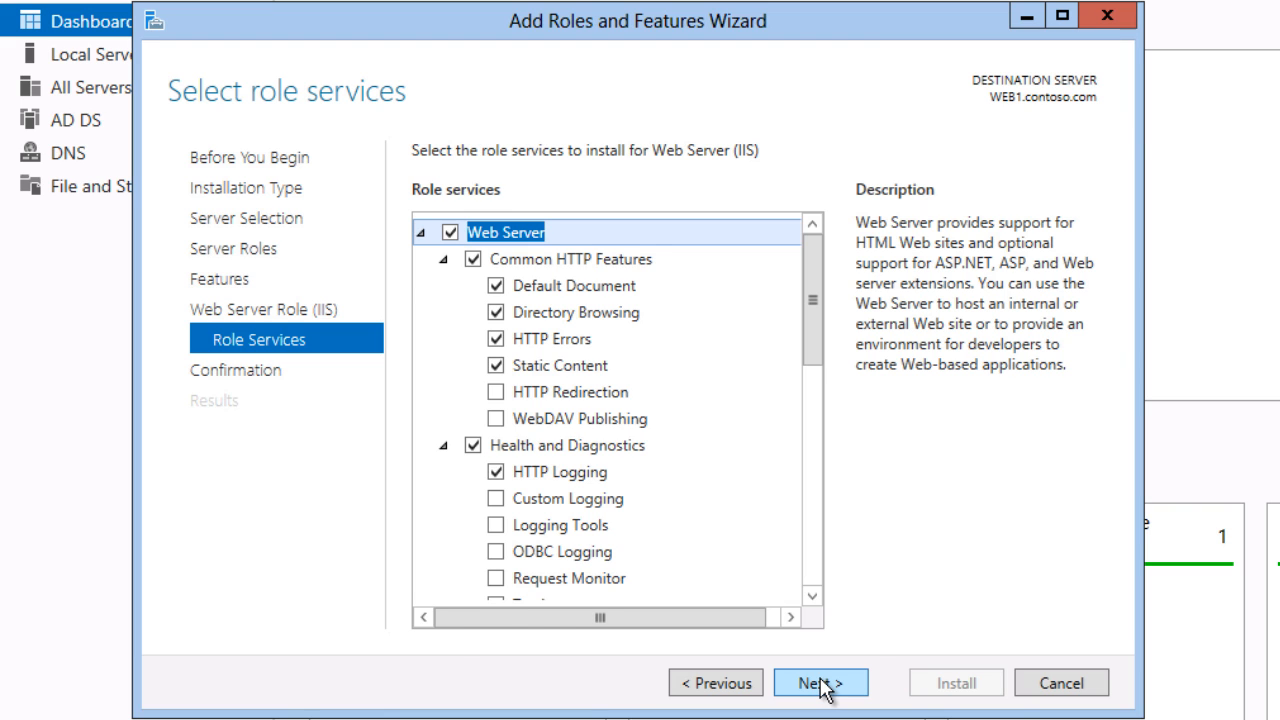
pyautogui.click(820, 682)
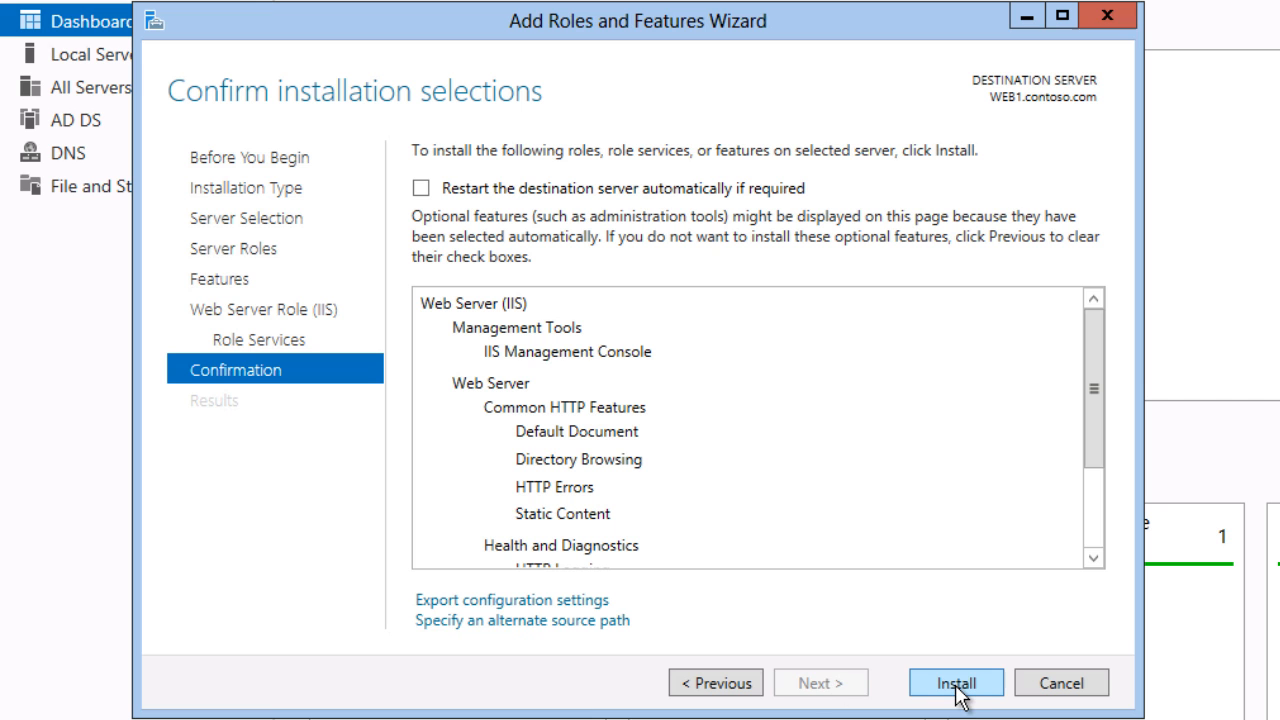
pyautogui.click(956, 682)
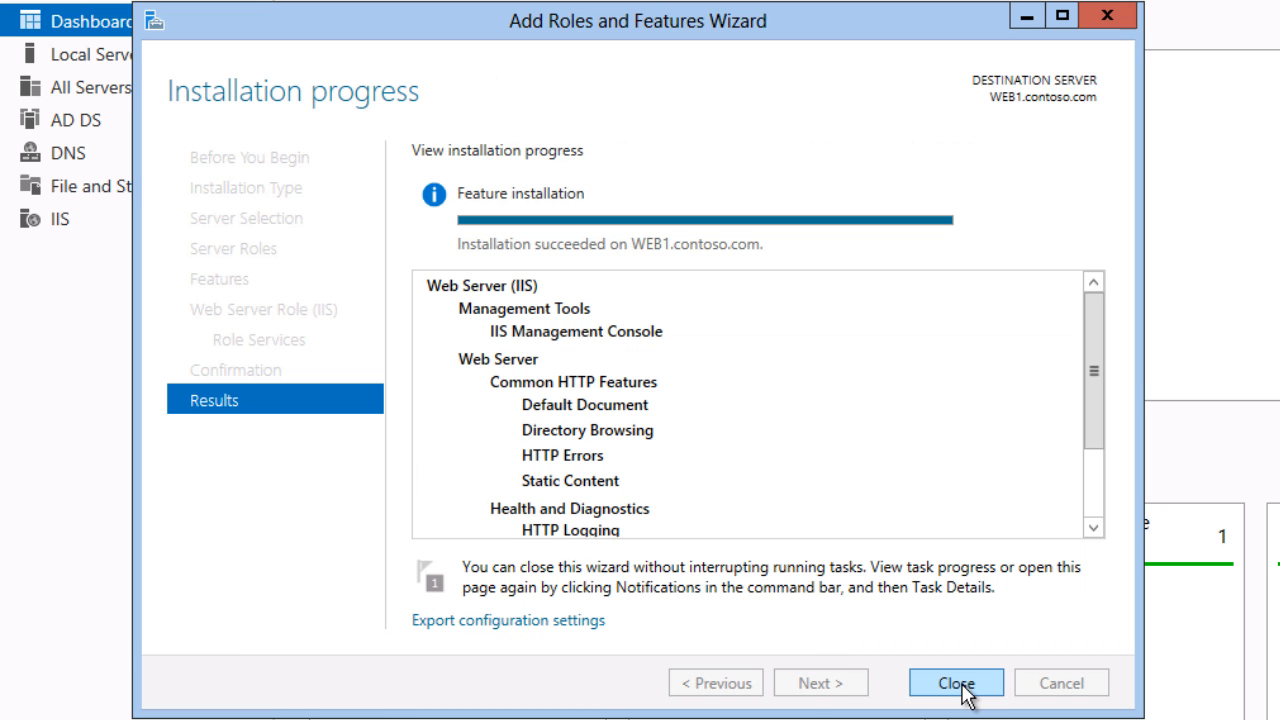
pyautogui.click(956, 682)
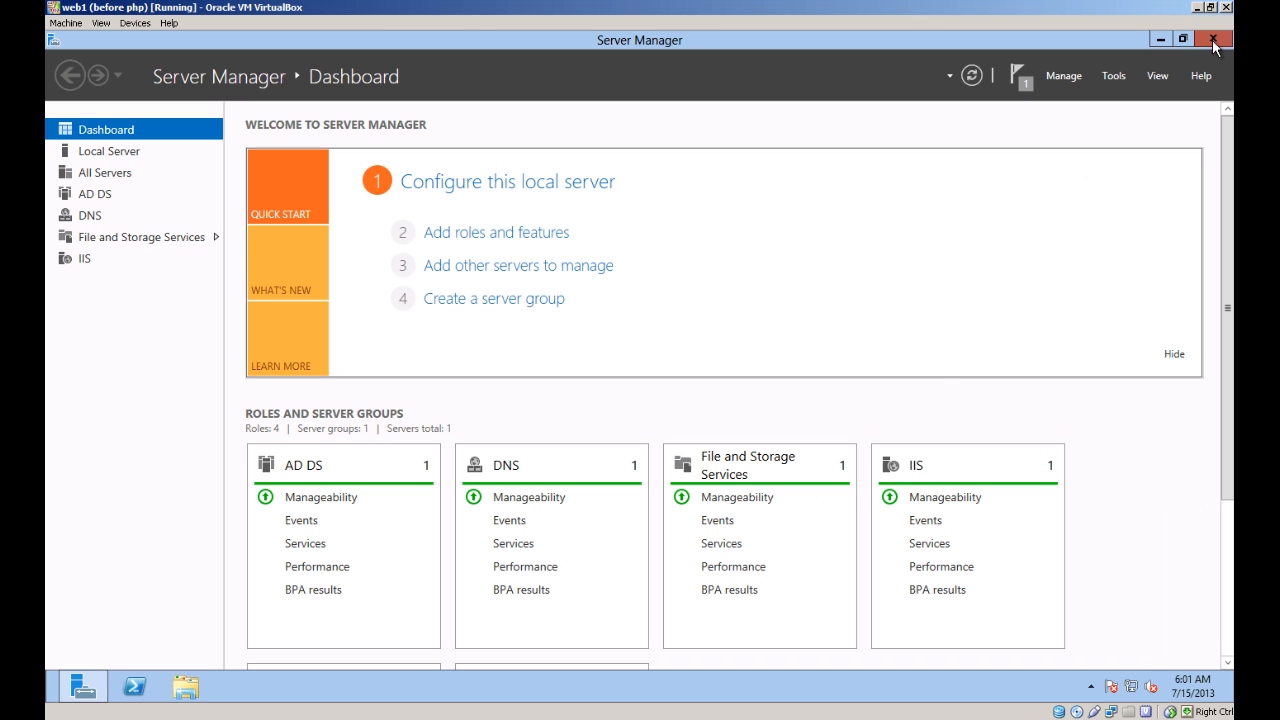
pyautogui.click(1220, 38)
pyautogui.write('iexp')
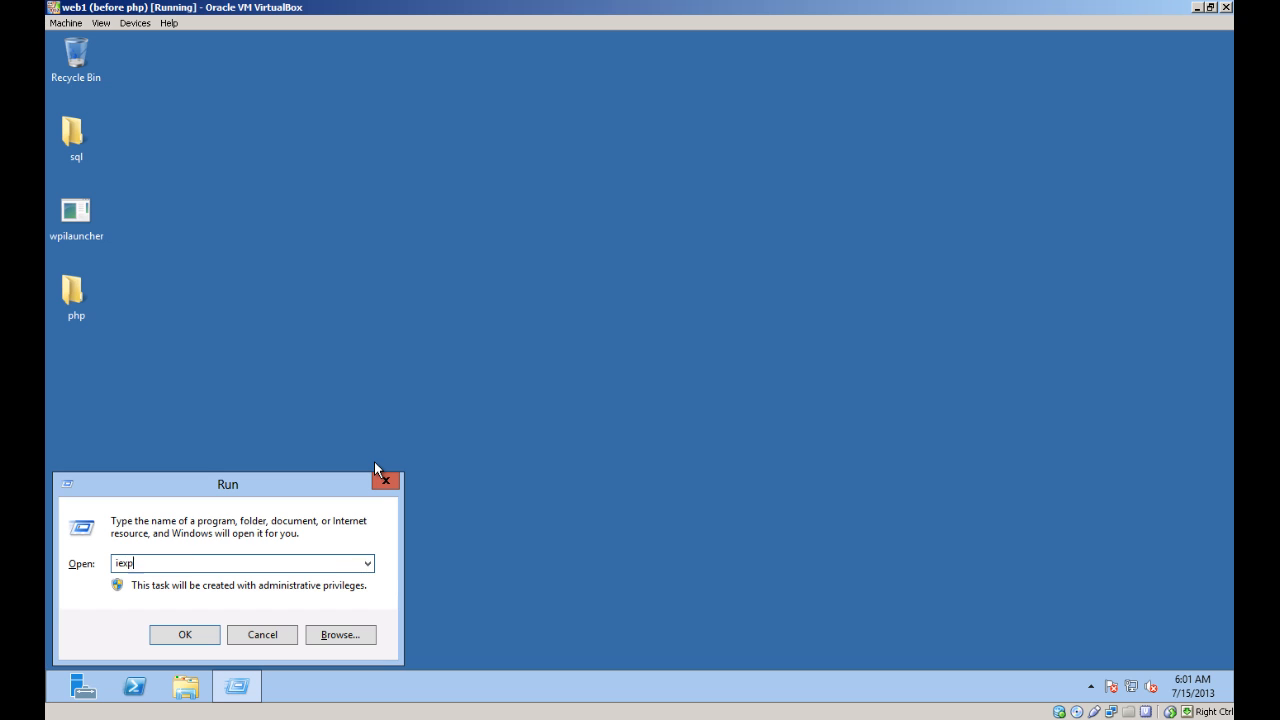
pyautogui.write('lore http://loca')
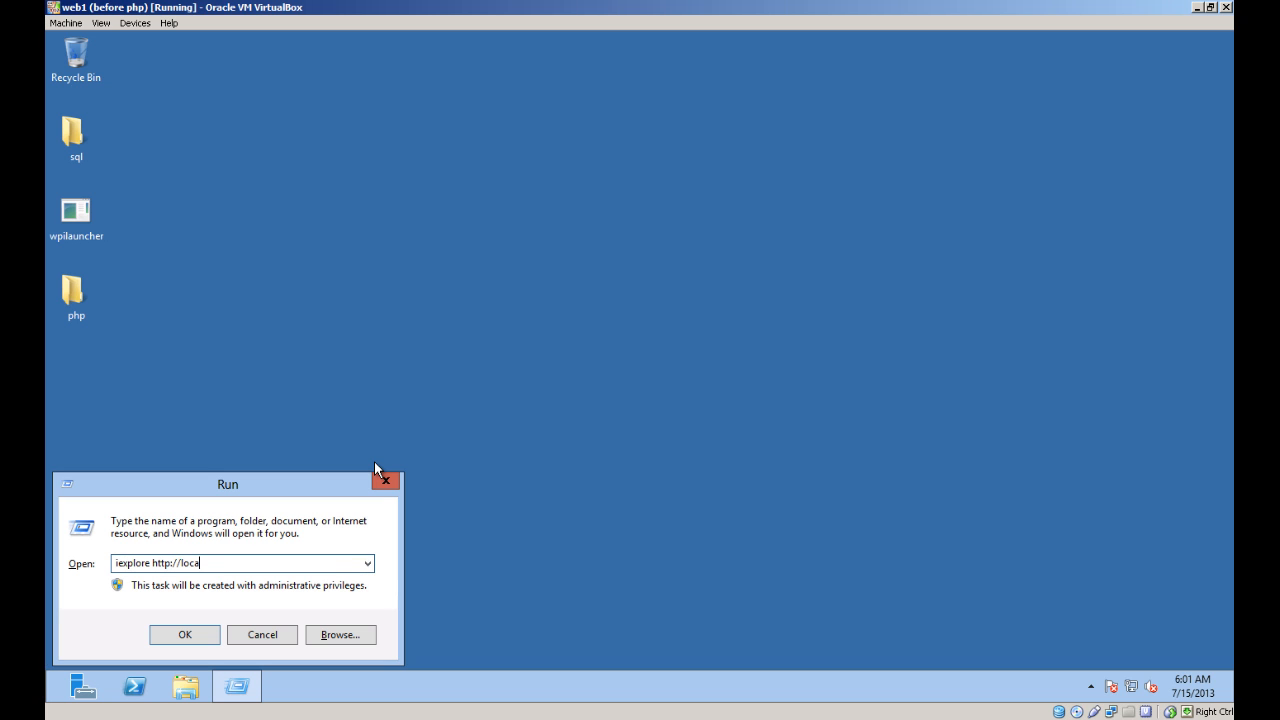
pyautogui.click(184, 634)
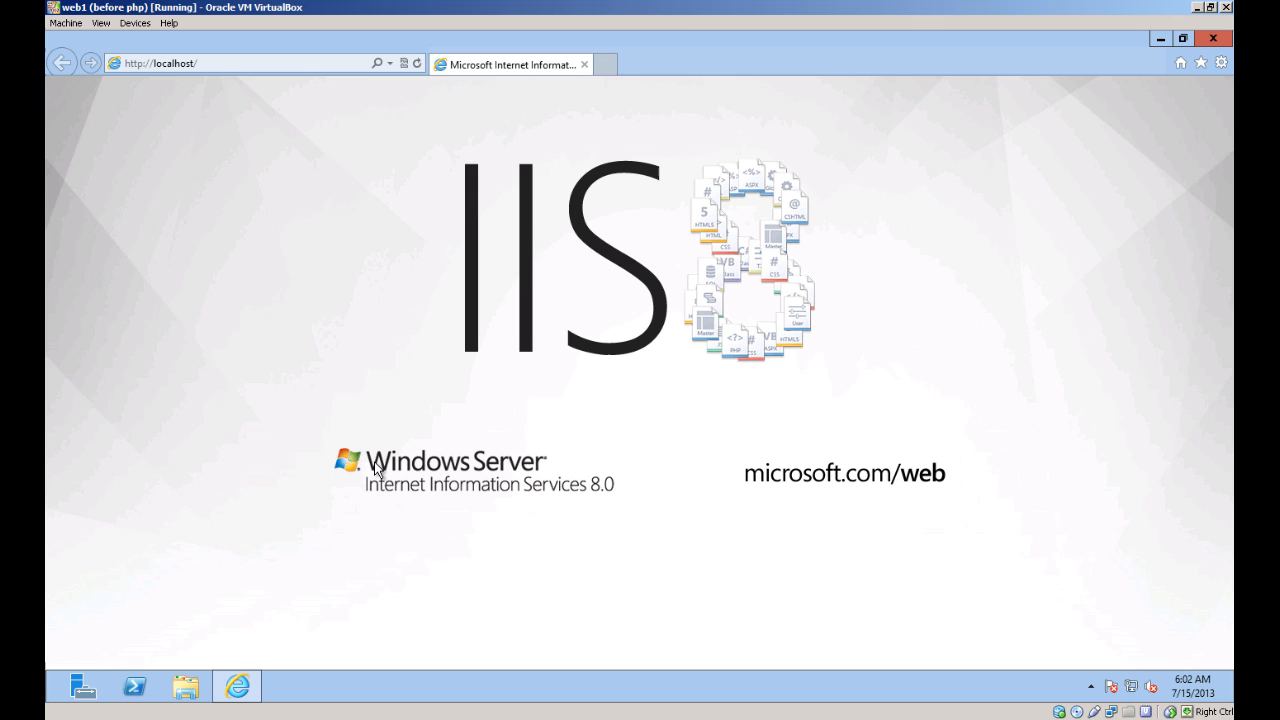
pyautogui.click(1212, 38)
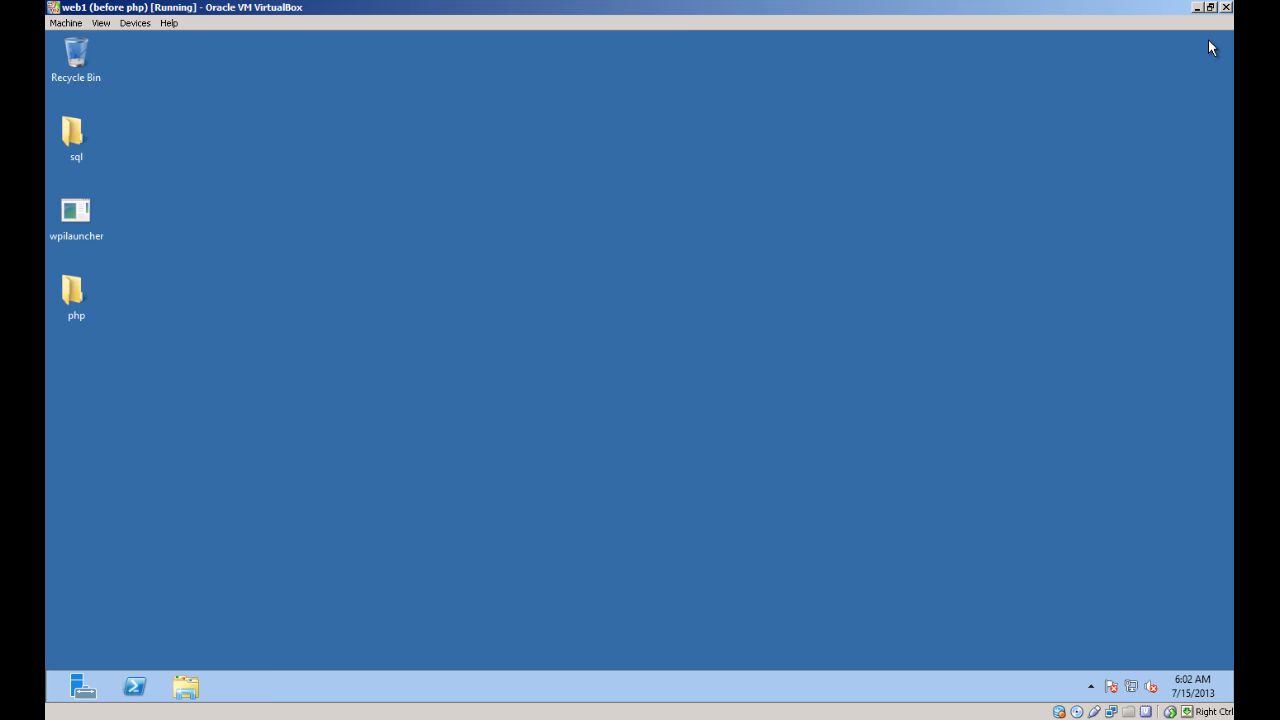
# Open the sql folder on the desktop and run SQL Server Express setup to Feature Selection
pyautogui.click(76, 138)
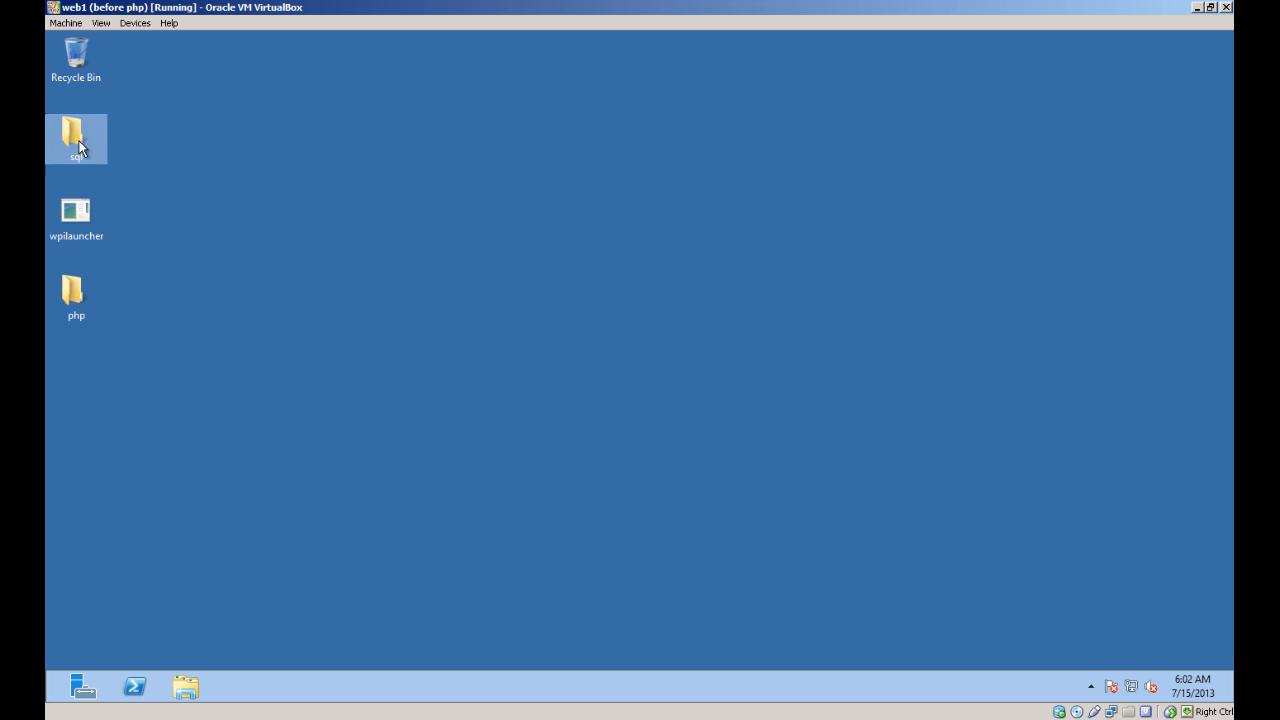
pyautogui.doubleClick(76, 138)
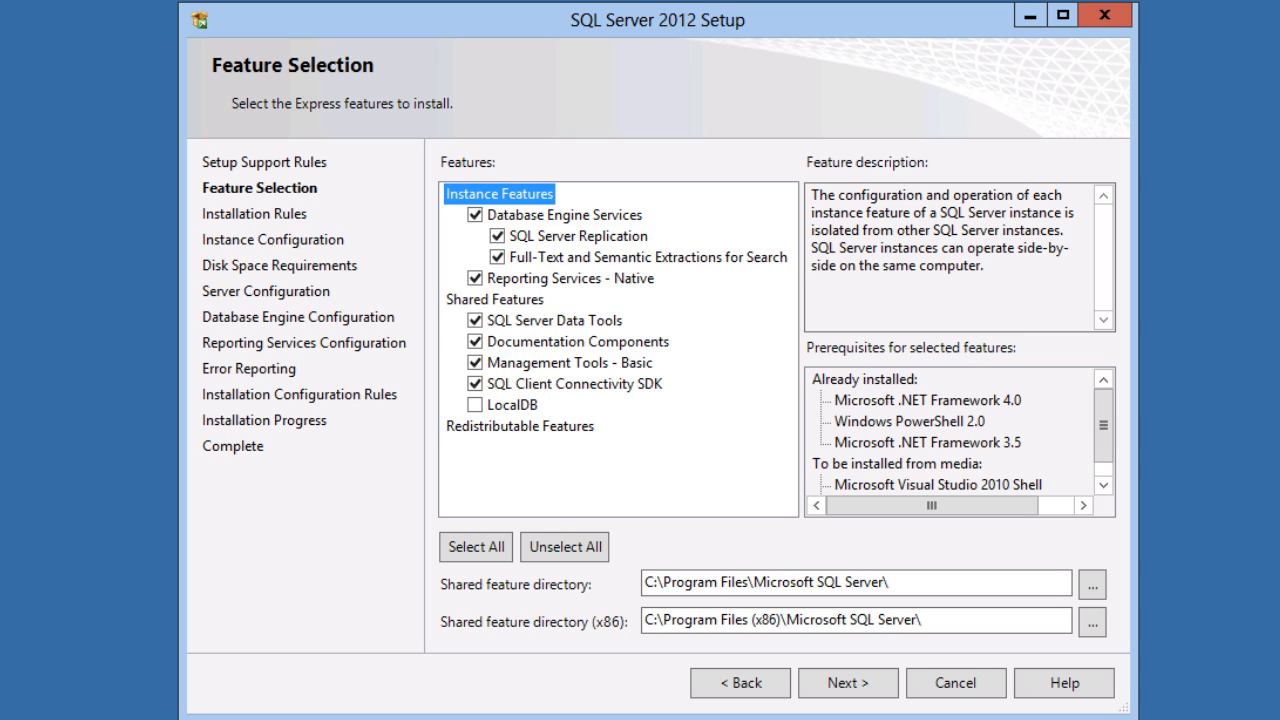
# Accept the default Express features and keep the SQLExpress named instance
pyautogui.click(848, 684)
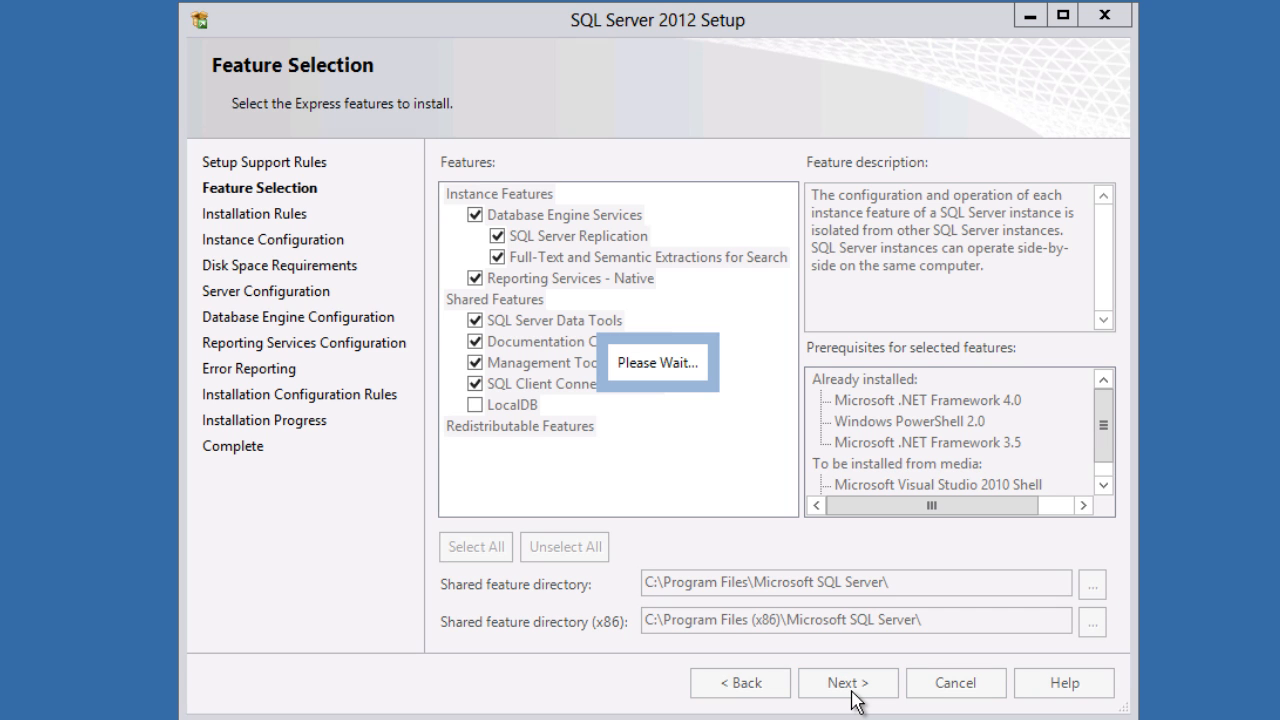
pyautogui.click(848, 684)
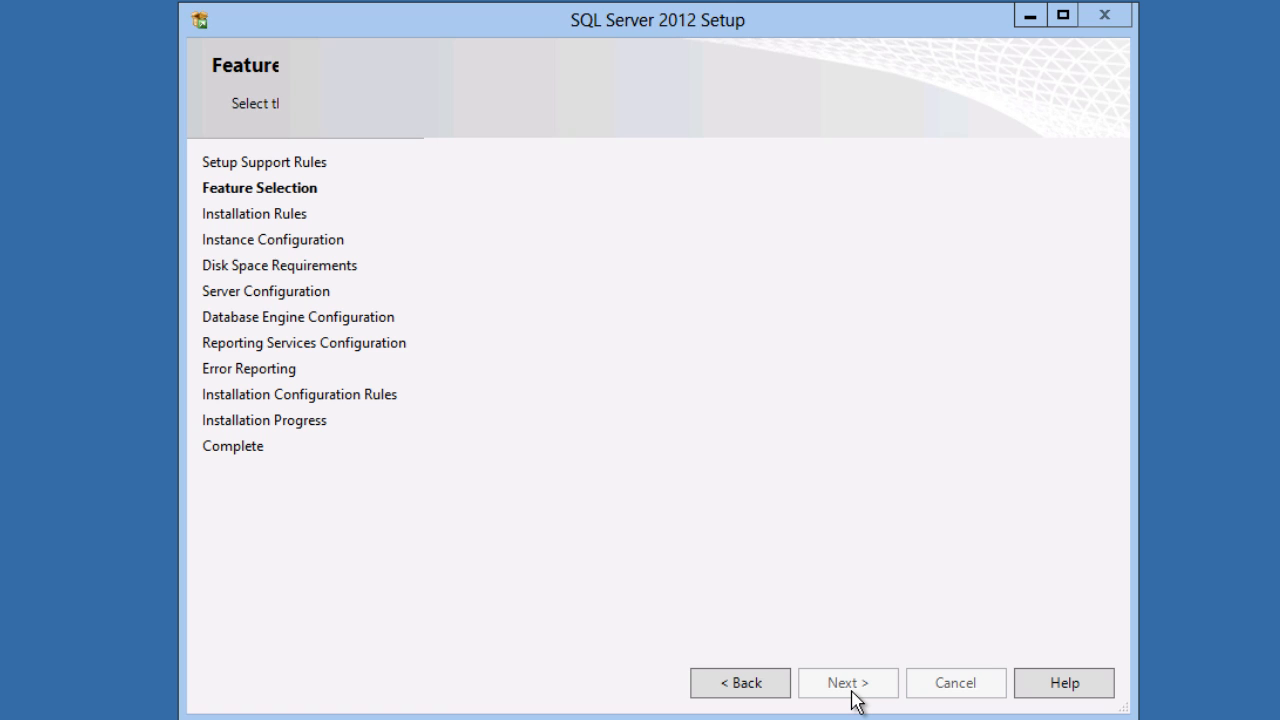
pyautogui.click(848, 684)
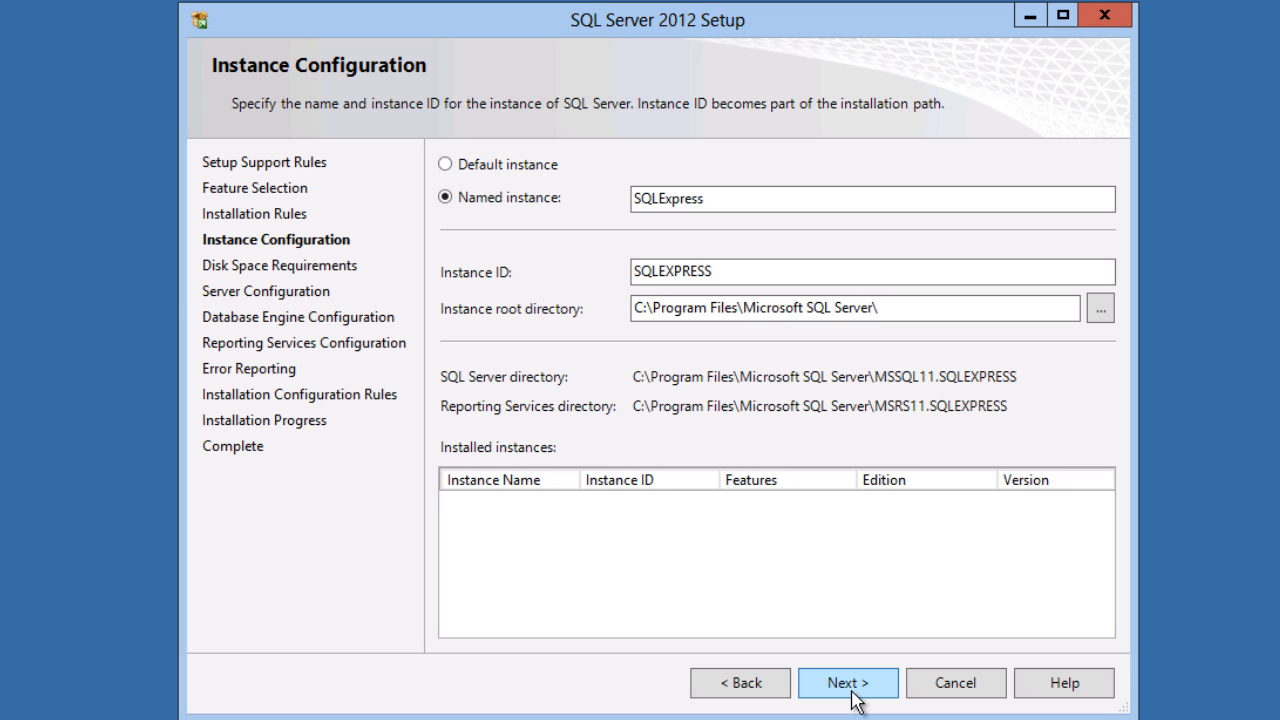
pyautogui.click(870, 198)
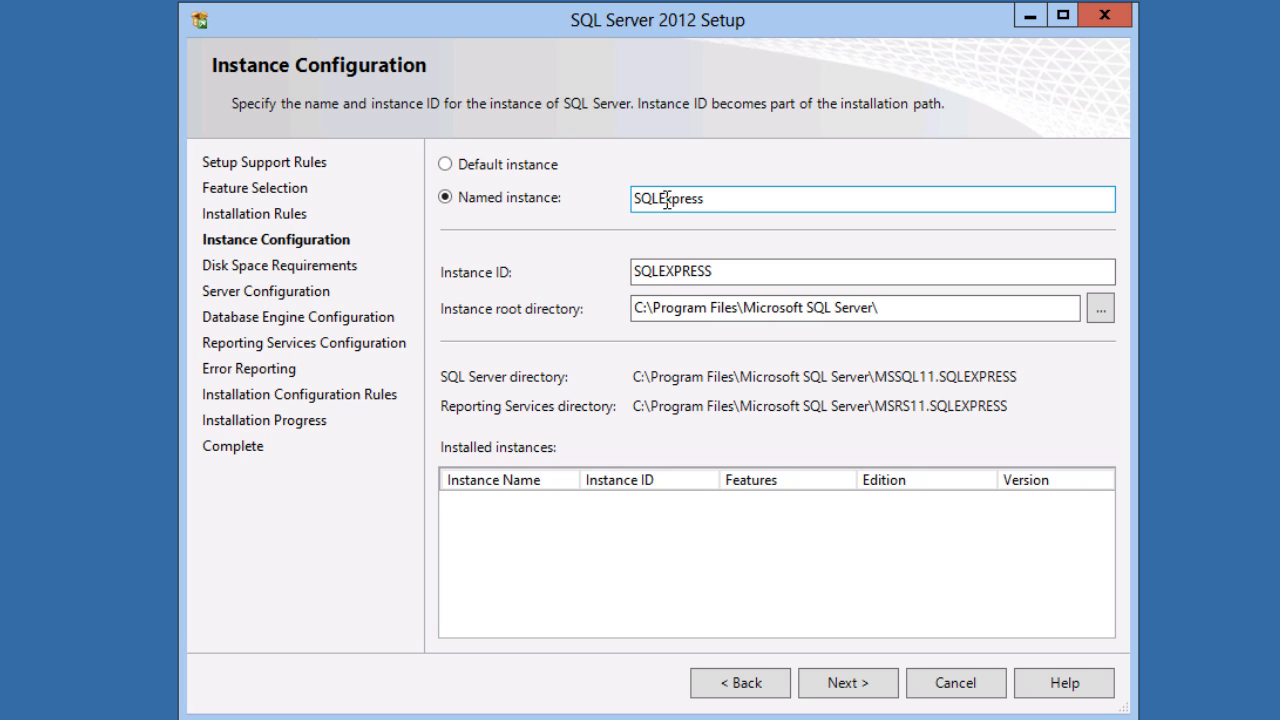
pyautogui.click(848, 684)
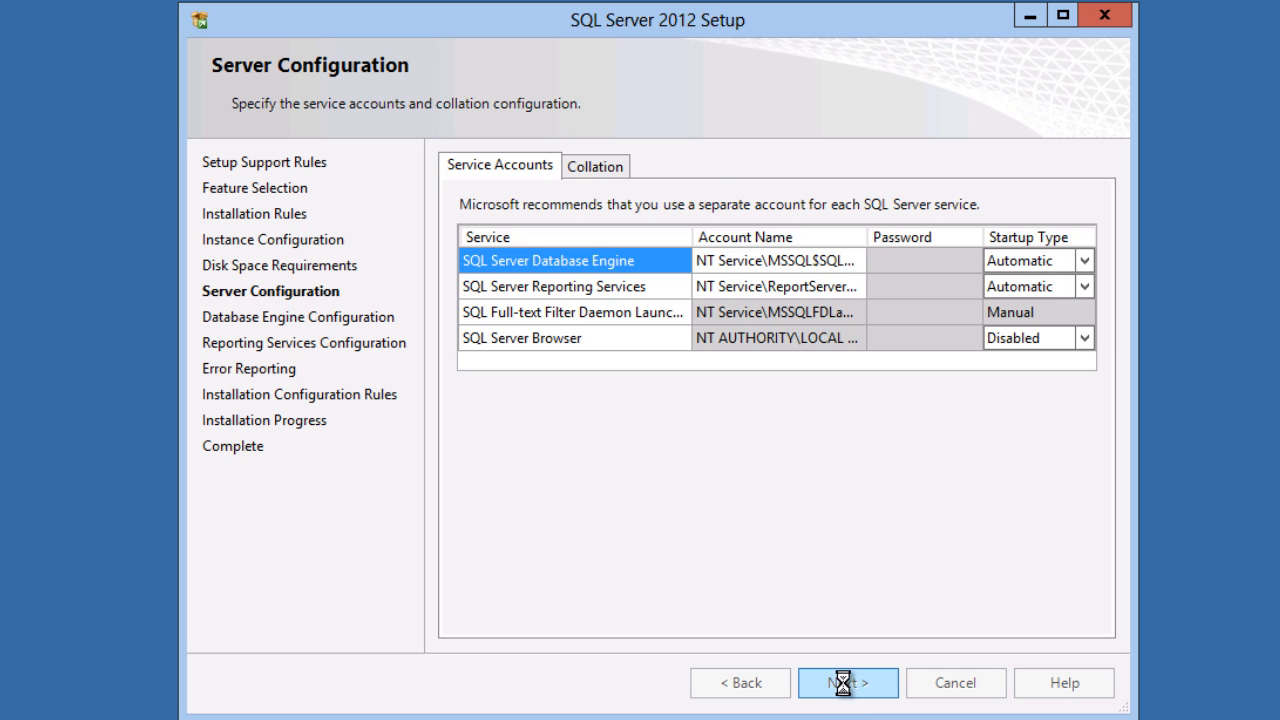
# Keep default service accounts, choose Mixed Mode authentication and enter the sa password
pyautogui.click(848, 684)
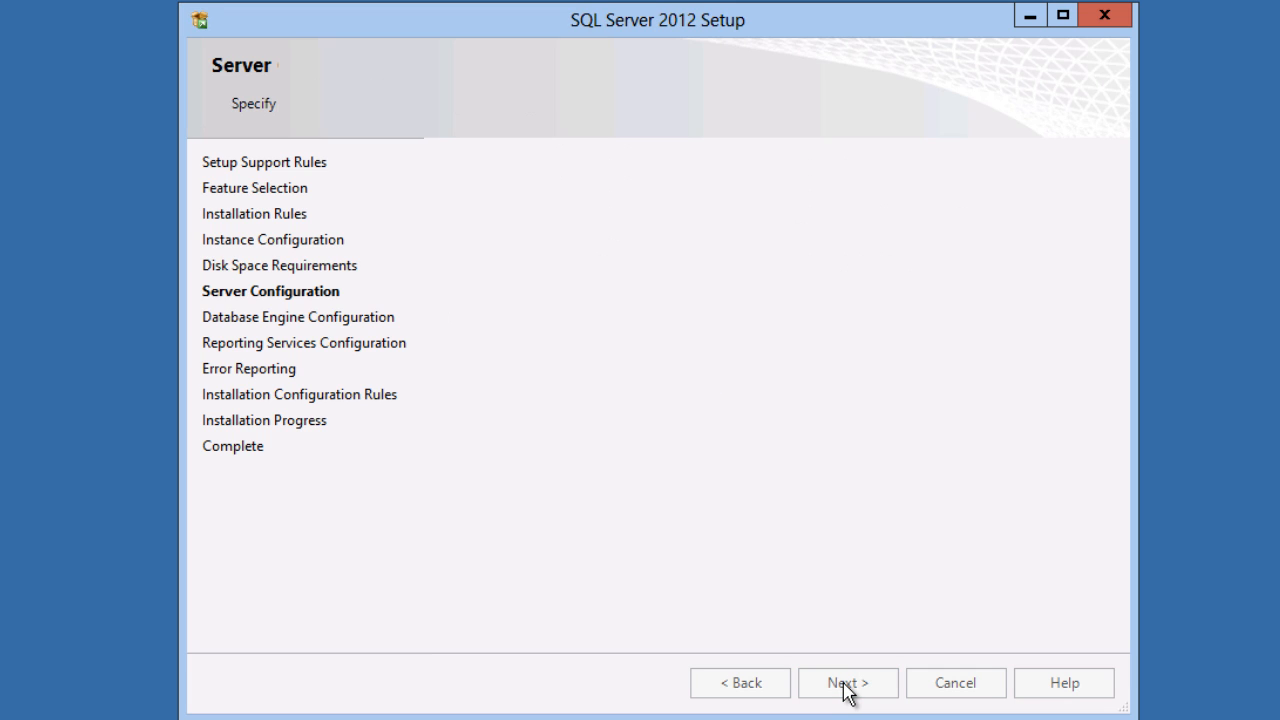
pyautogui.click(848, 684)
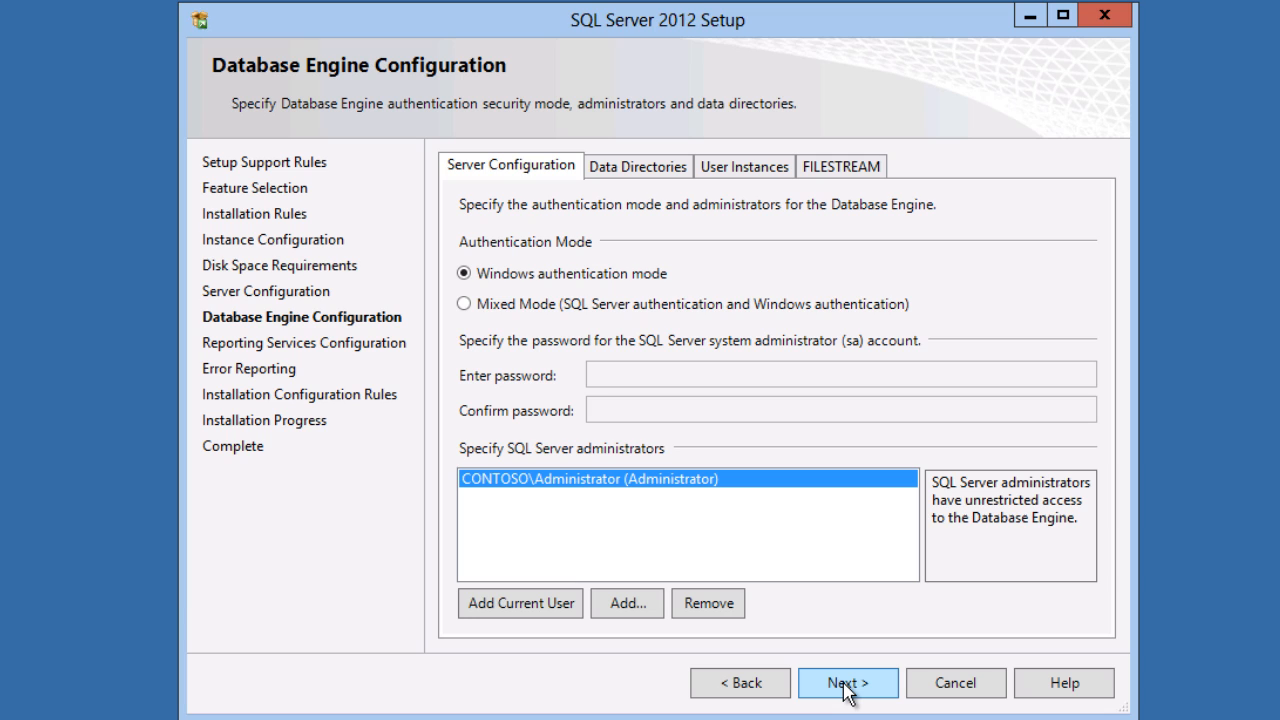
pyautogui.moveTo(704, 572)
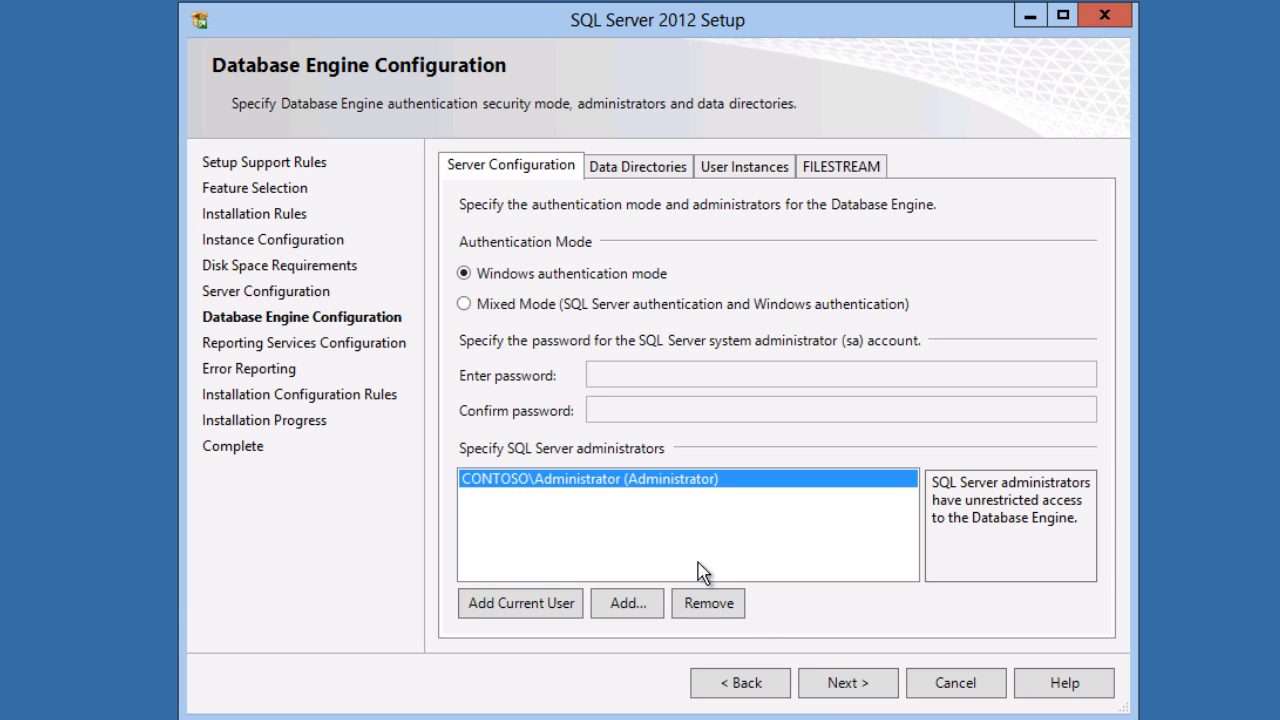
pyautogui.moveTo(464, 304)
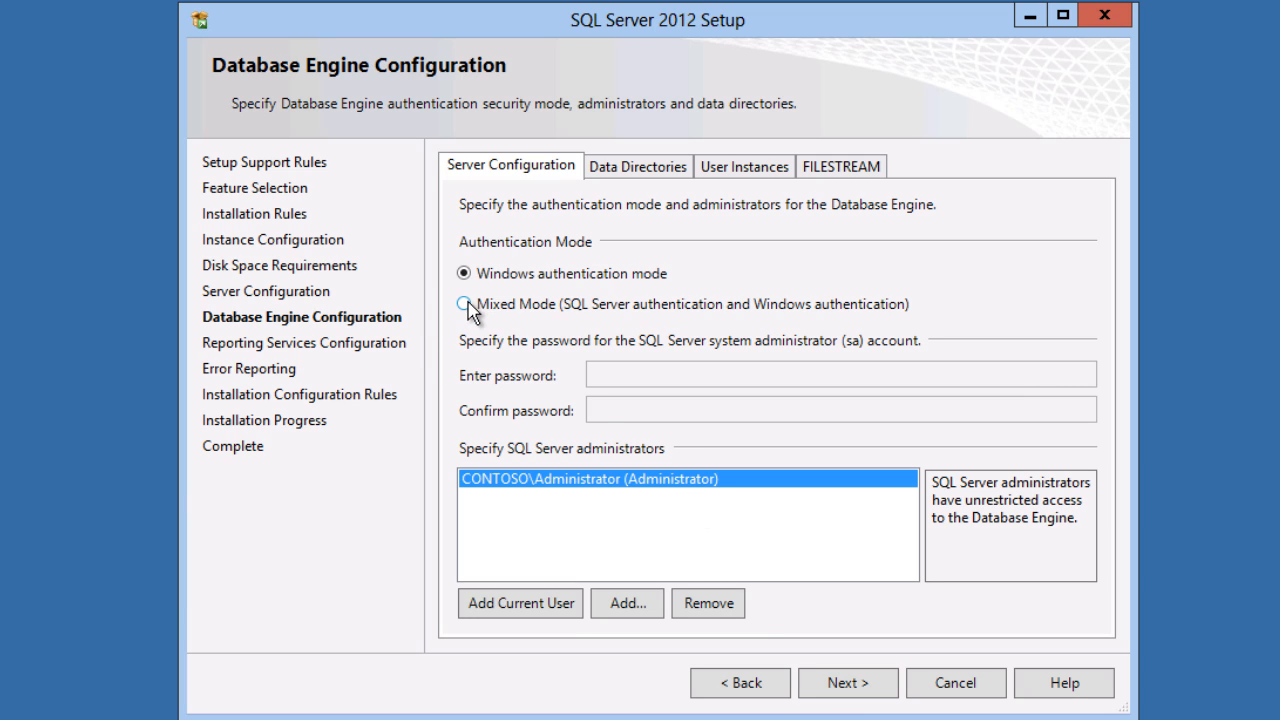
pyautogui.click(464, 304)
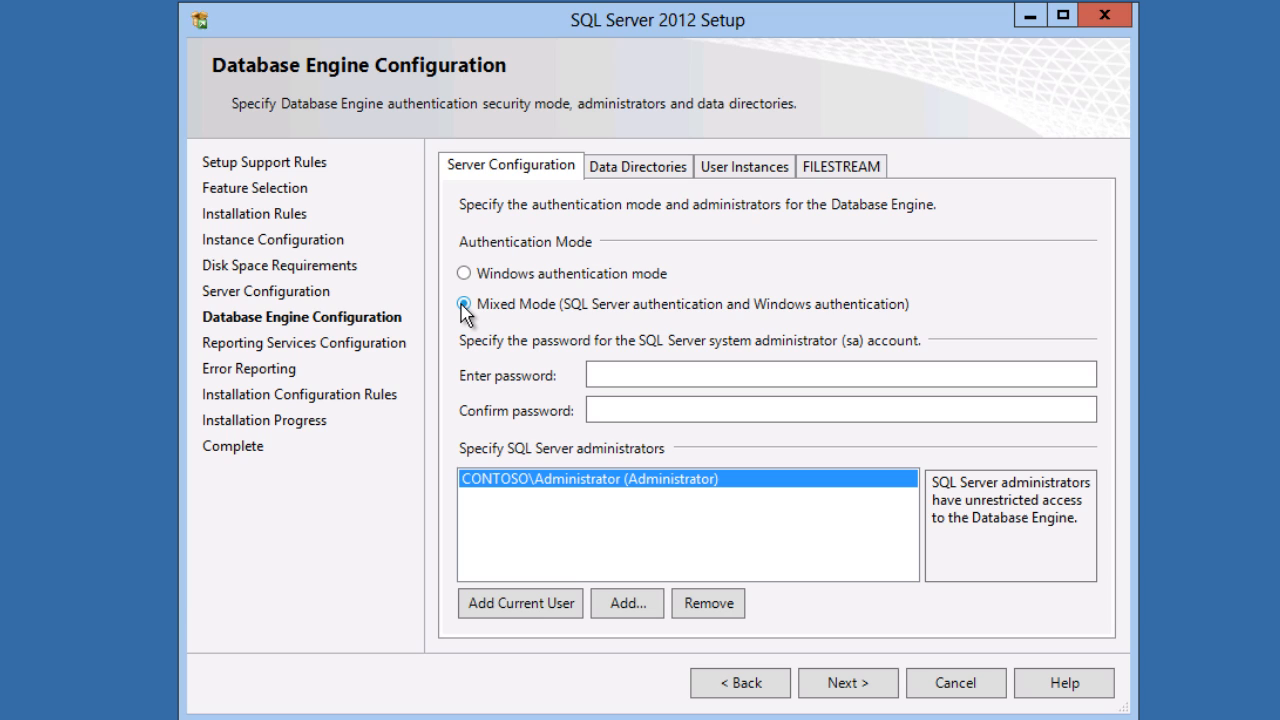
pyautogui.click(840, 374)
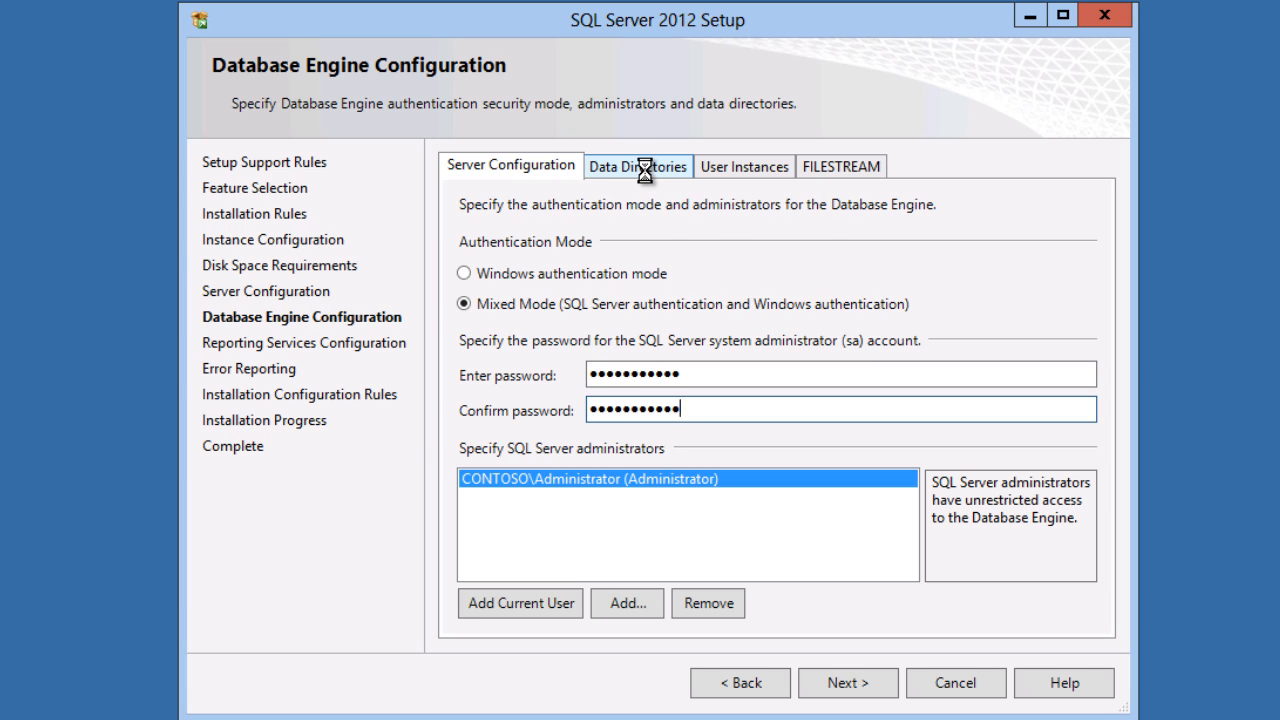
# Copy the User database directory path from the Data Directories tab and continue
pyautogui.click(636, 166)
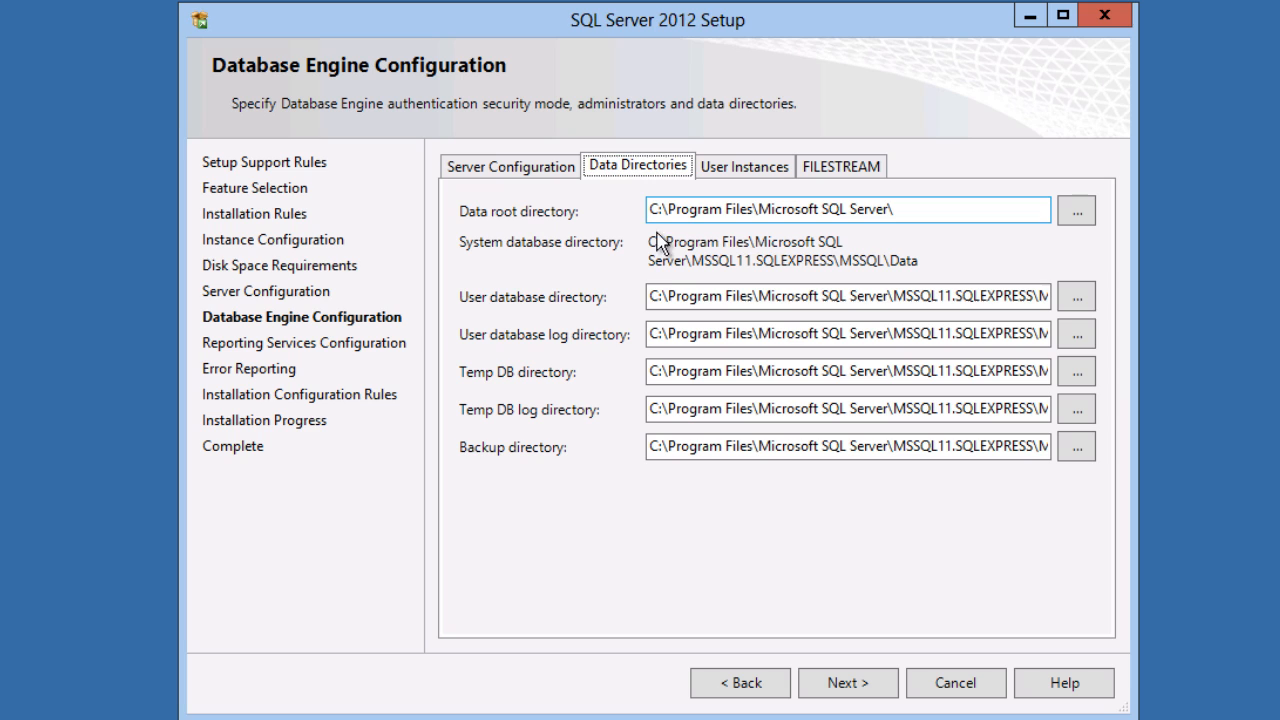
pyautogui.tripleClick(848, 296)
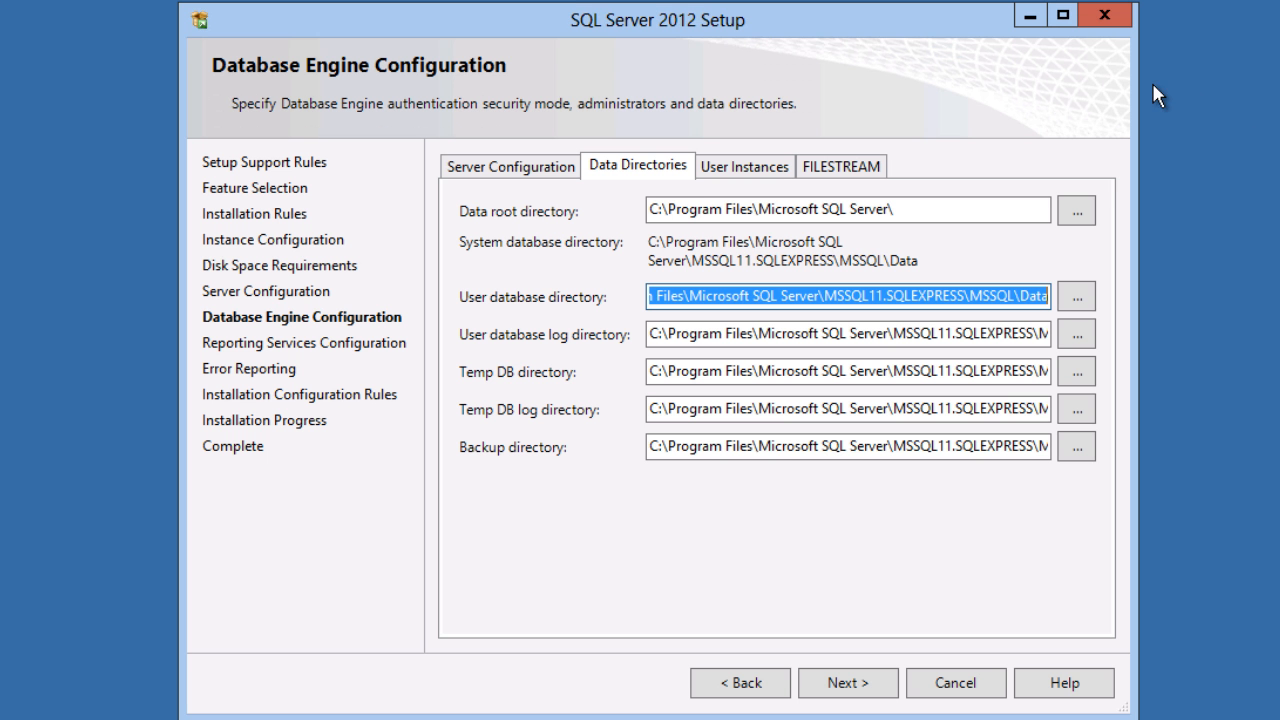
pyautogui.moveTo(848, 684)
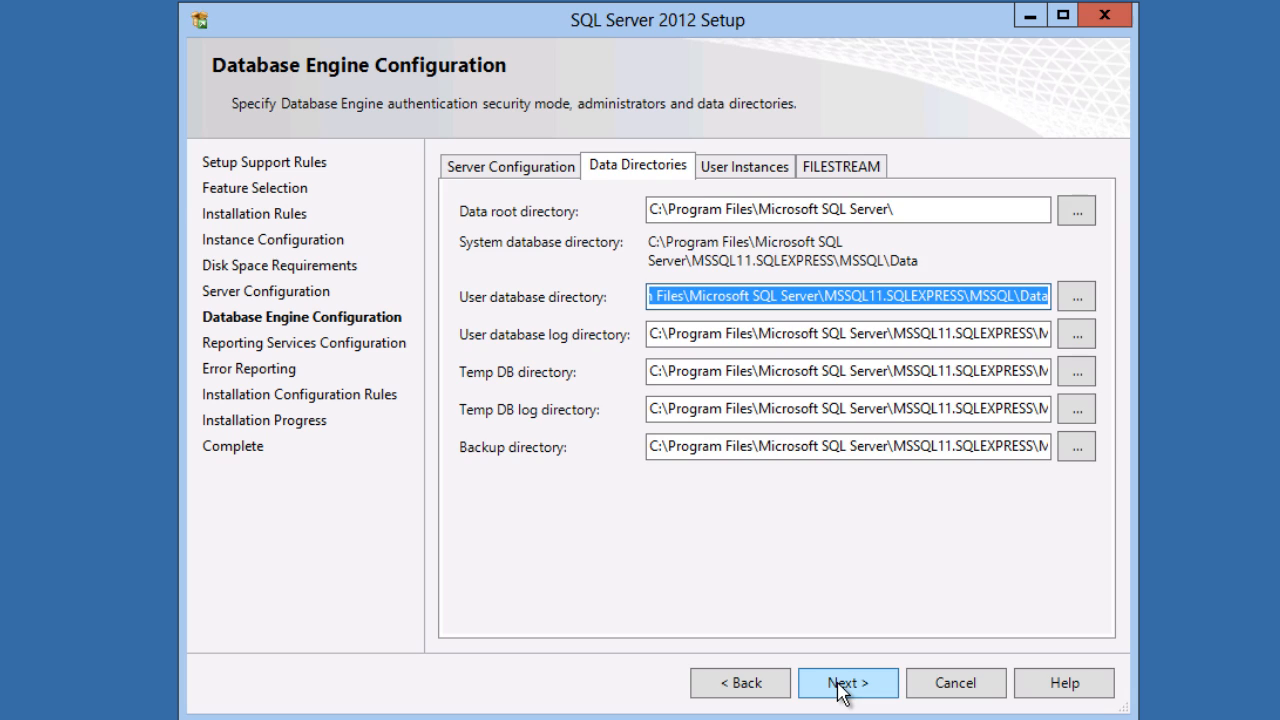
pyautogui.click(848, 684)
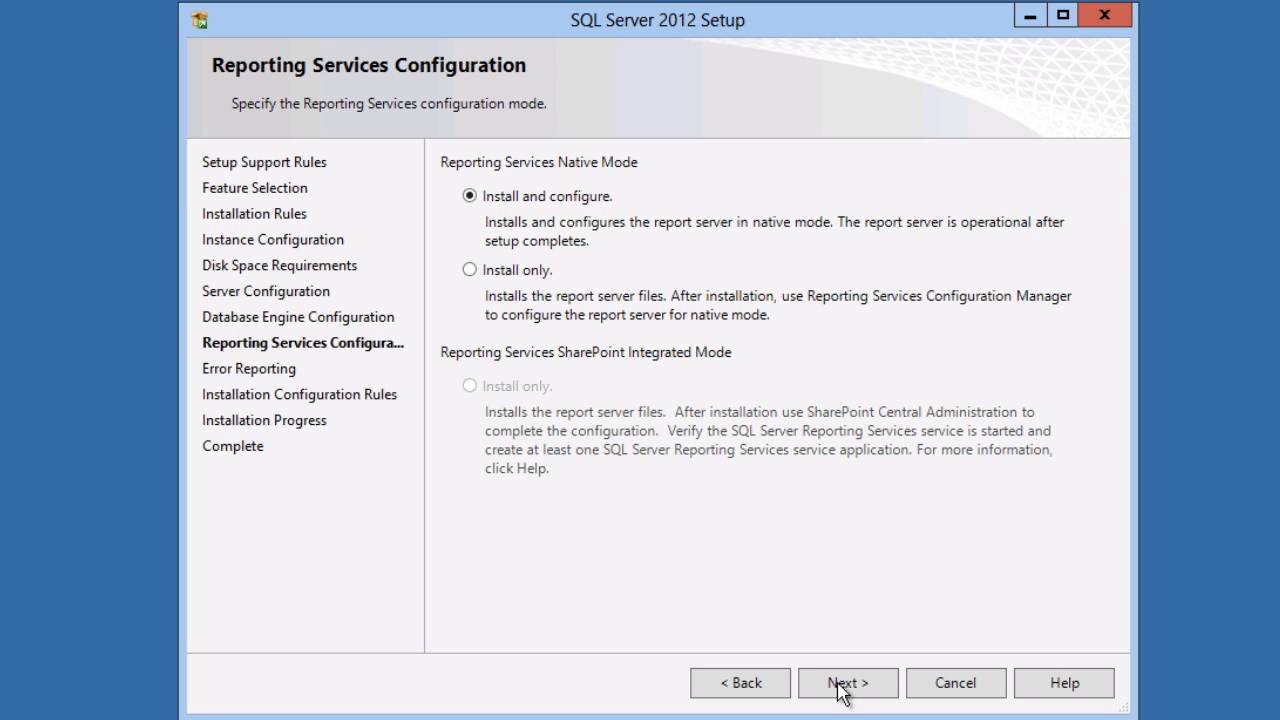
# Set Reporting Services to install only, pass Error Reporting and start the installation
pyautogui.click(468, 270)
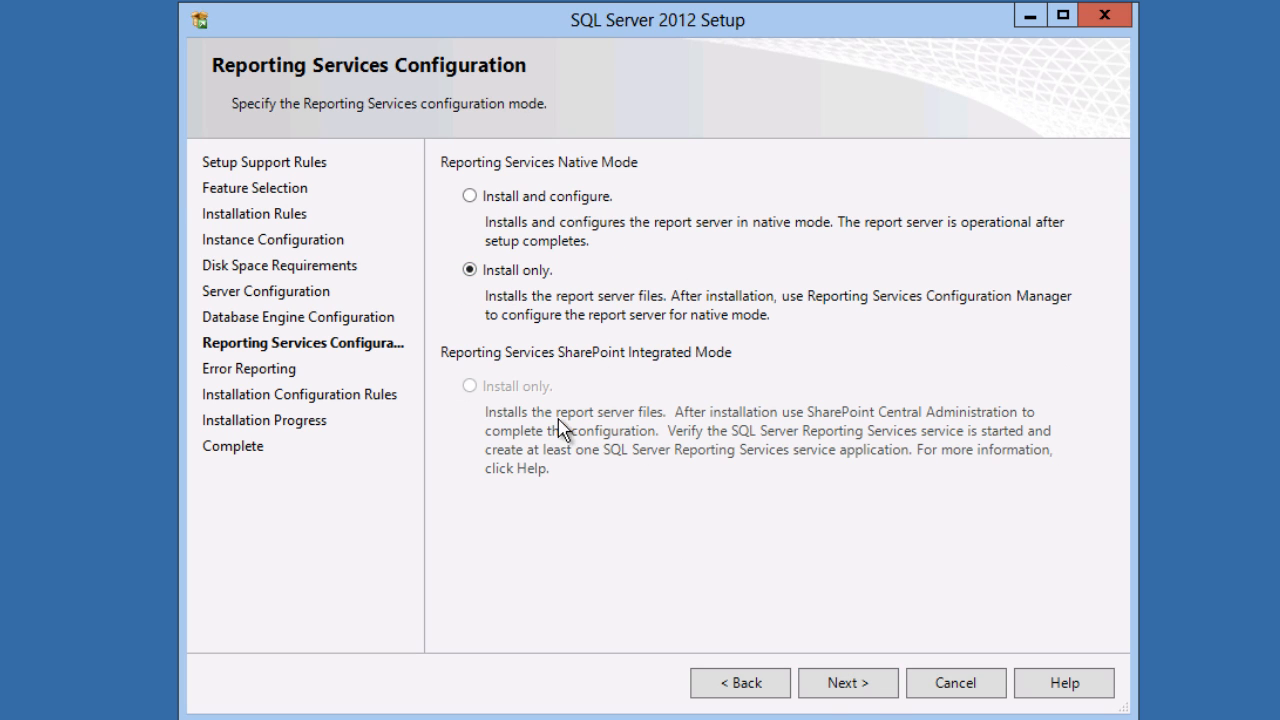
pyautogui.click(848, 682)
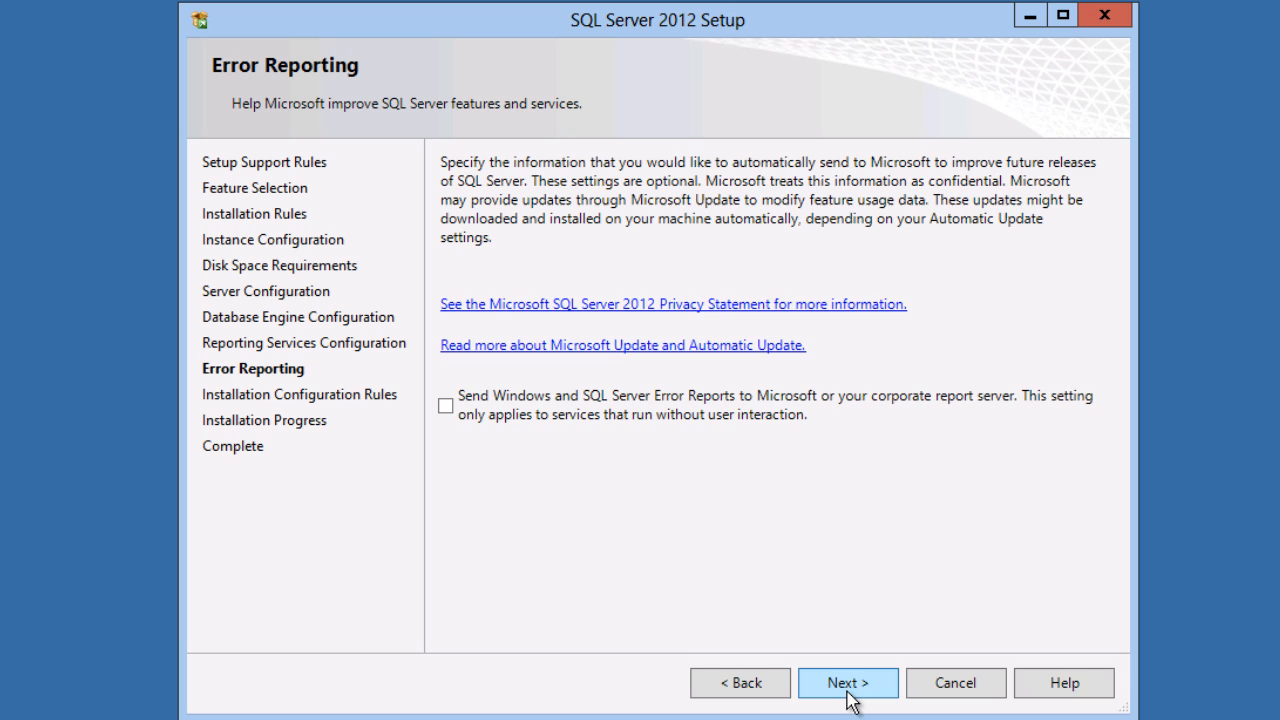
pyautogui.click(848, 682)
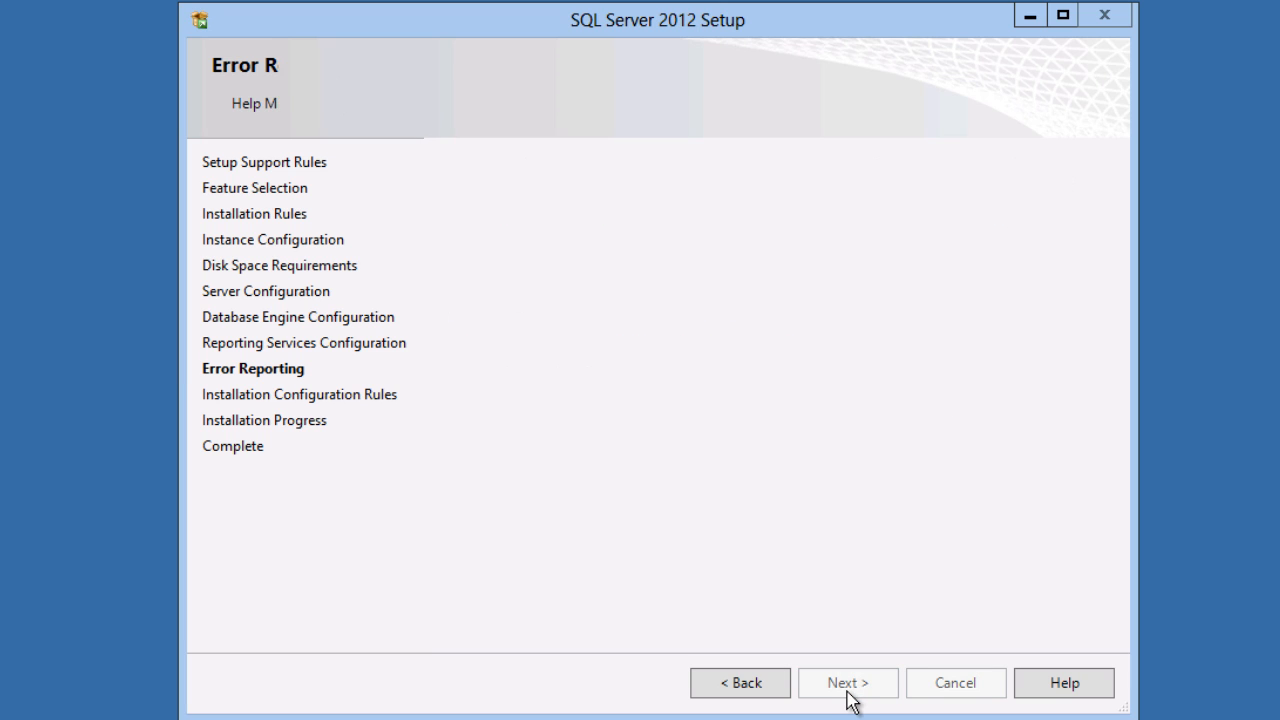
pyautogui.click(848, 682)
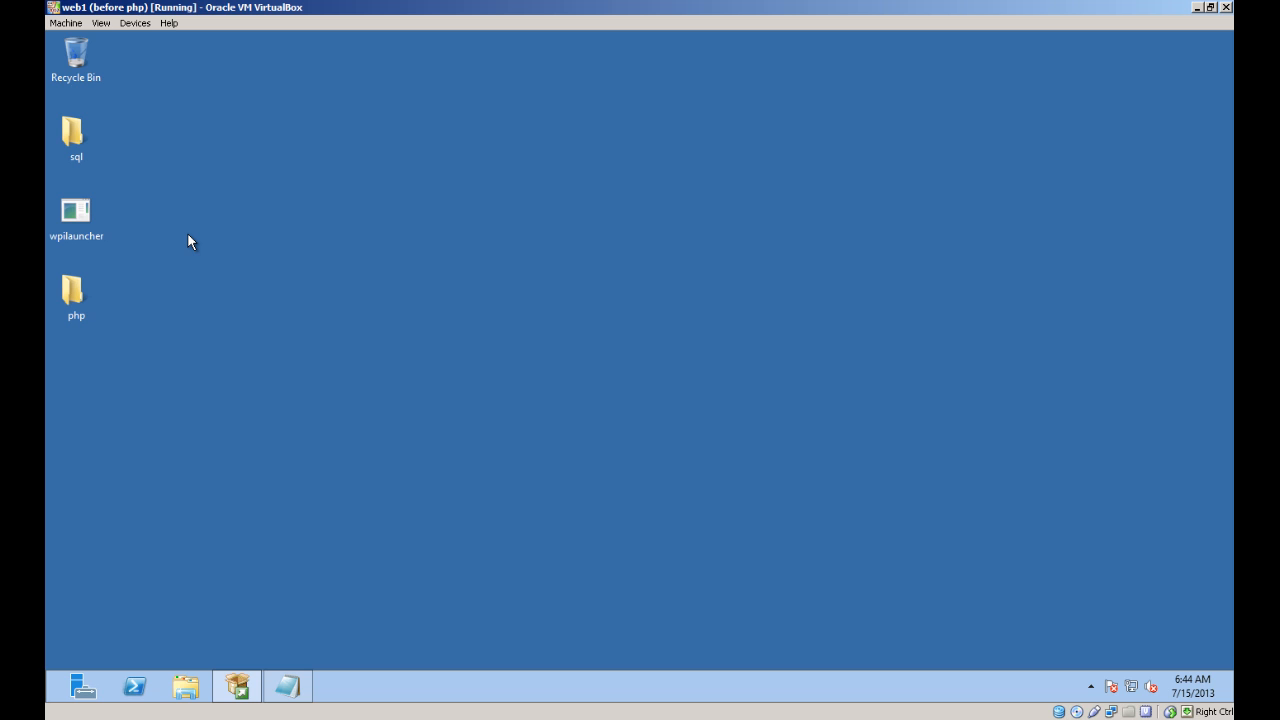
pyautogui.moveTo(76, 136)
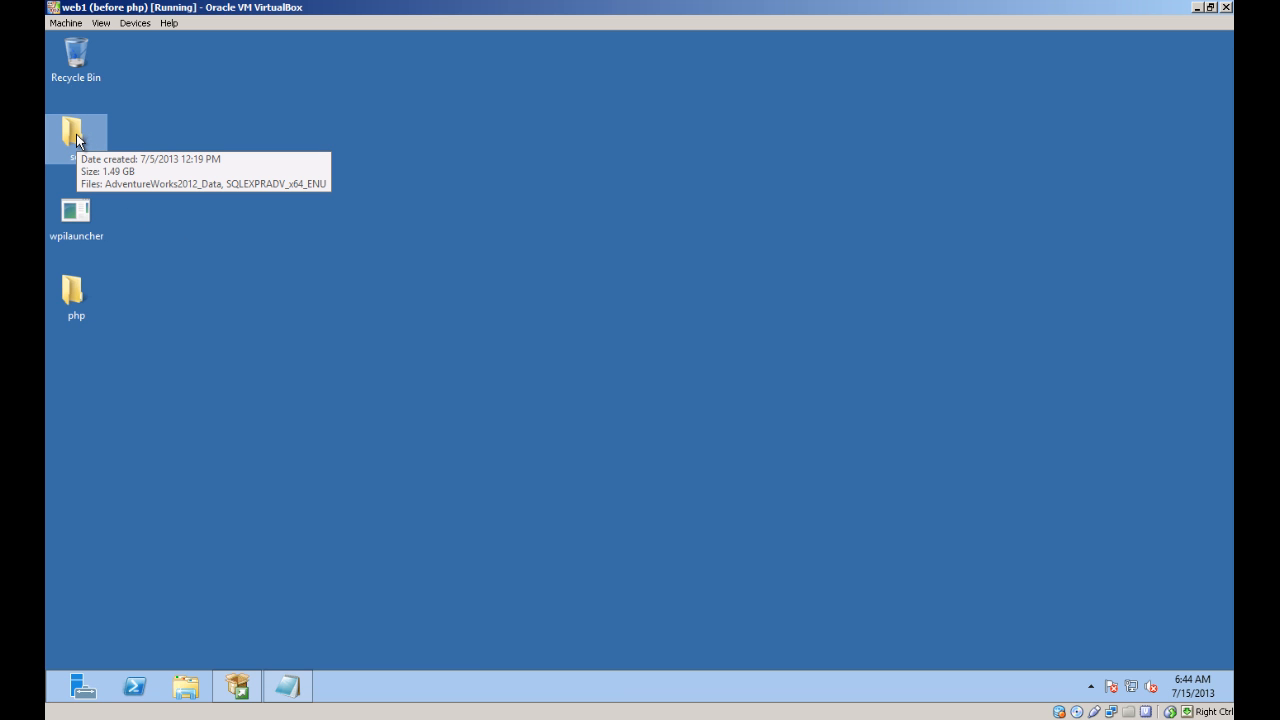
# Open the sql desktop folder and the MSSQL11.SQLEXPRESS\MSSQL\Data folder via Run
pyautogui.doubleClick(76, 132)
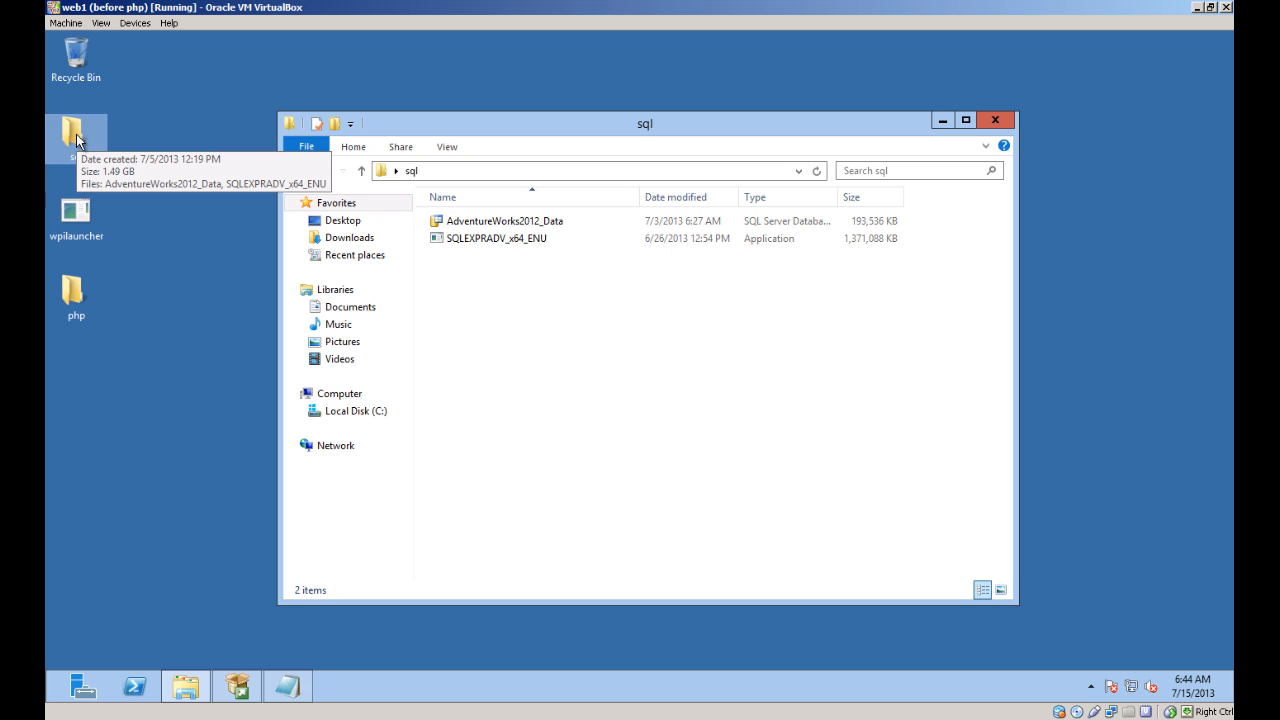
pyautogui.moveTo(478, 220)
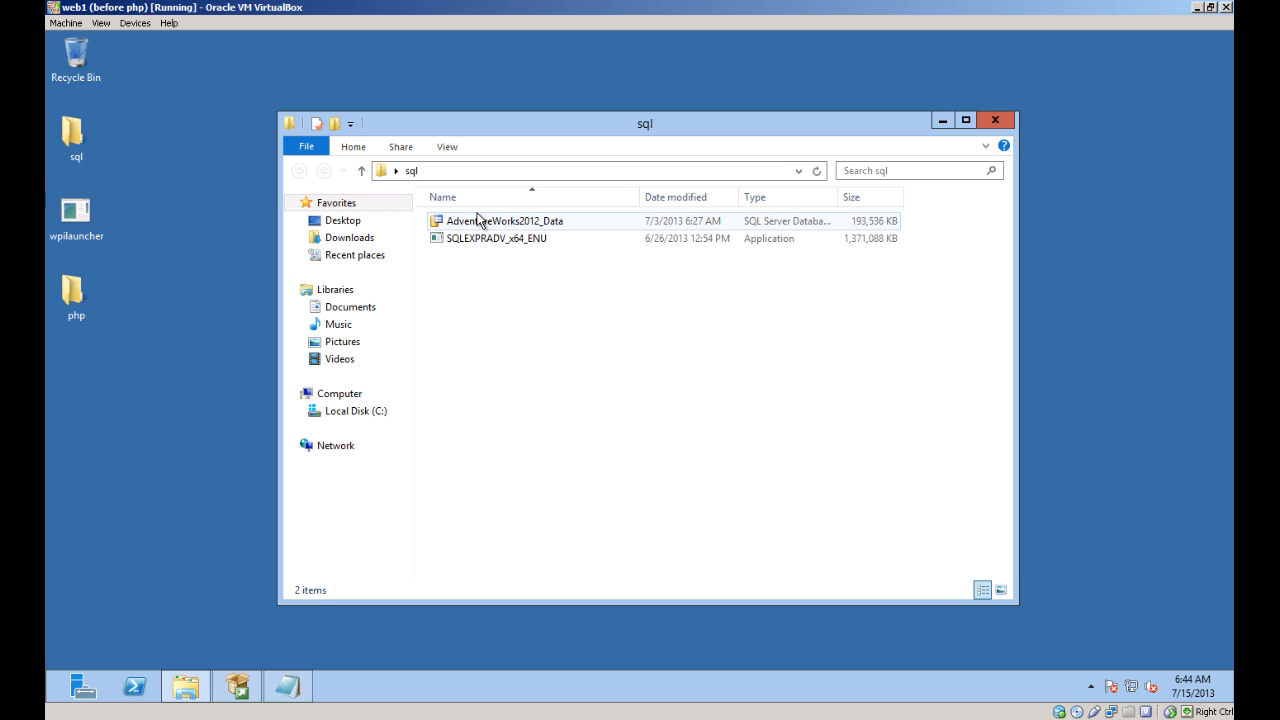
pyautogui.moveTo(490, 242)
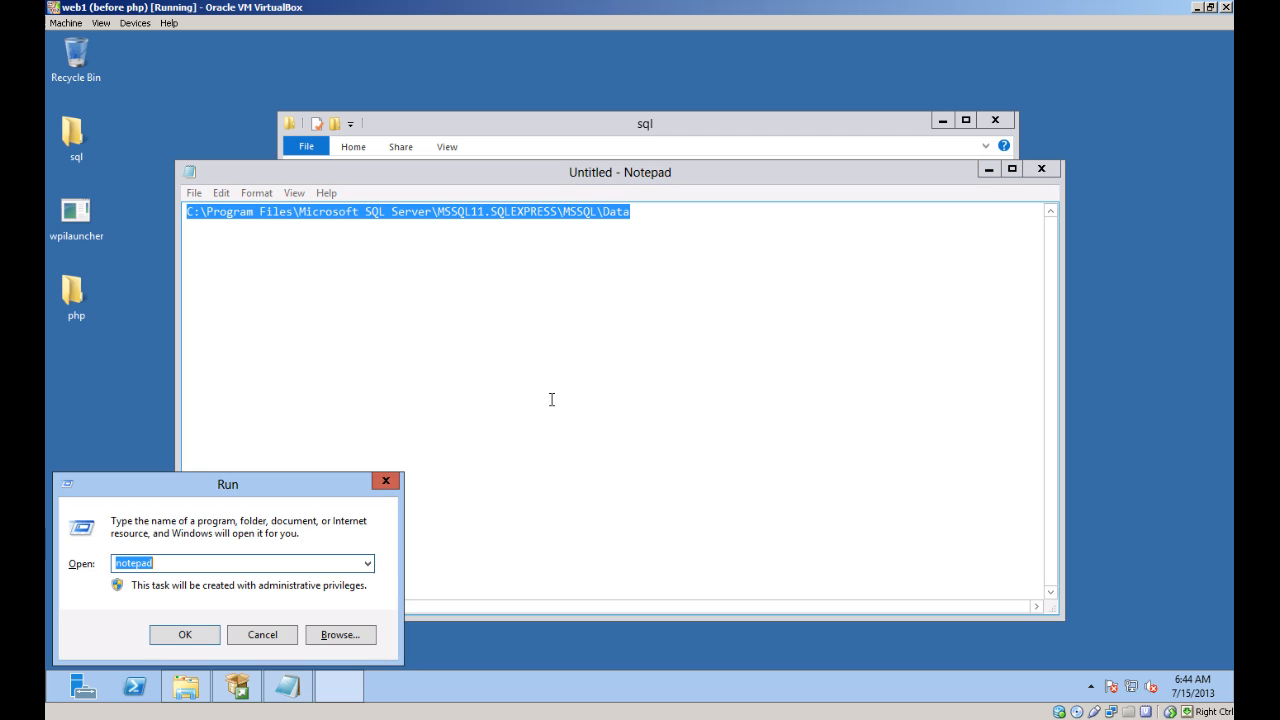
pyautogui.write('C:\\Program Files\\Microsoft SQL Server\\MSSQL11.SQLEXPRESS\\MSSQL\\Data')
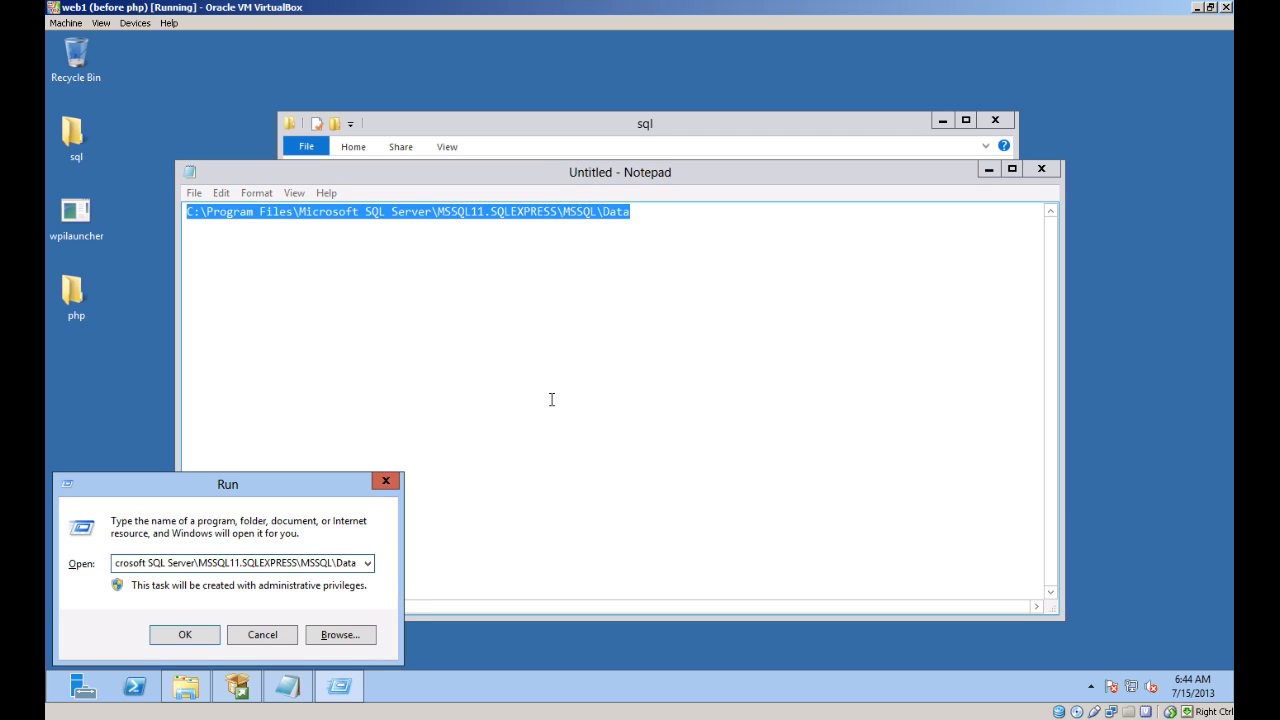
pyautogui.click(184, 634)
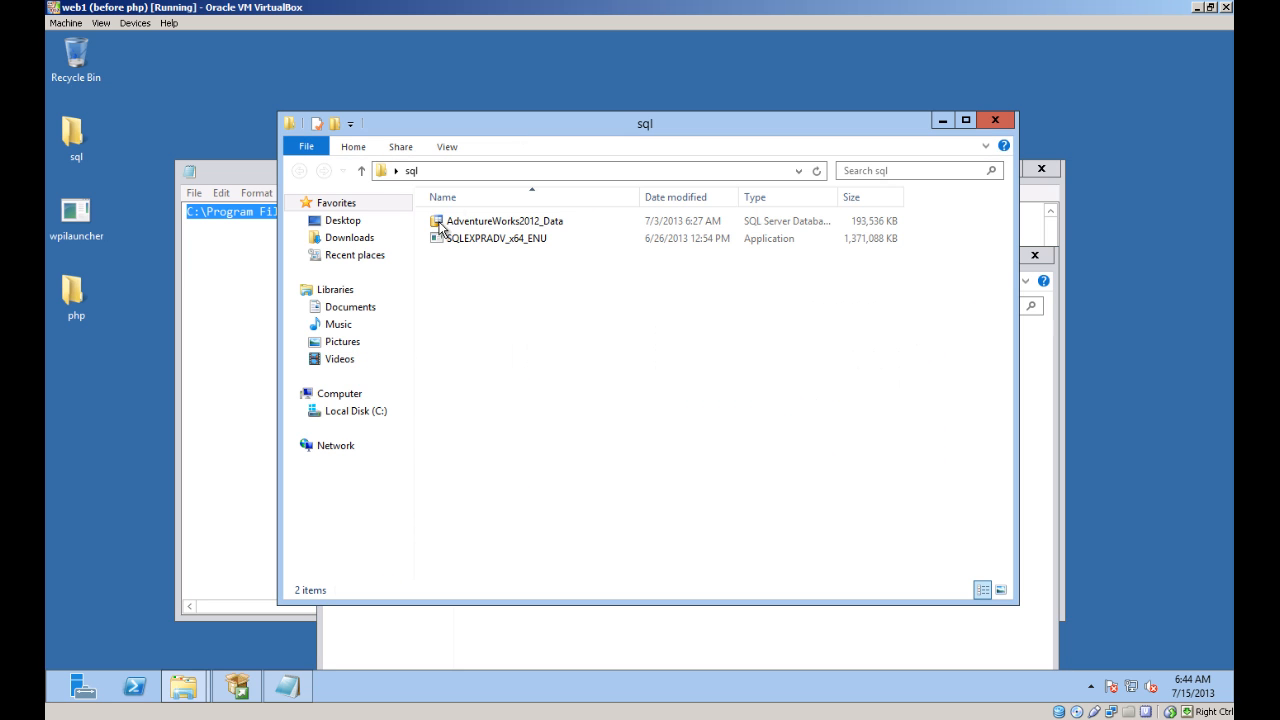
# Copy AdventureWorks2012_Data into the Data folder and note its full .mdf path in Notepad
pyautogui.rightClick(504, 220)
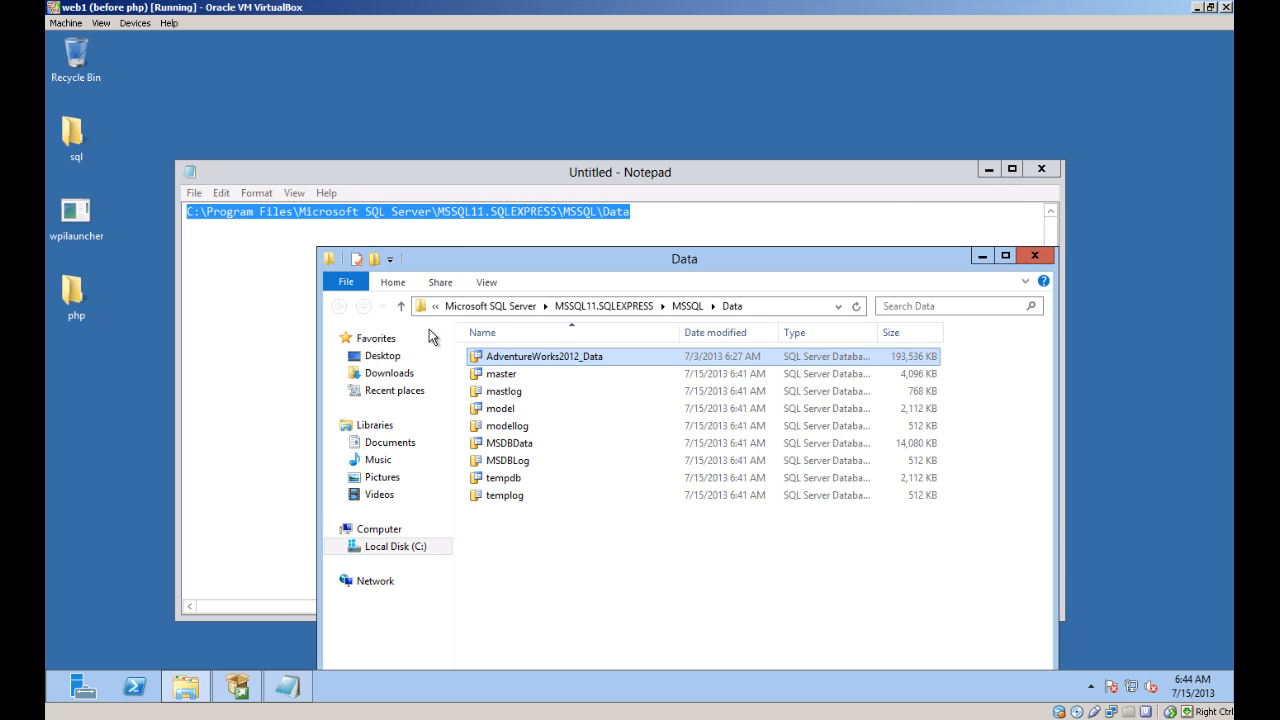
pyautogui.rightClick(550, 356)
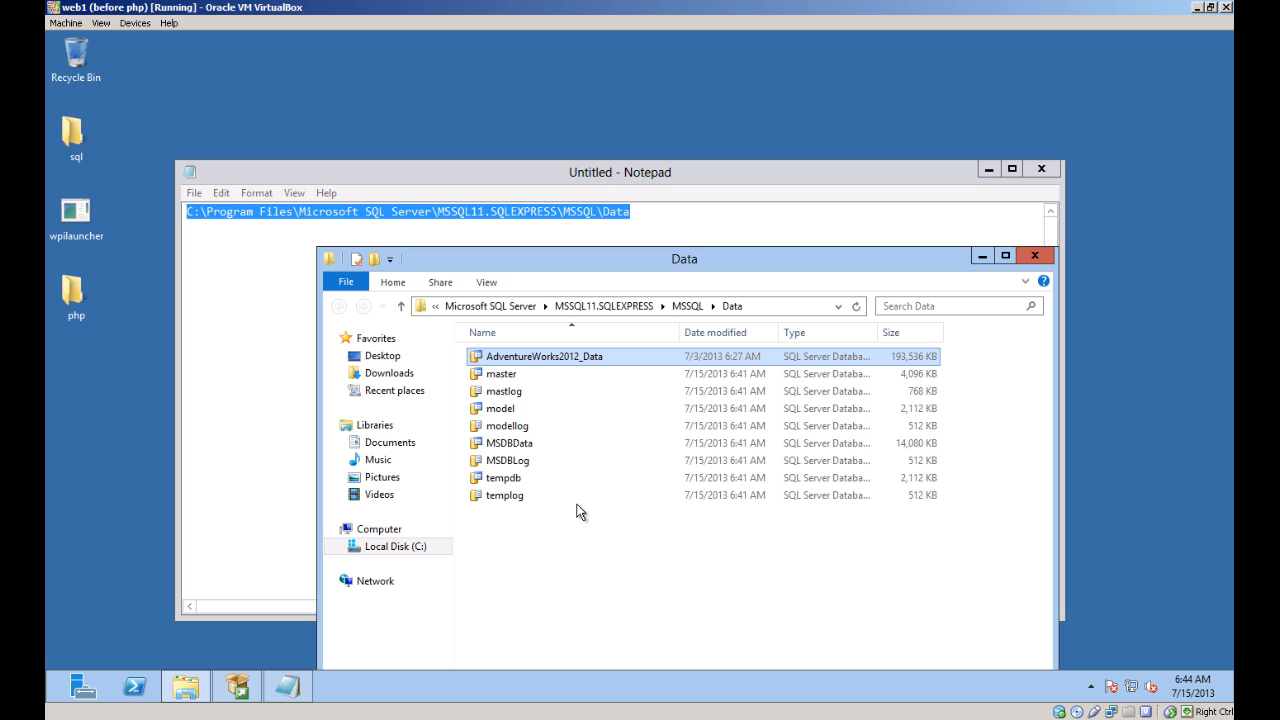
pyautogui.rightClick(548, 356)
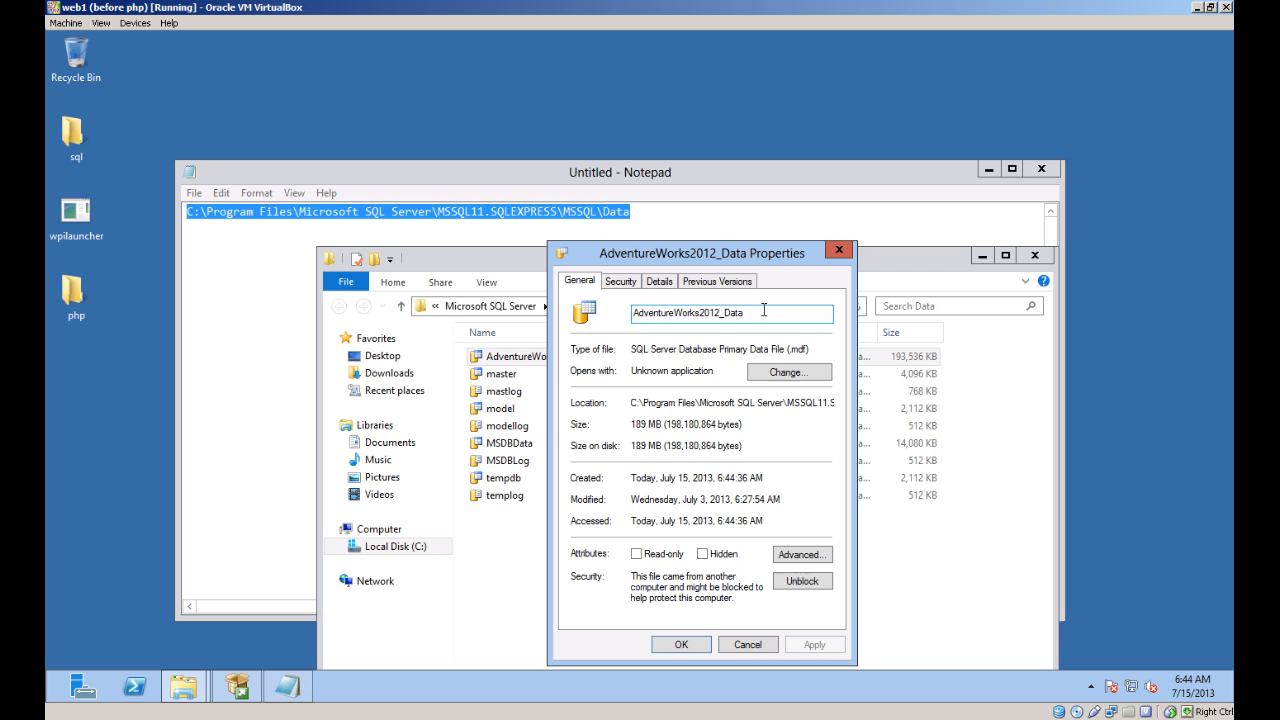
pyautogui.click(748, 644)
pyautogui.write('\\AdventureWorks2012_Data.')
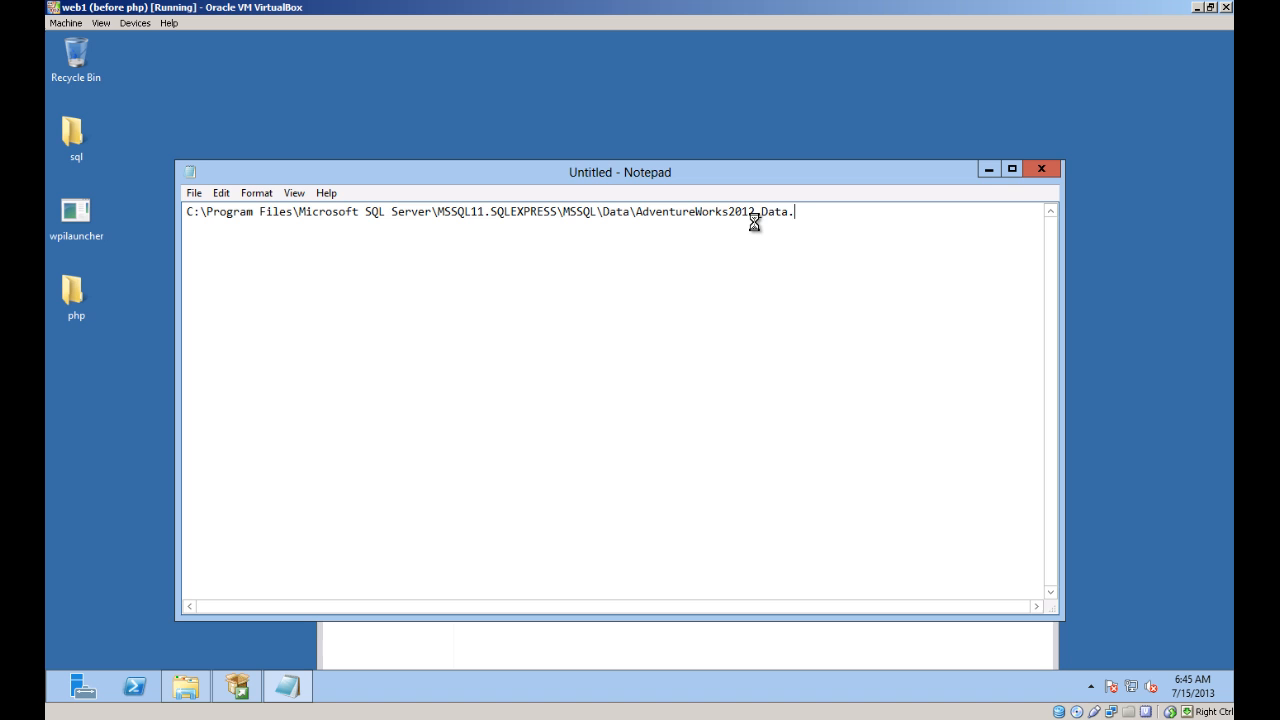
pyautogui.write('mdf')
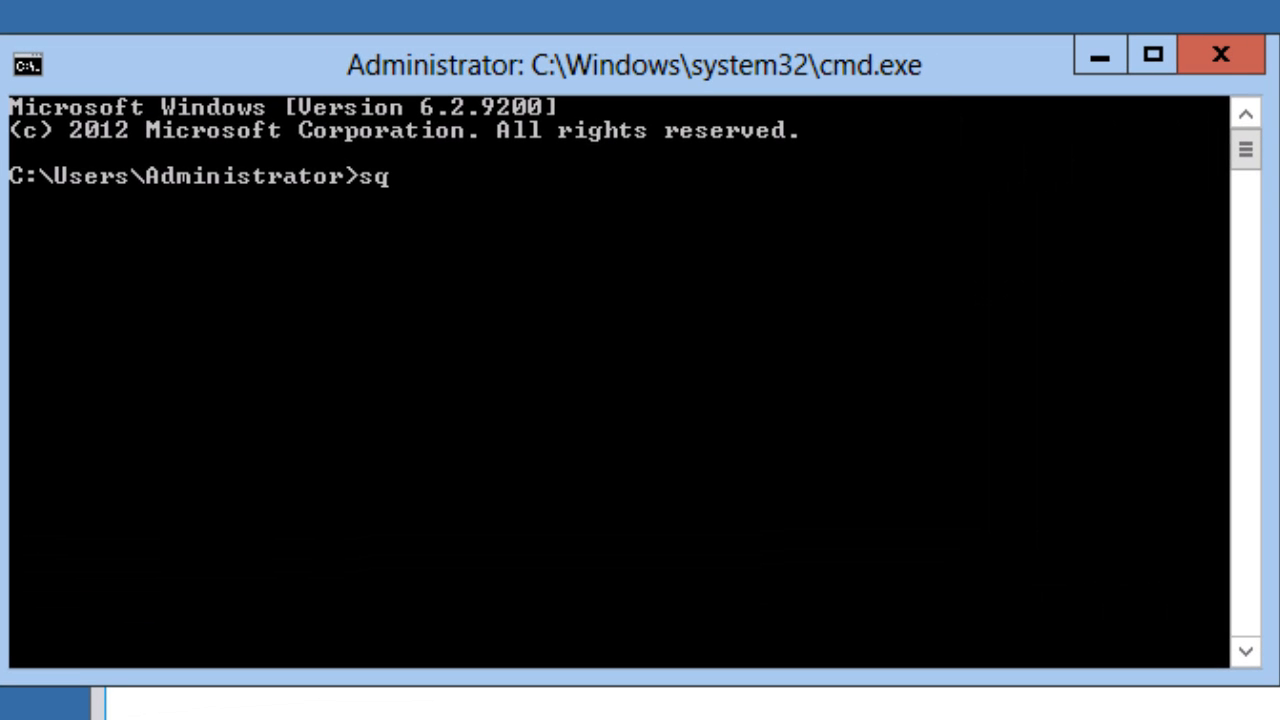
# Enter sqlcmd -E -S localhost\SQLEXPRESS to connect with Windows authentication
pyautogui.write('lcmd')
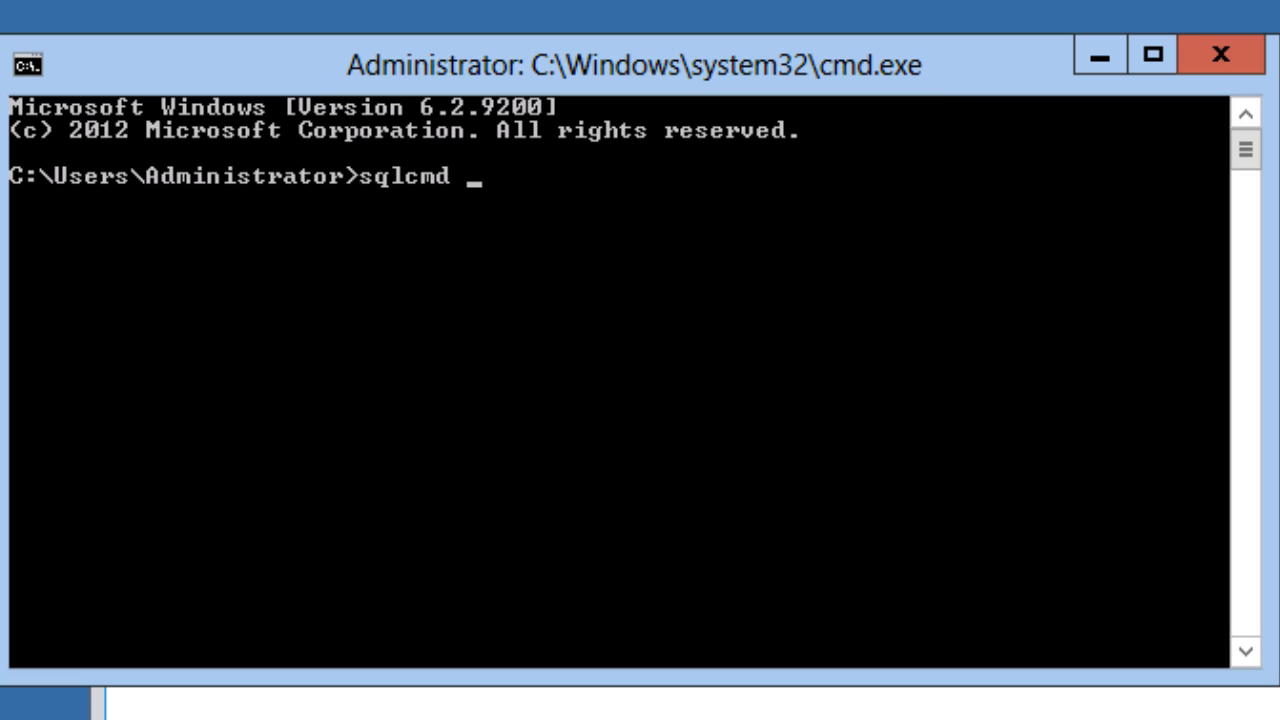
pyautogui.write('-E')
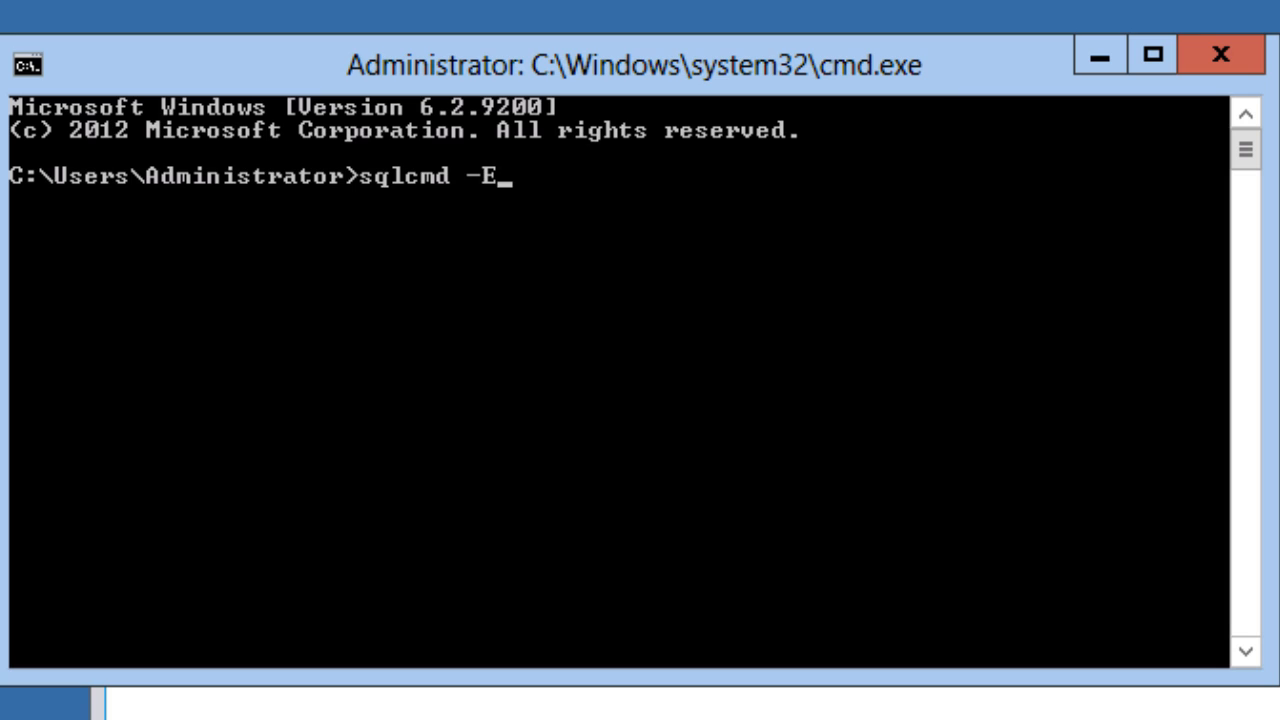
pyautogui.write('-S')
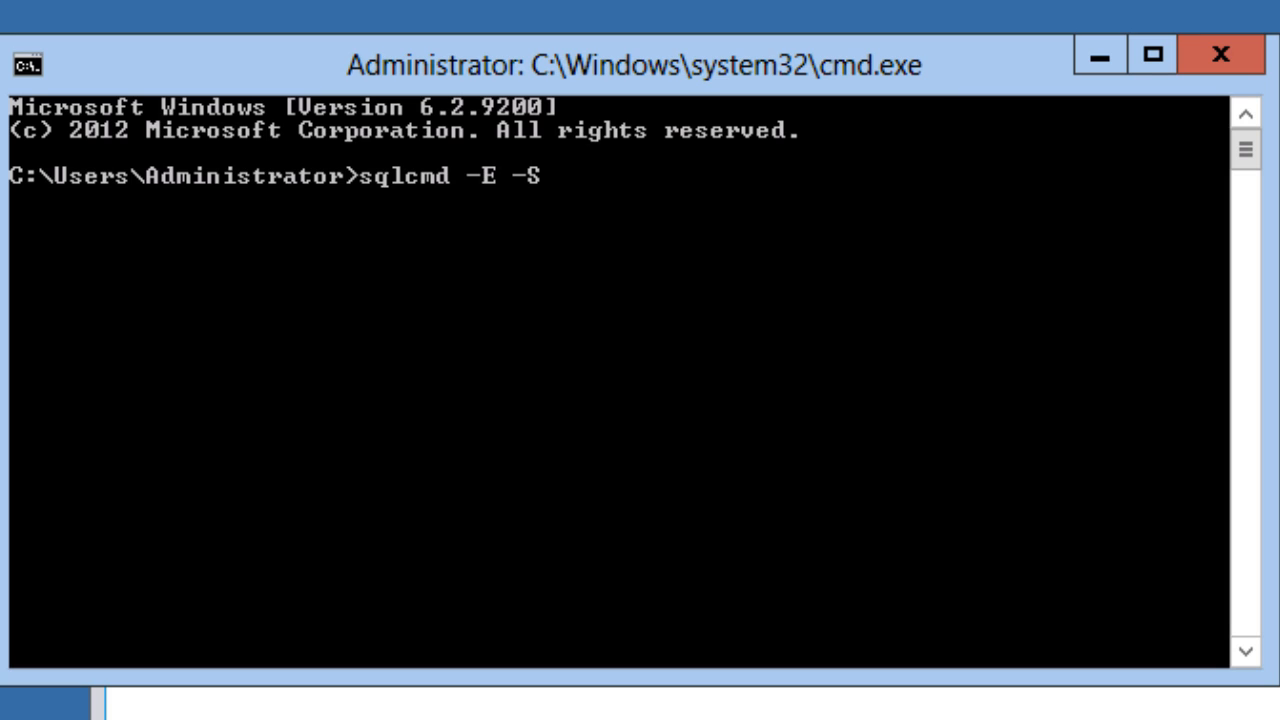
pyautogui.write('localhost\\')
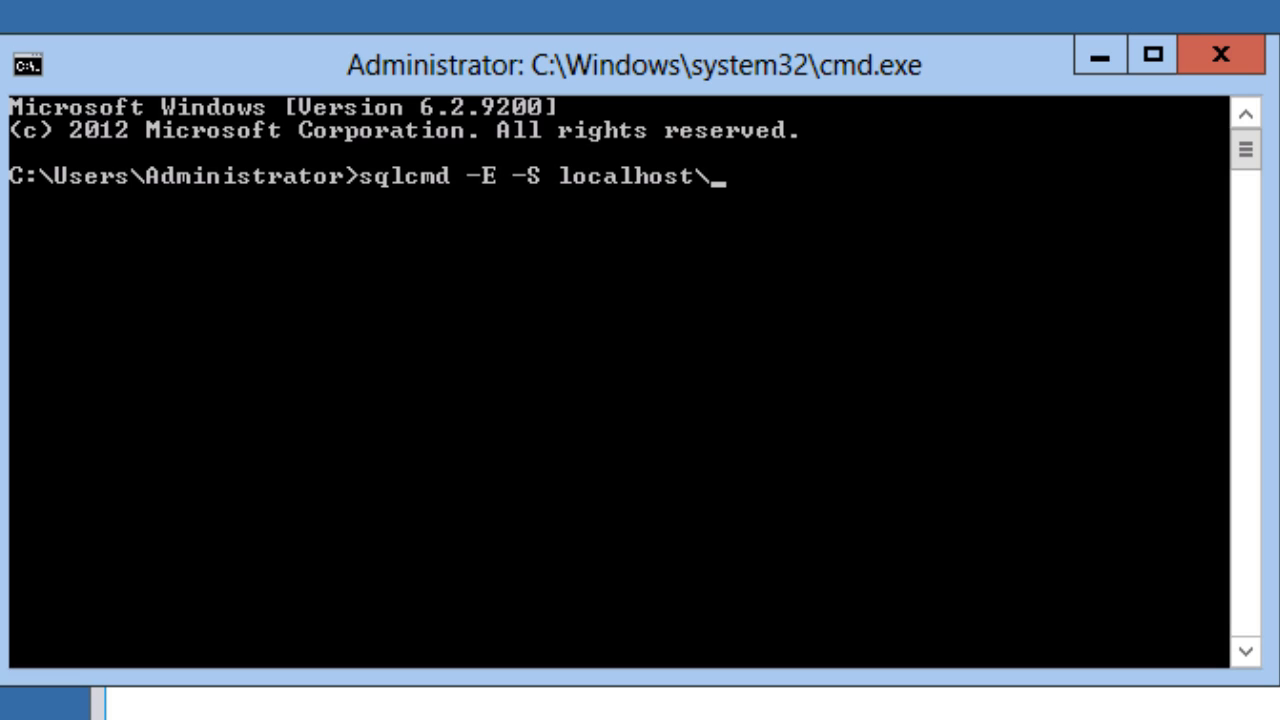
pyautogui.write('SQLEXP')
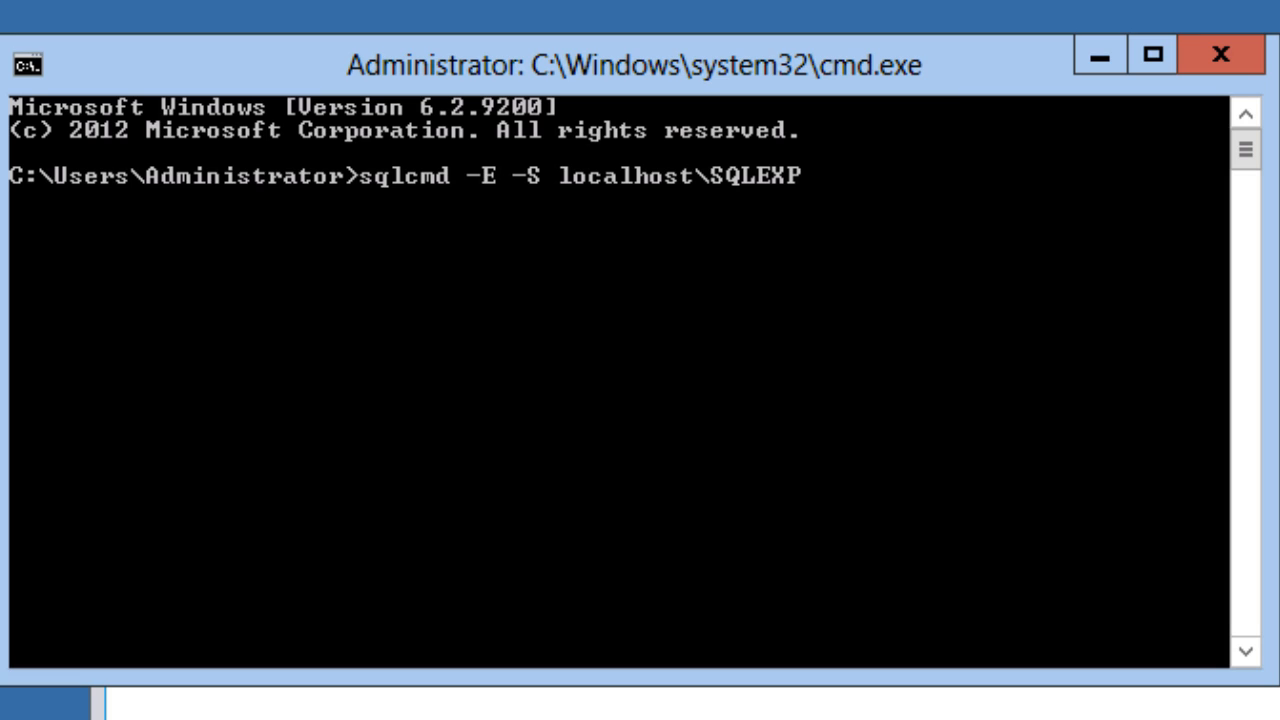
pyautogui.write('RESS')
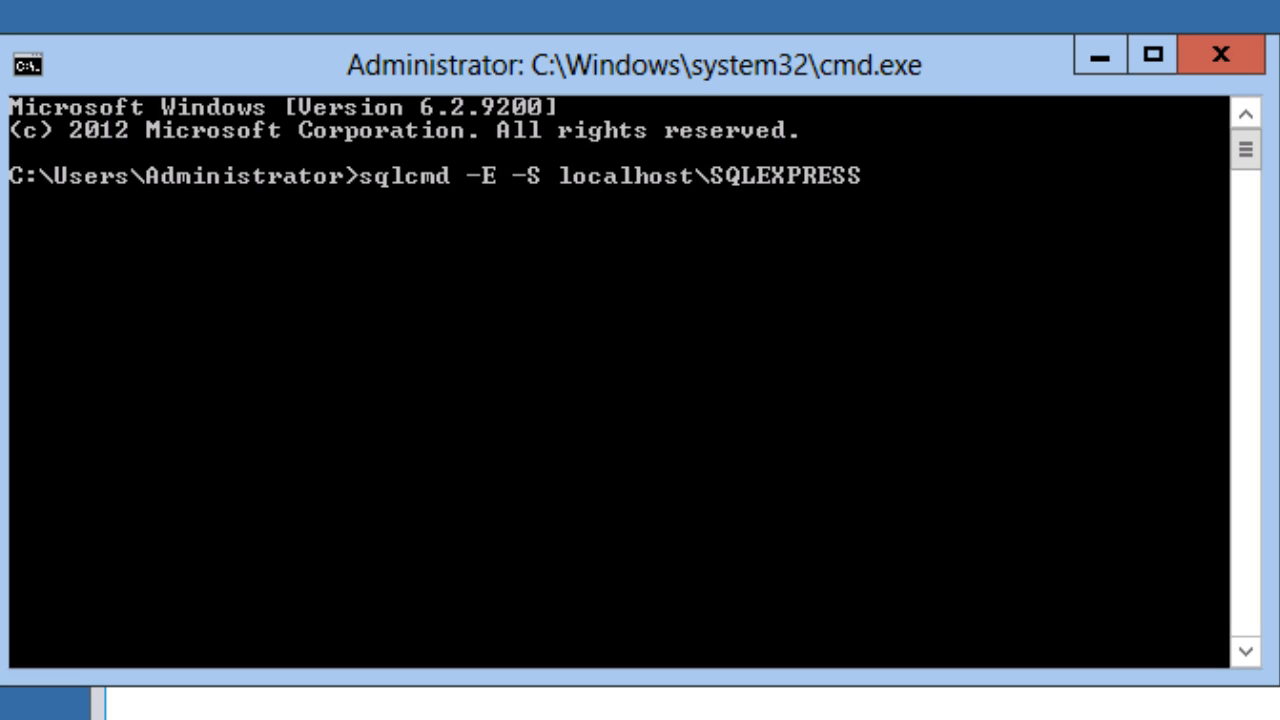
pyautogui.moveTo(950, 238)
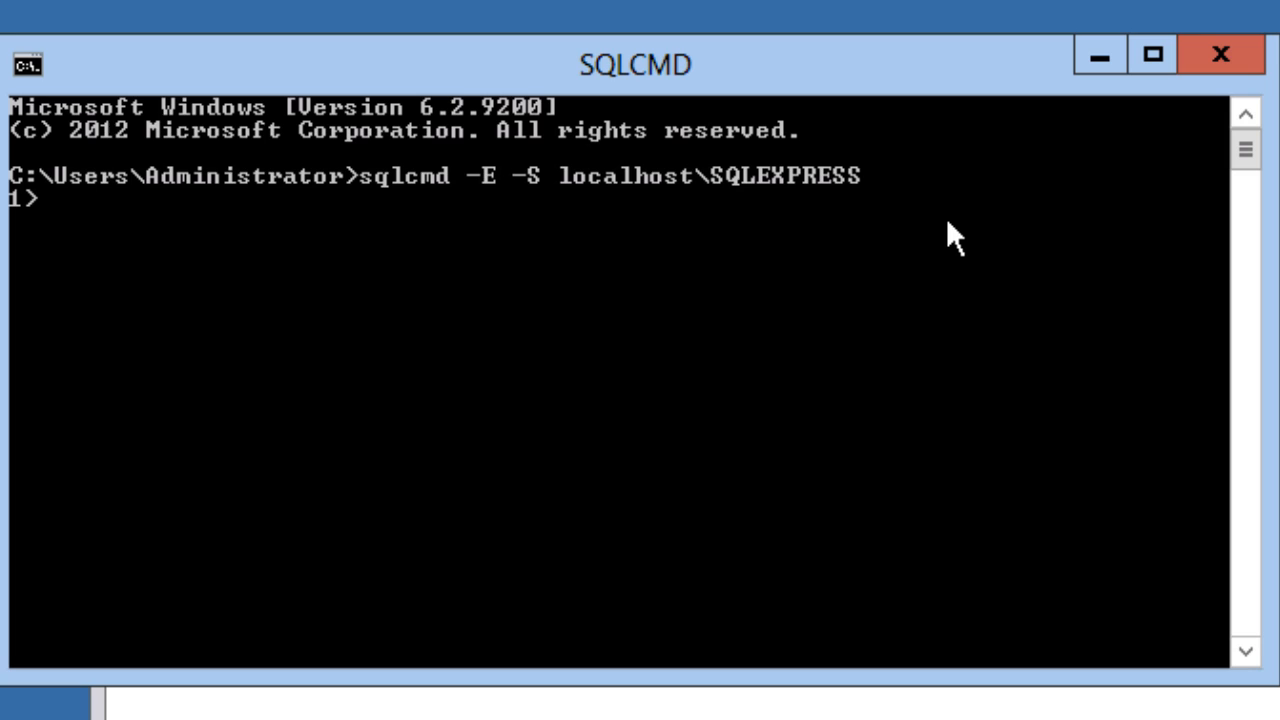
# Write CREATE DATABASE AdventureWorks2012 ON (FILENAME=...) with the pasted .mdf path
pyautogui.write('create d')
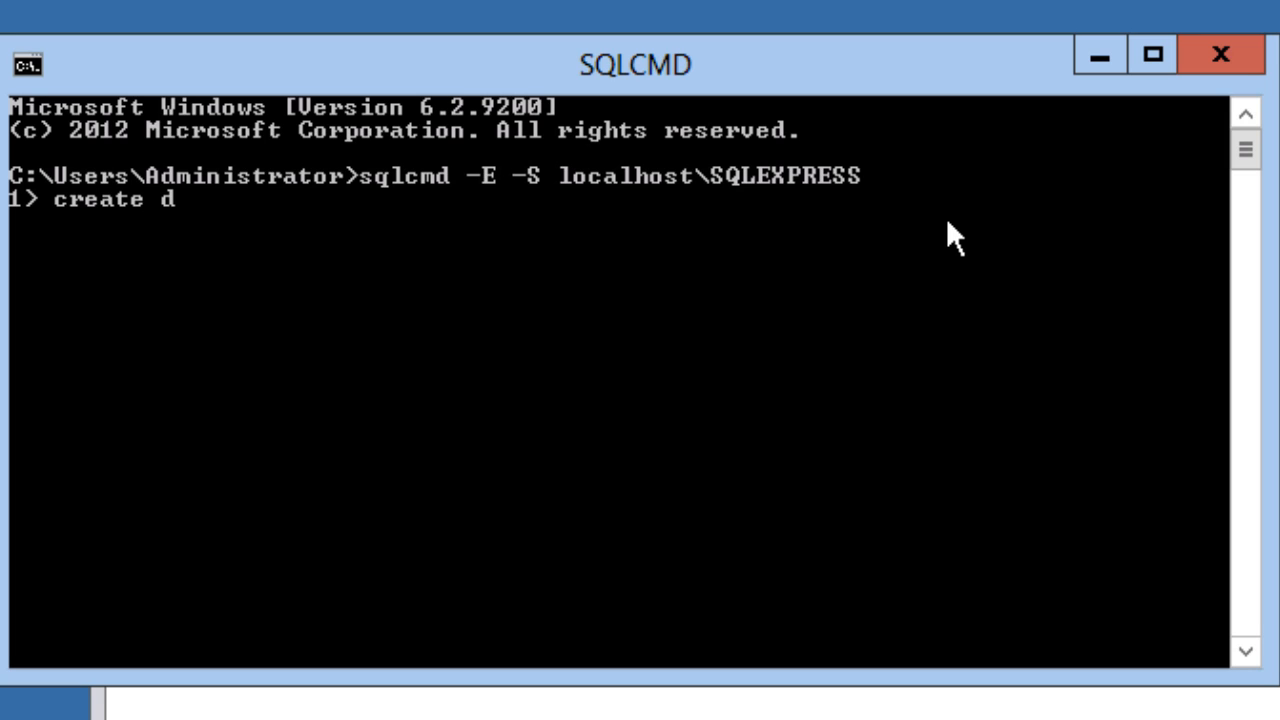
pyautogui.write('atabase ADven')
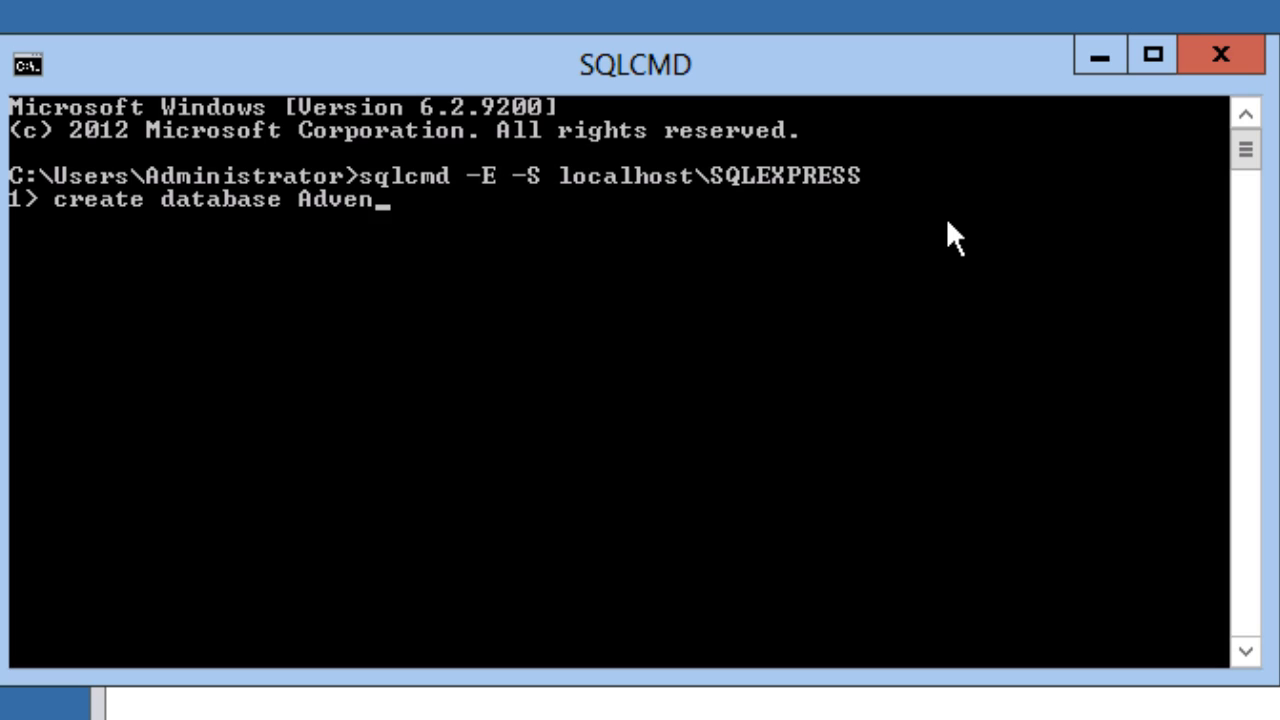
pyautogui.write('tureWorks')
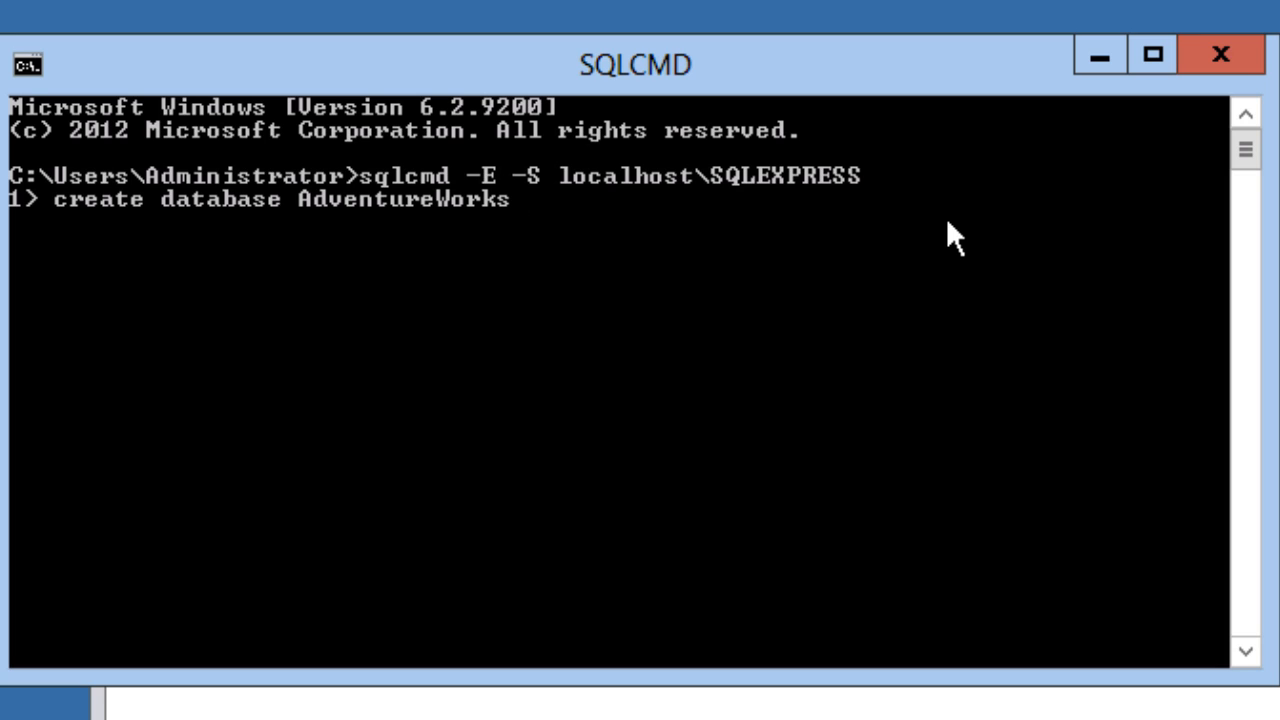
pyautogui.write('2012 on')
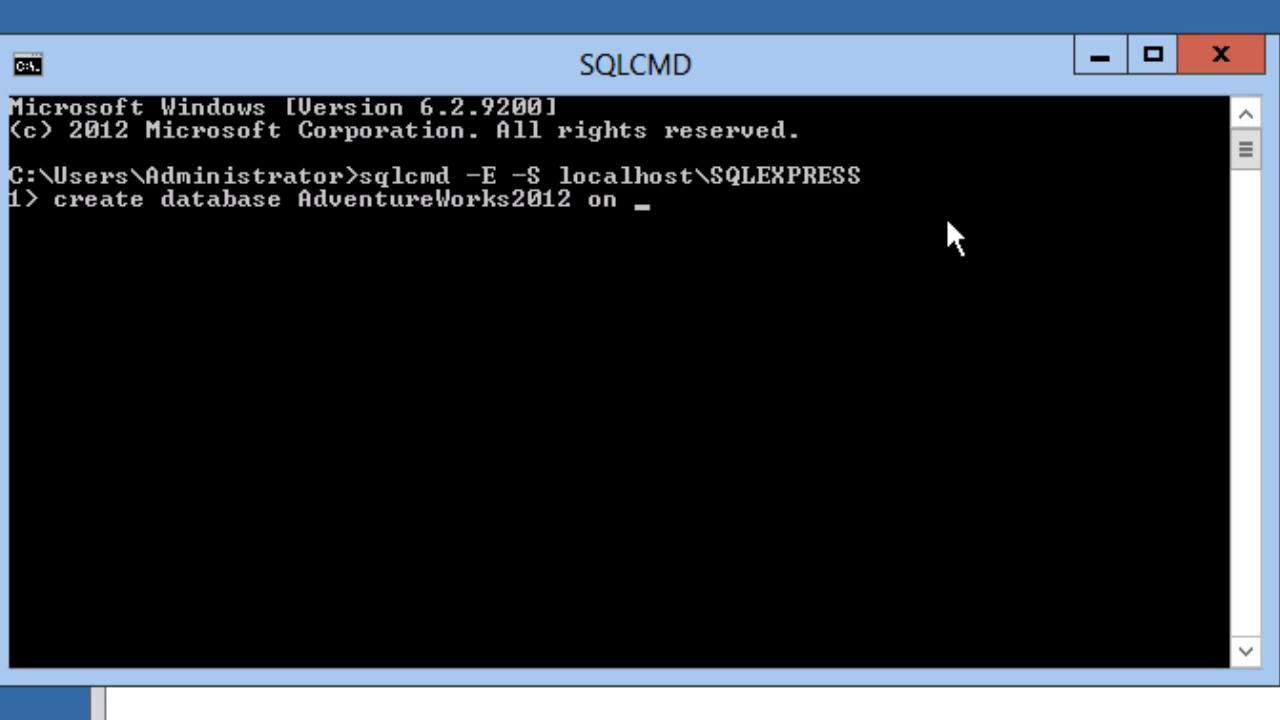
pyautogui.write("(FILENAME = '")
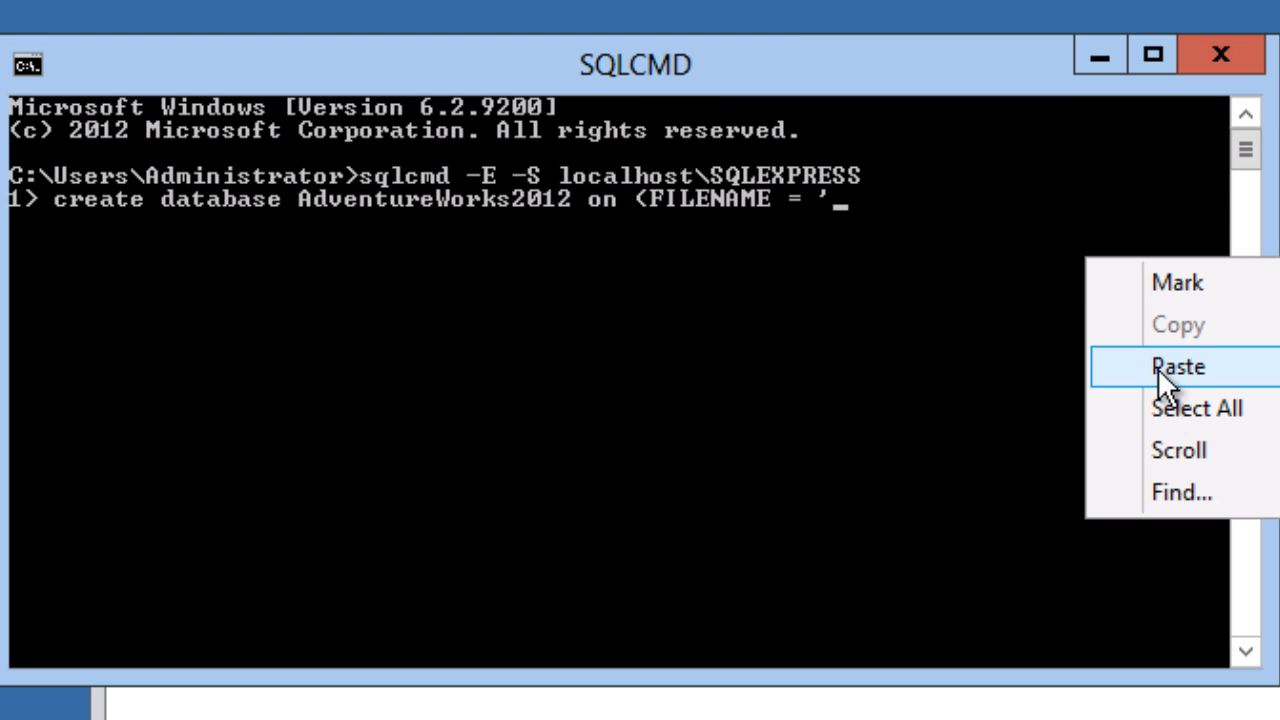
pyautogui.click(1176, 368)
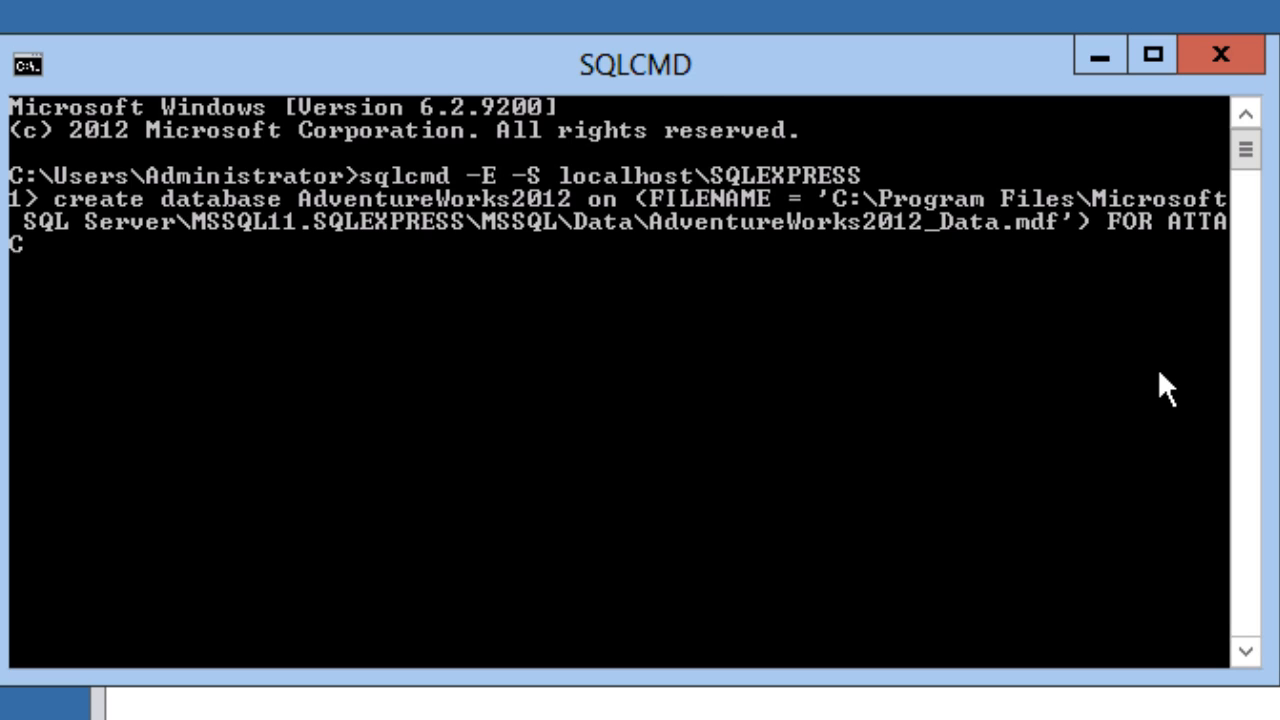
# Finish with FOR ATTACH_REBUILD_LOG, run it to attach the database, then quit sqlcmd
pyautogui.write('H_REBUILD_L')
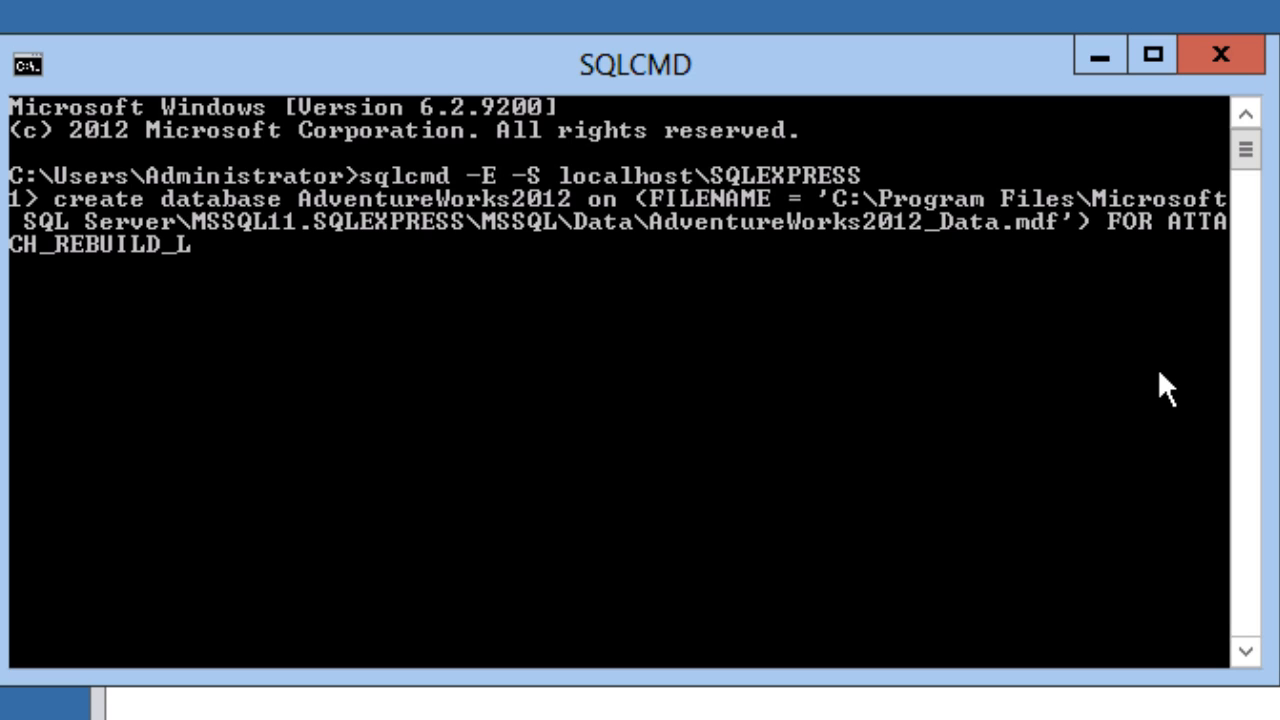
pyautogui.write('OG;')
pyautogui.write('GO')
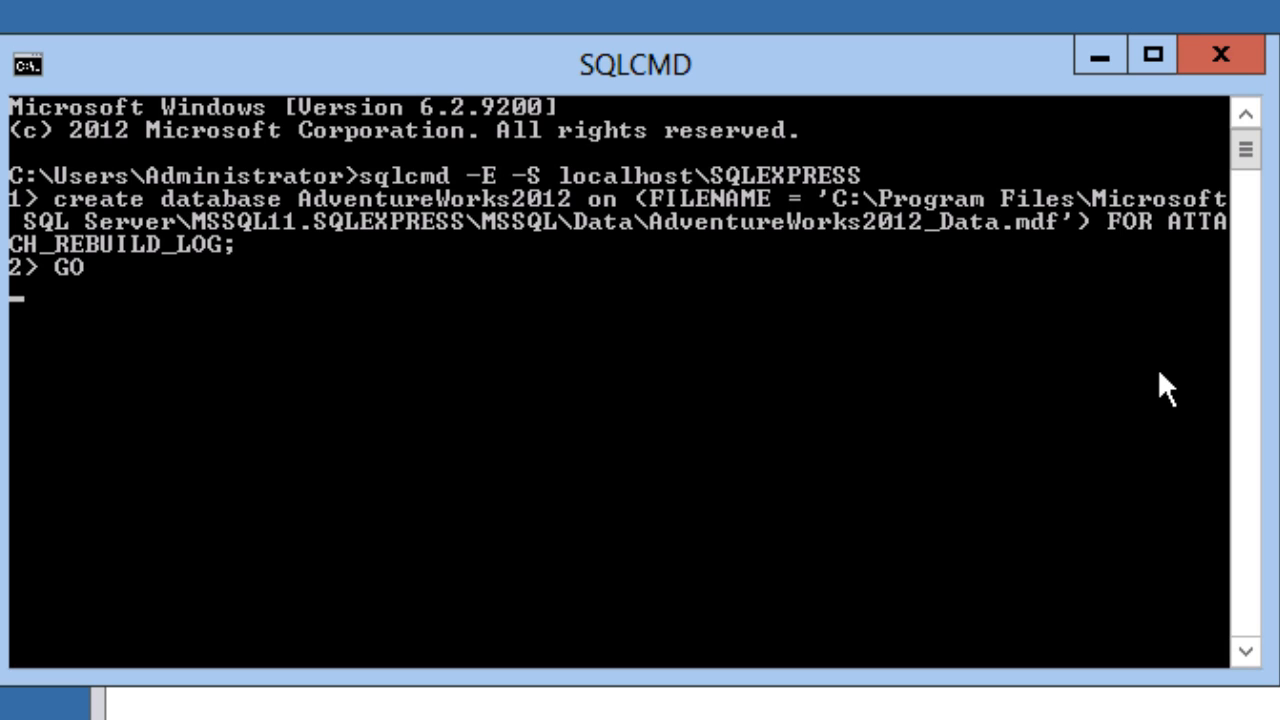
pyautogui.press('Return')
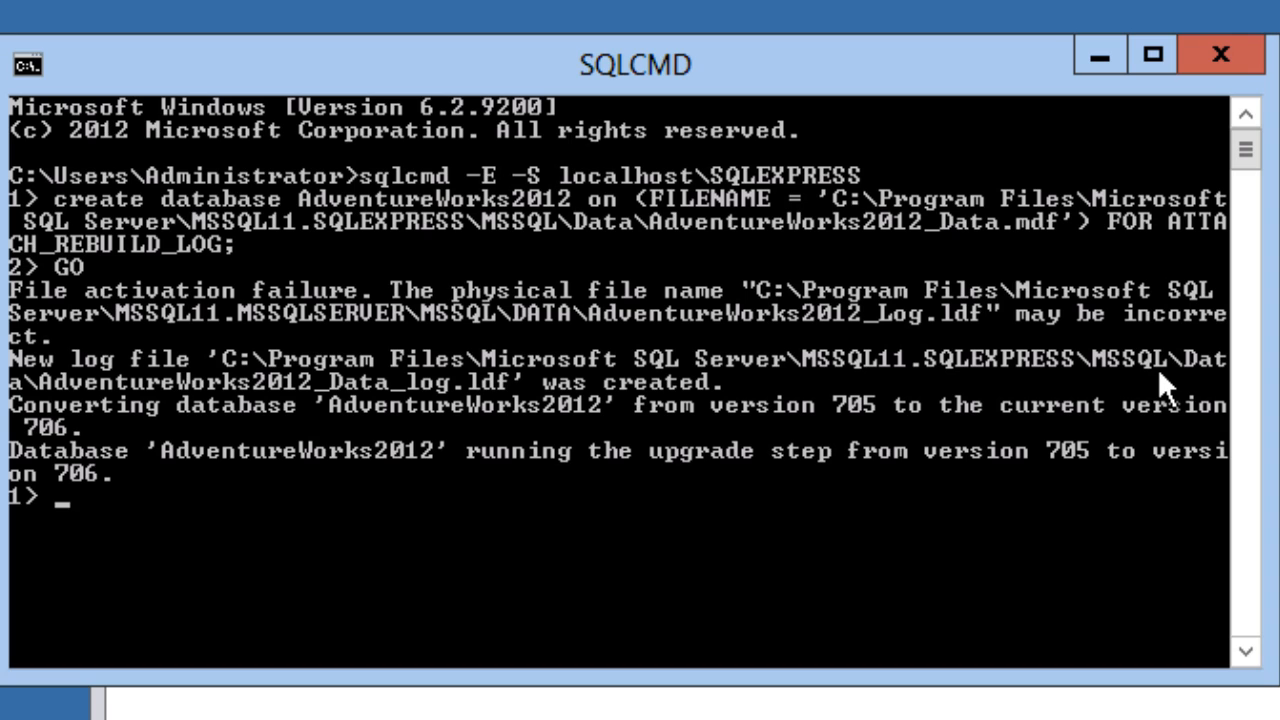
pyautogui.moveTo(340, 216)
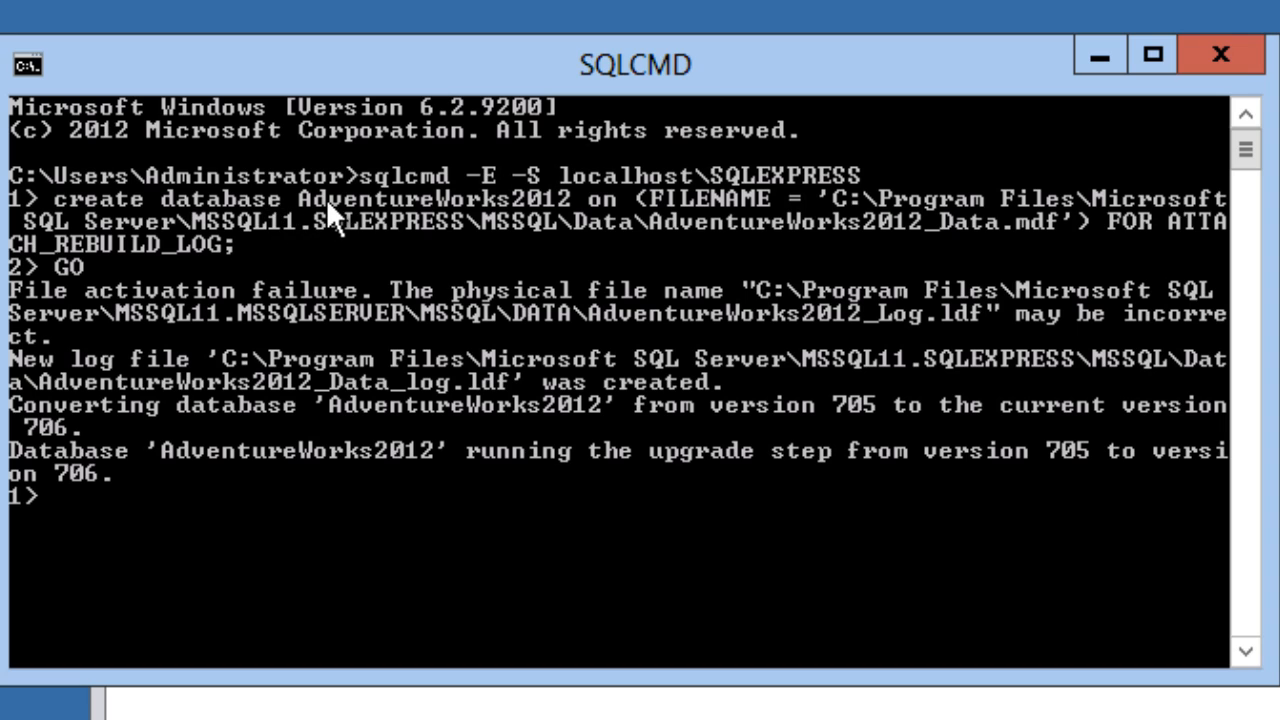
pyautogui.moveTo(484, 220)
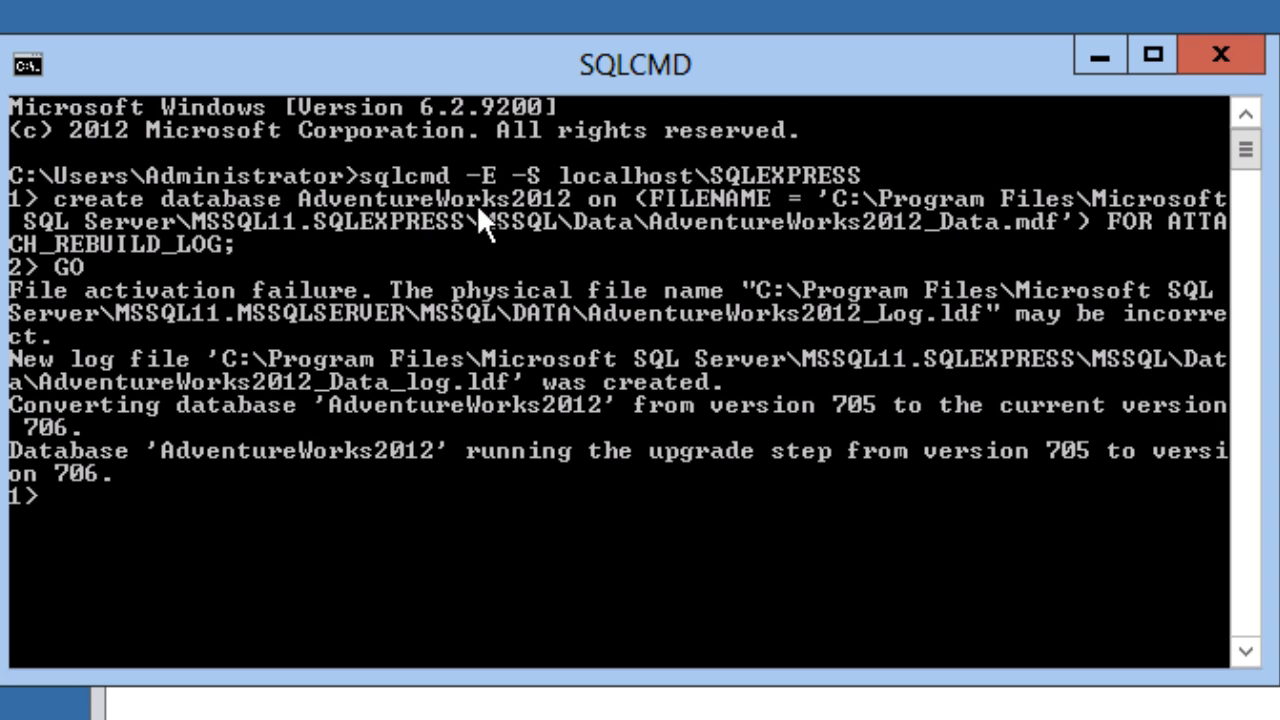
pyautogui.moveTo(996, 240)
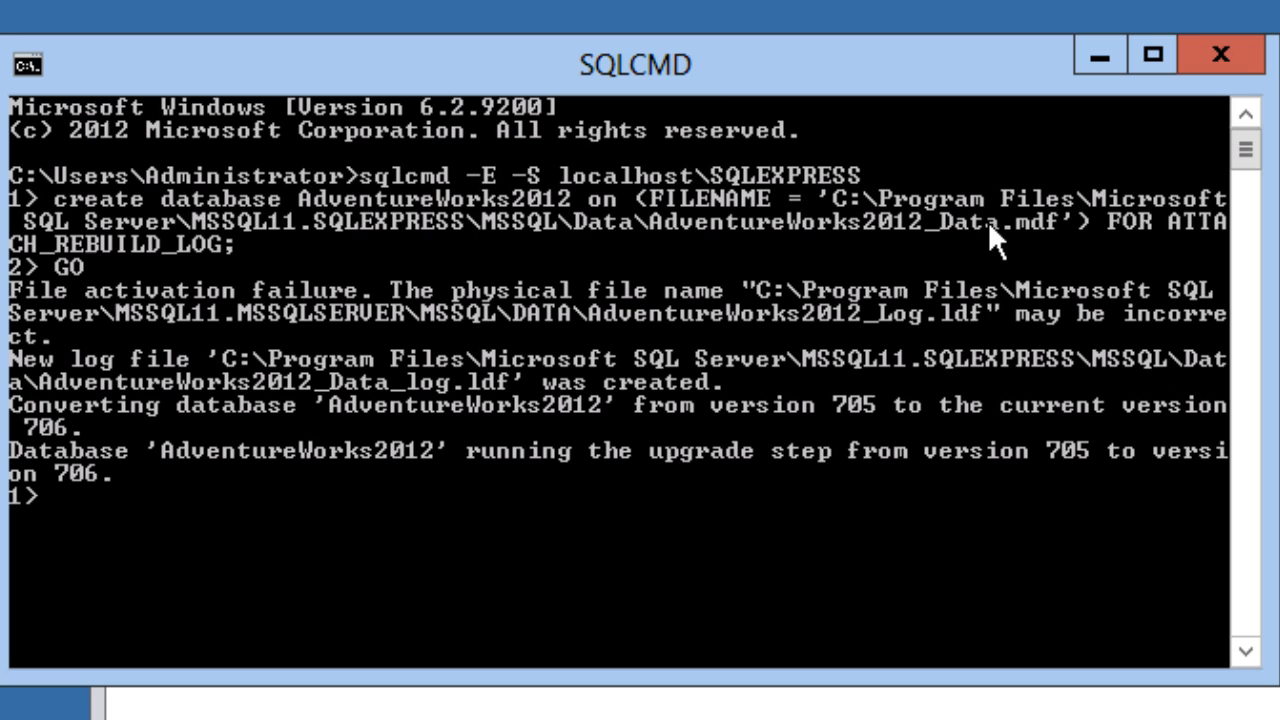
pyautogui.moveTo(1016, 244)
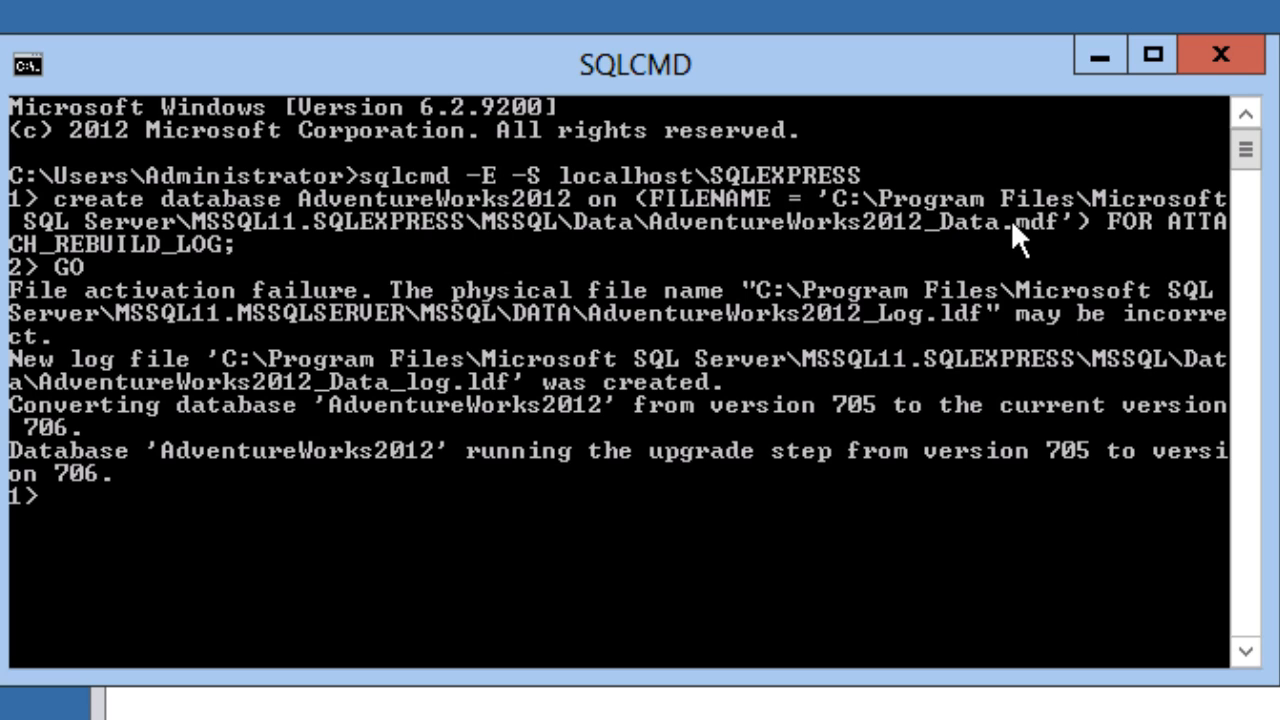
pyautogui.moveTo(644, 324)
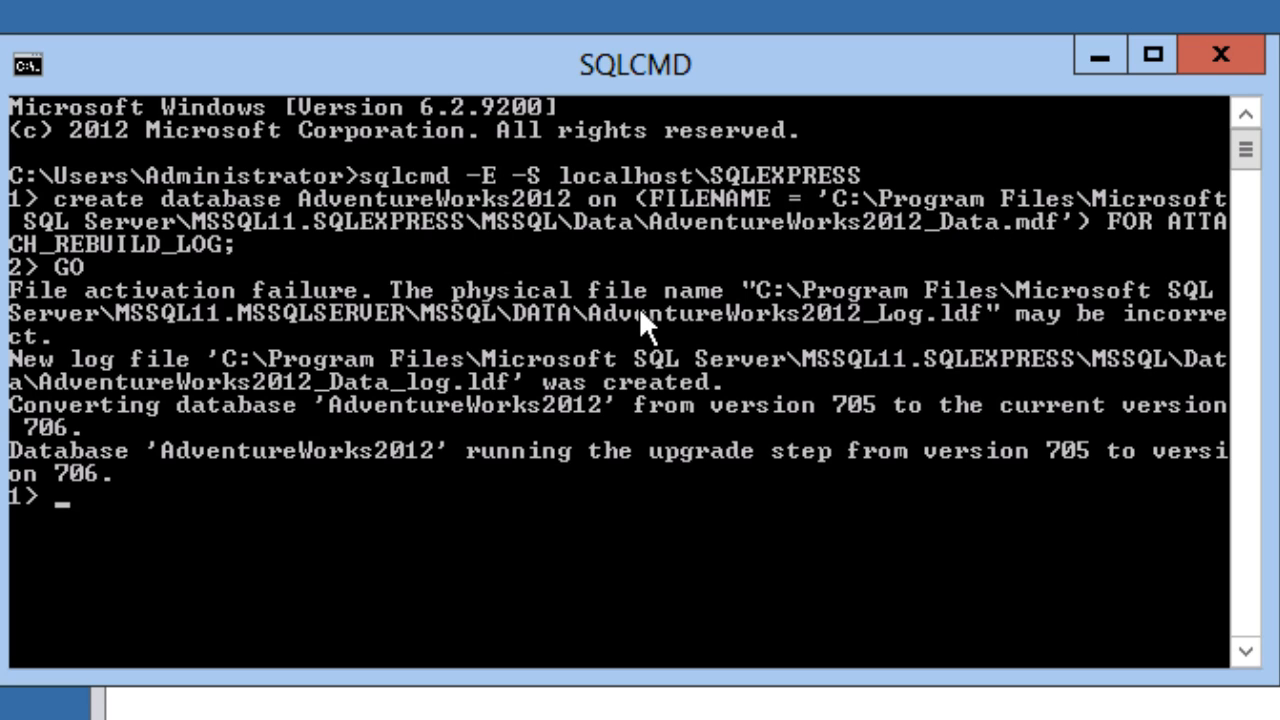
pyautogui.moveTo(624, 344)
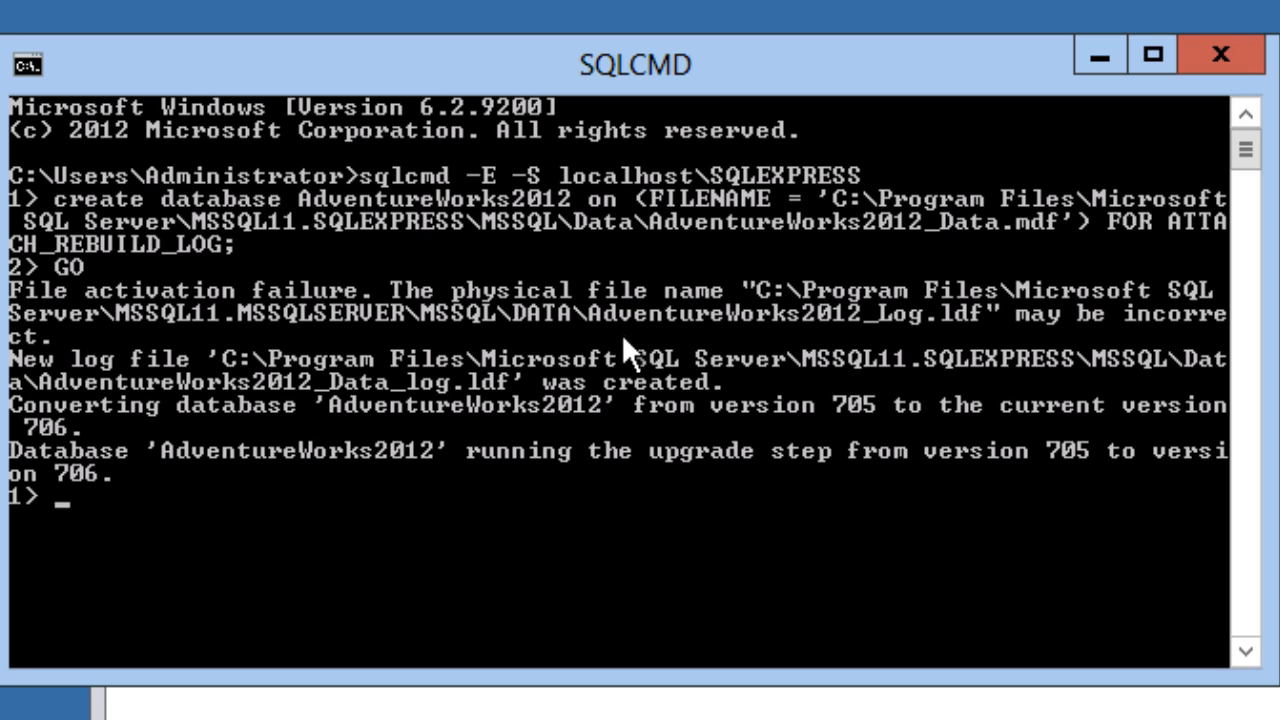
pyautogui.moveTo(544, 544)
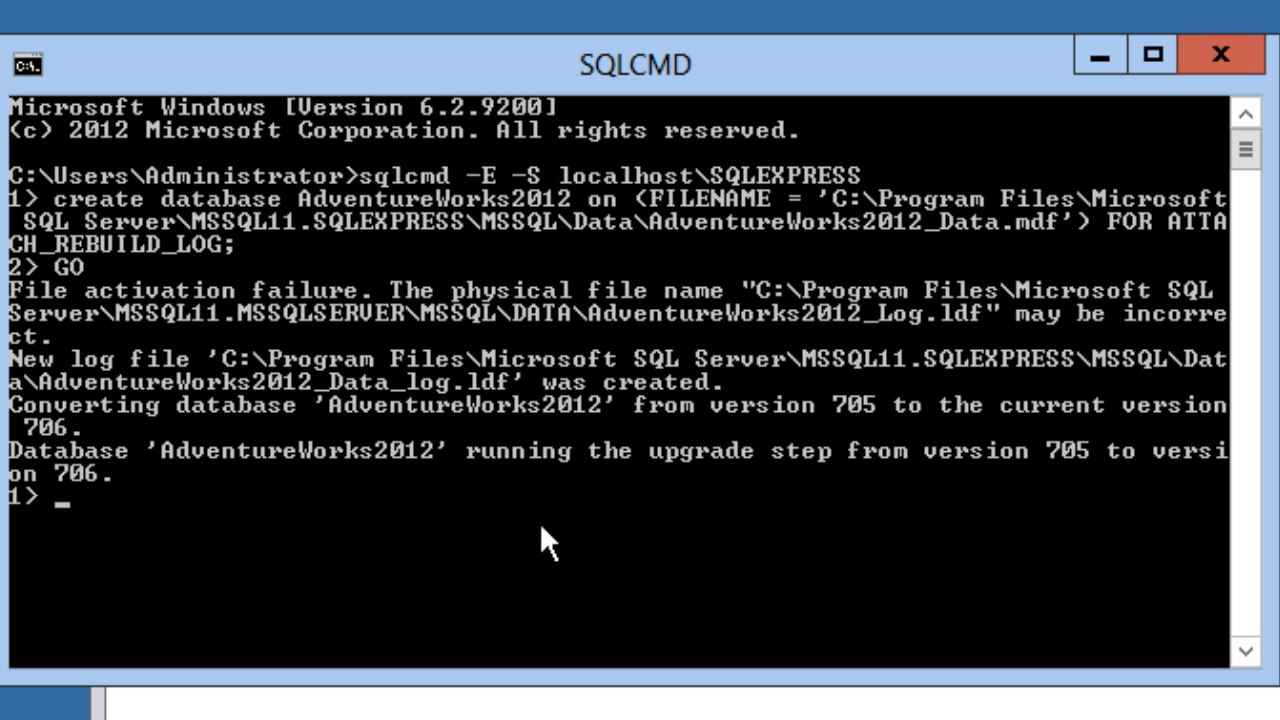
pyautogui.write('q')
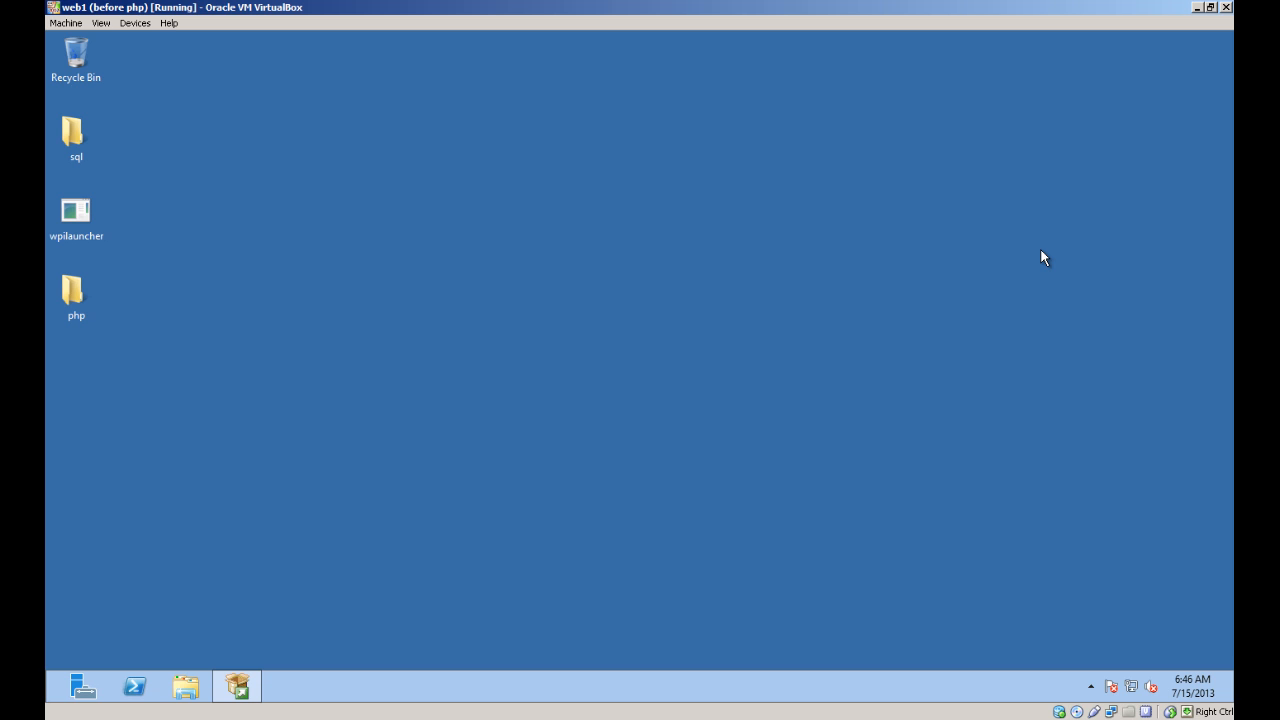
# Run the wpilauncher file from the desktop, agreeing to the security warning, to start Web Platform Installer 4.5
pyautogui.click(76, 212)
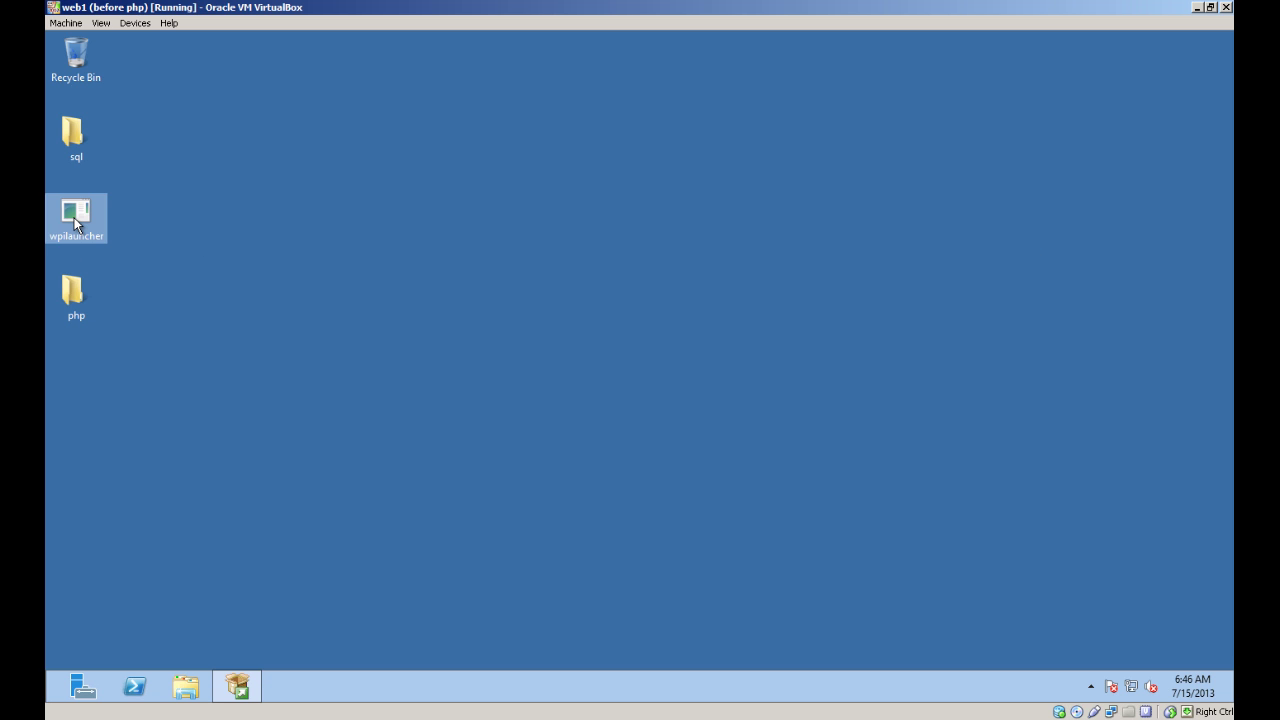
pyautogui.doubleClick(76, 210)
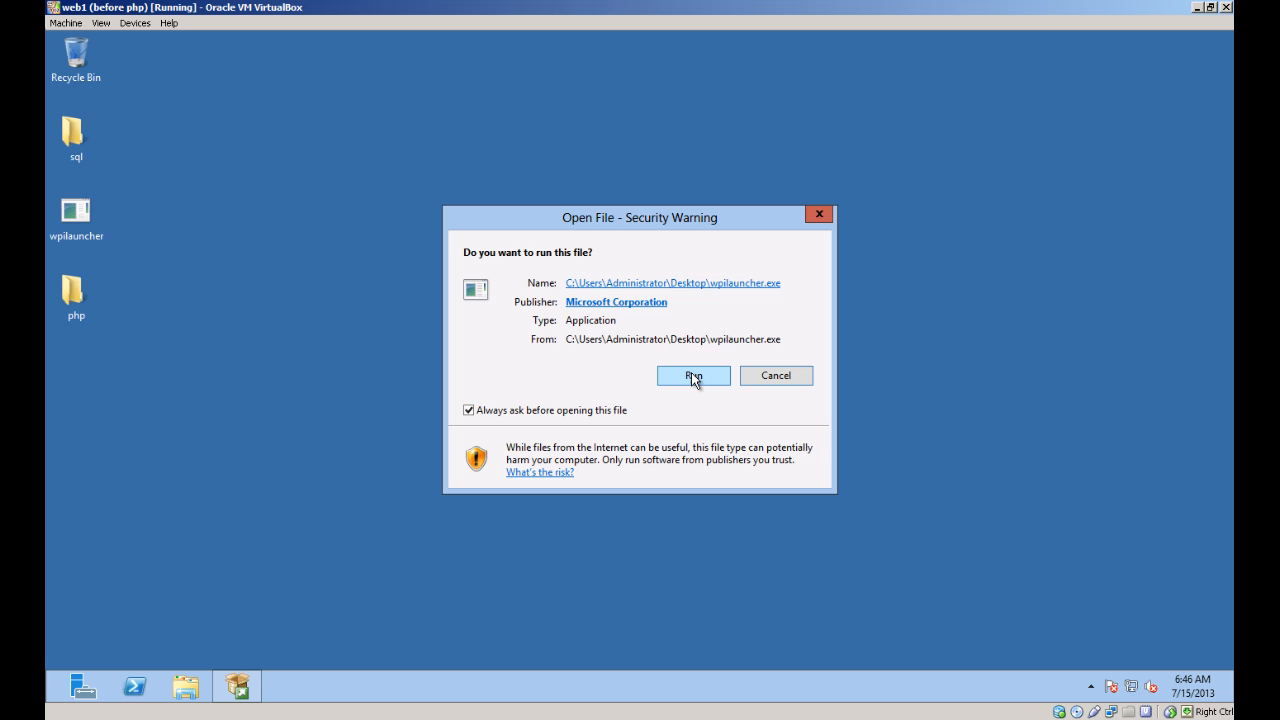
pyautogui.click(692, 376)
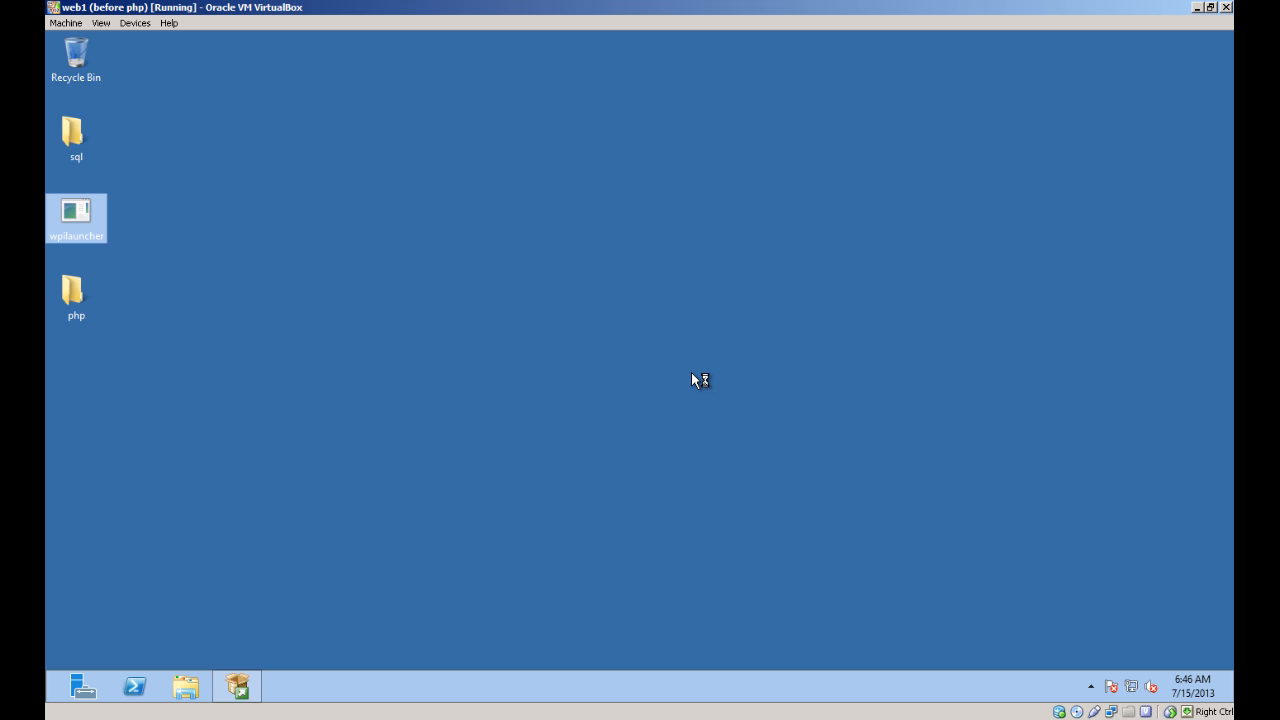
pyautogui.moveTo(694, 380)
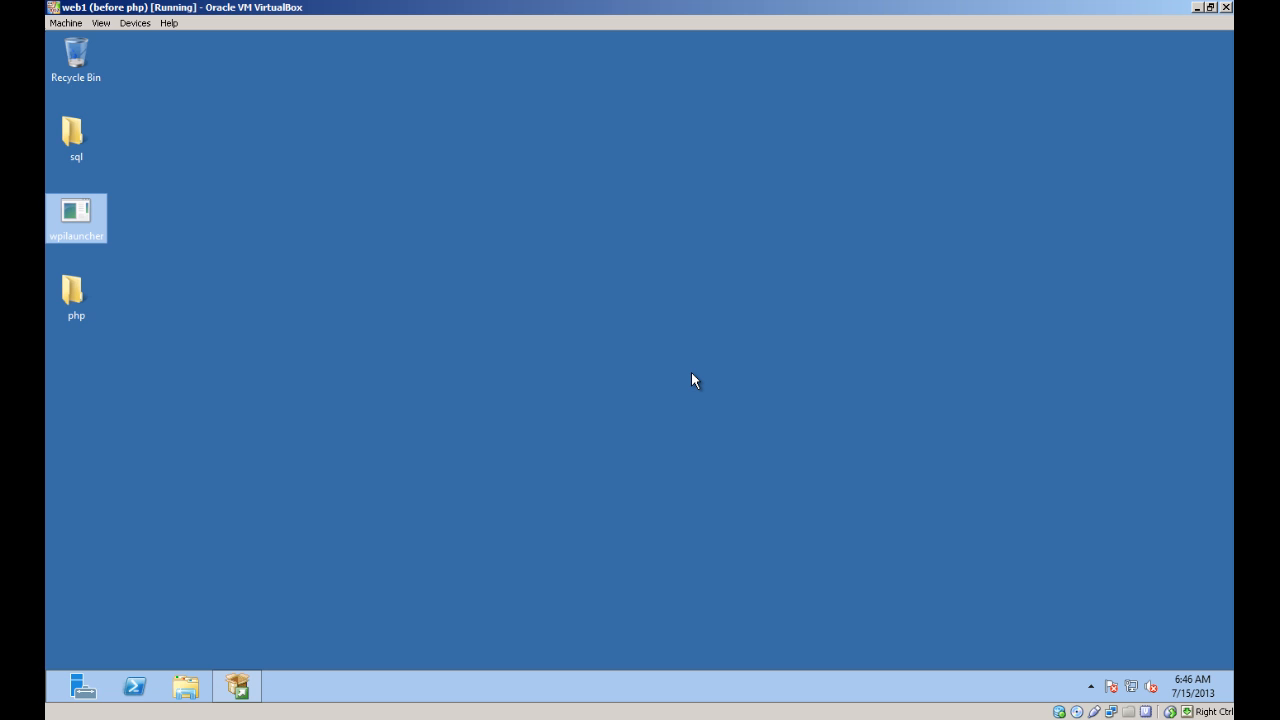
pyautogui.doubleClick(76, 218)
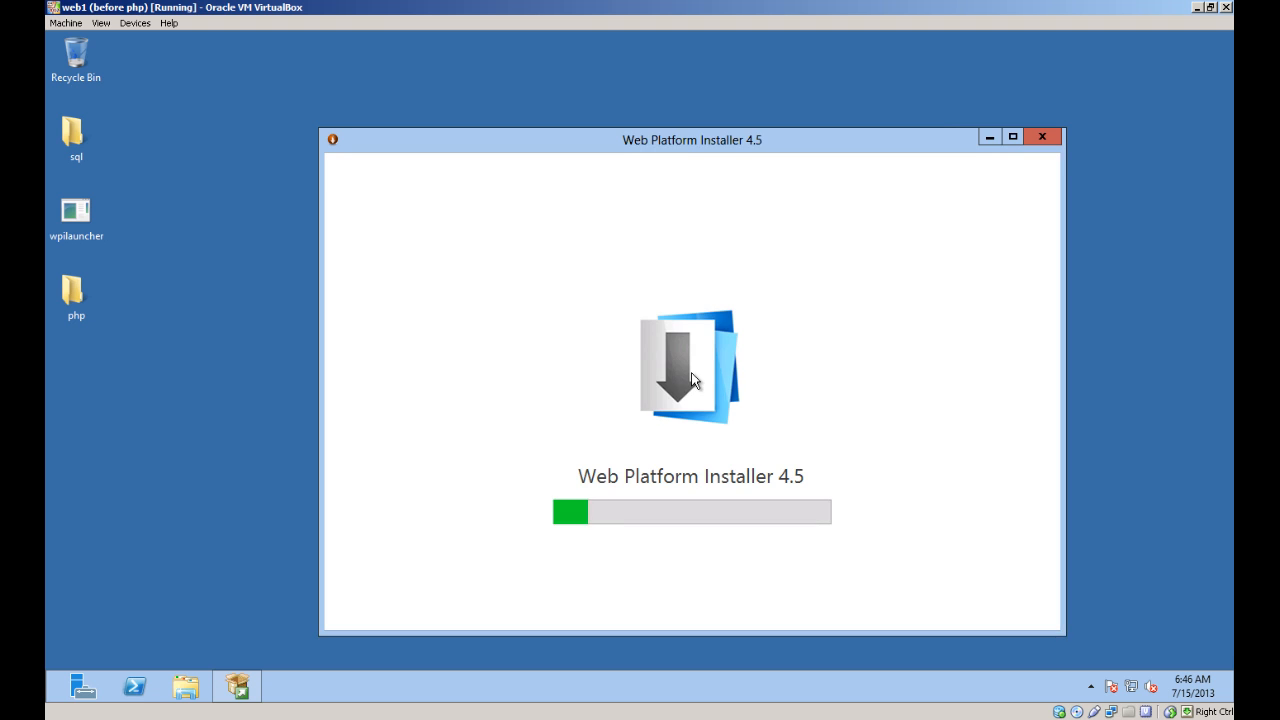
# Search the catalogue for PHP and add PHP 5.4.14 with its SQL Server drivers to the install queue
pyautogui.click(1012, 136)
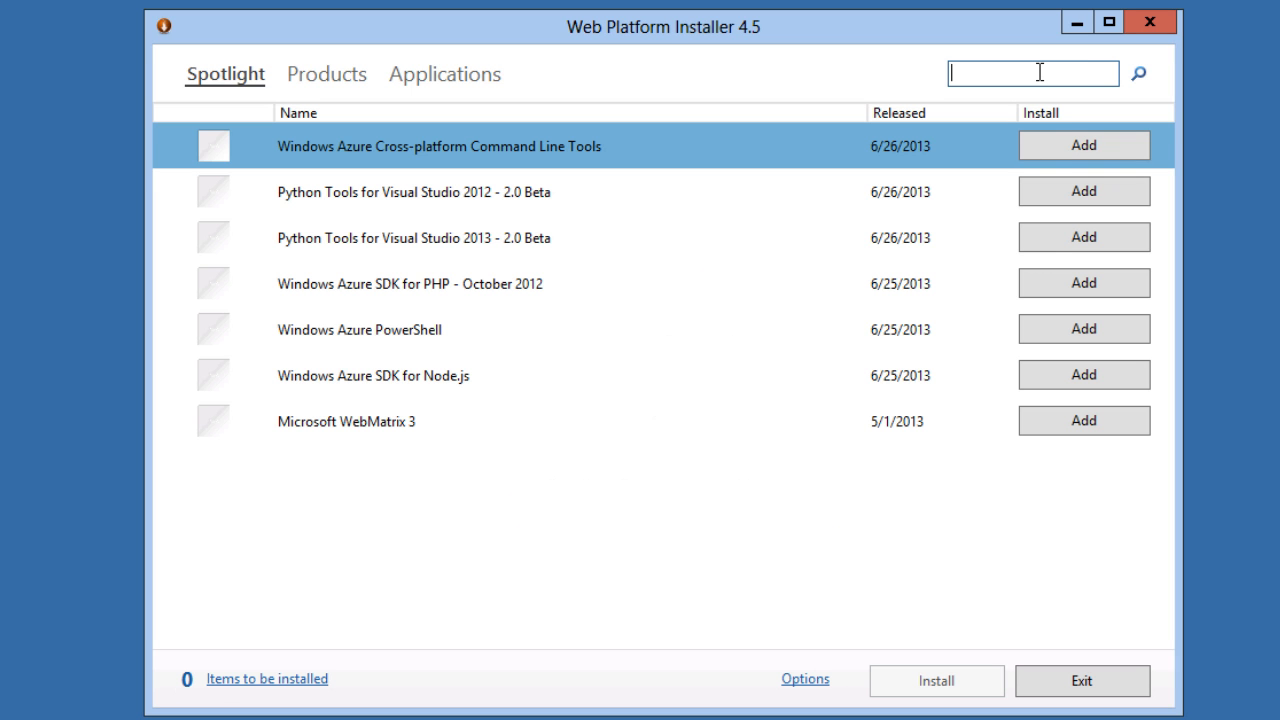
pyautogui.click(1136, 72)
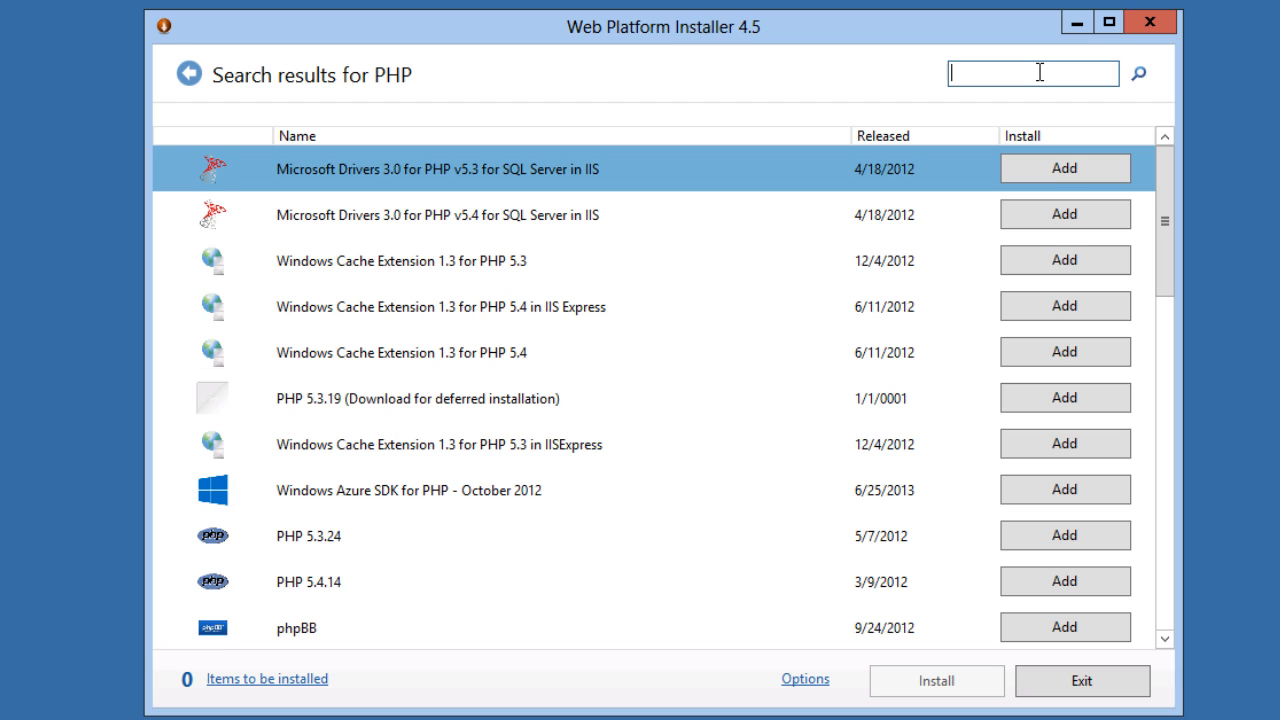
pyautogui.moveTo(1064, 582)
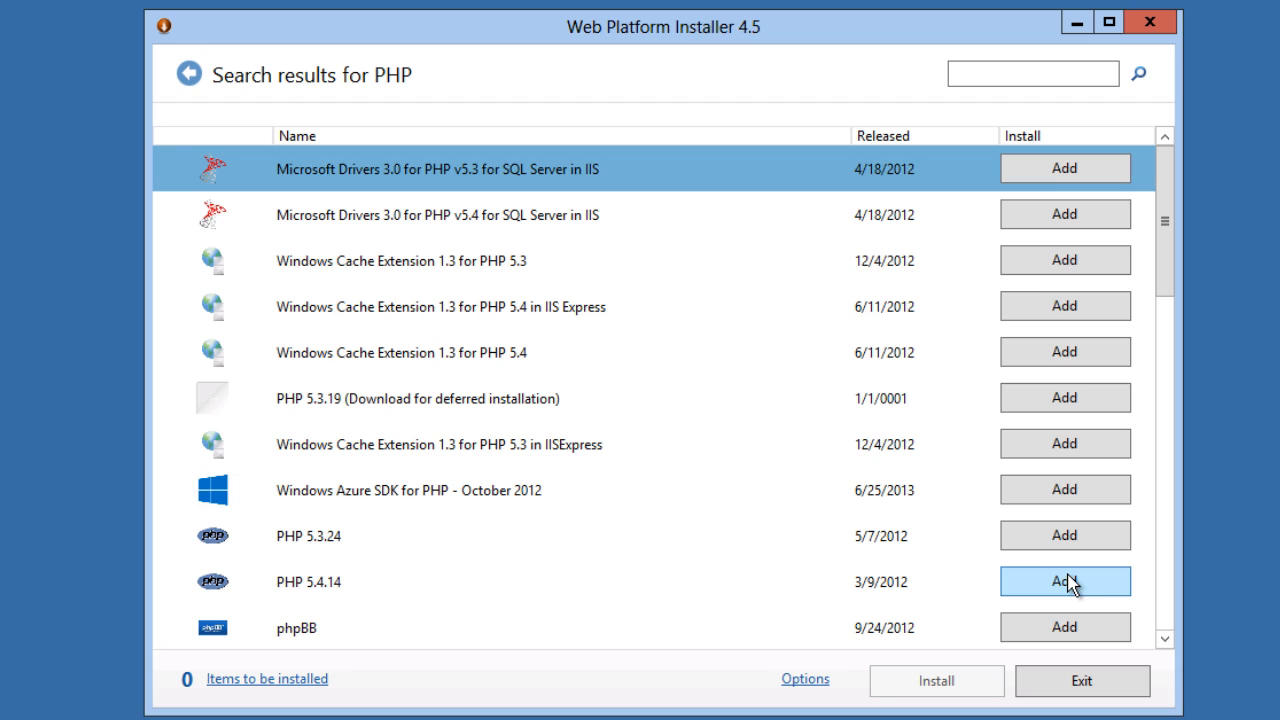
pyautogui.moveTo(1076, 592)
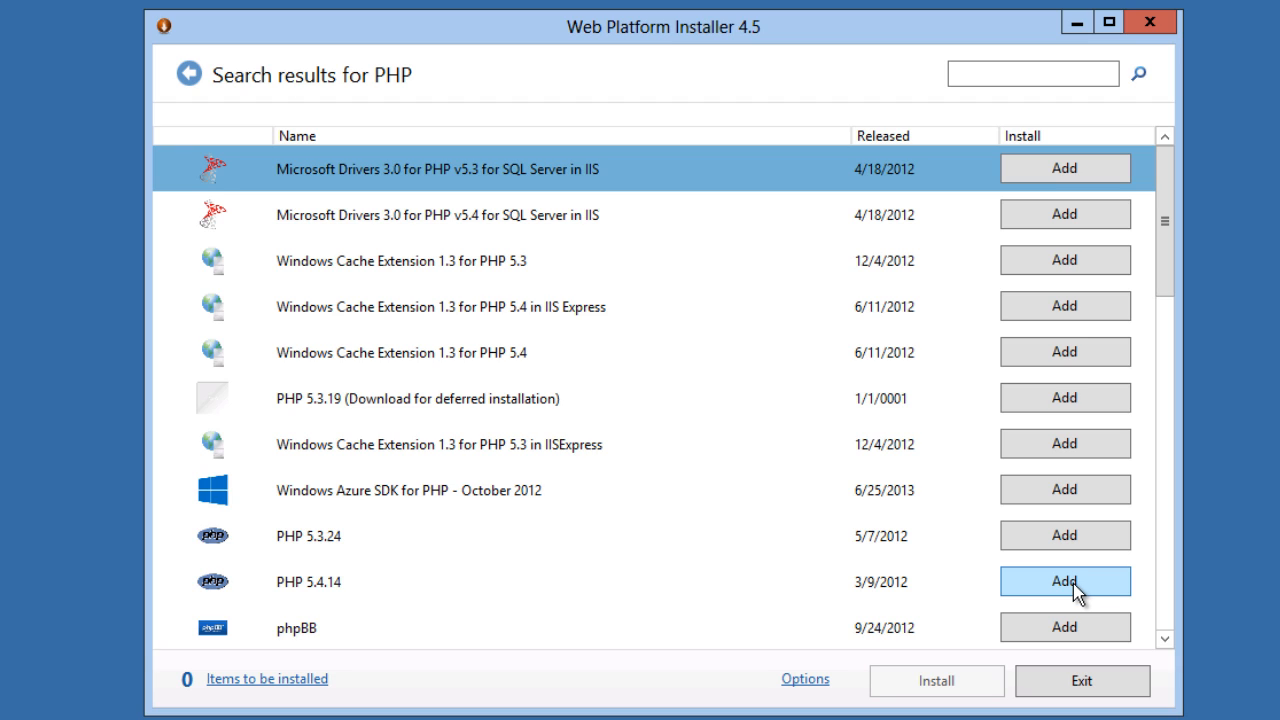
pyautogui.click(1064, 580)
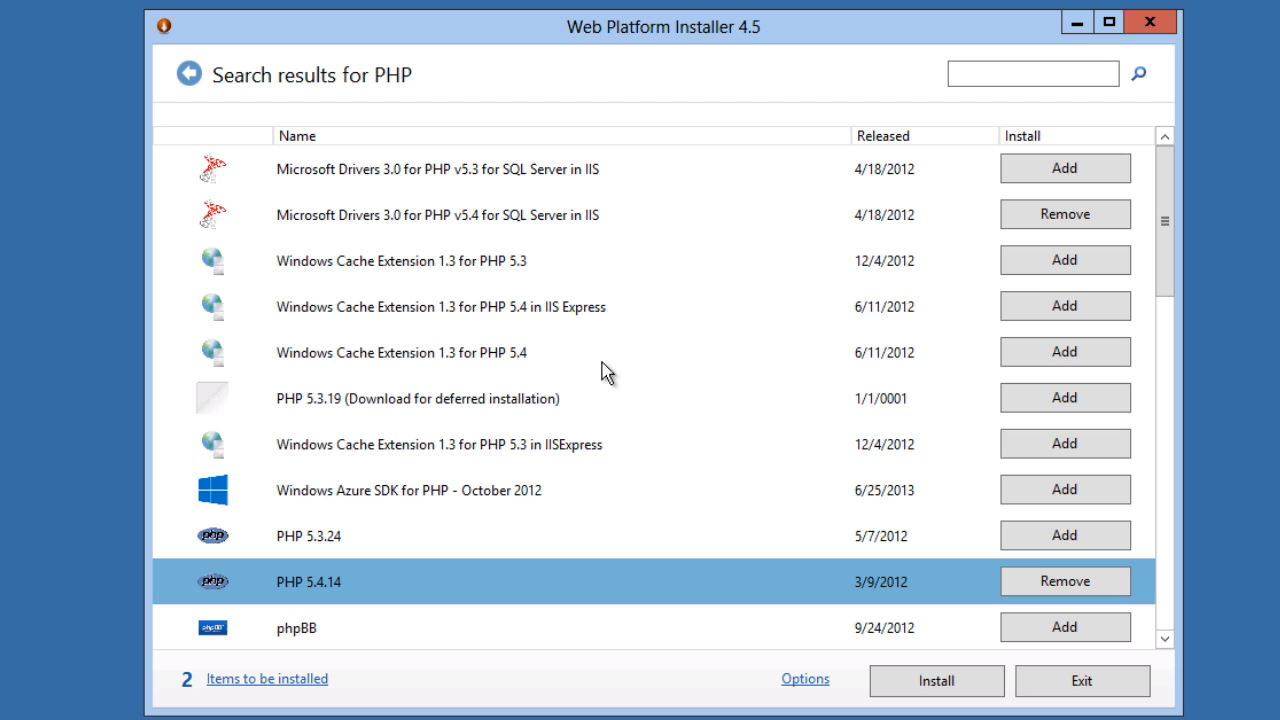
pyautogui.moveTo(384, 224)
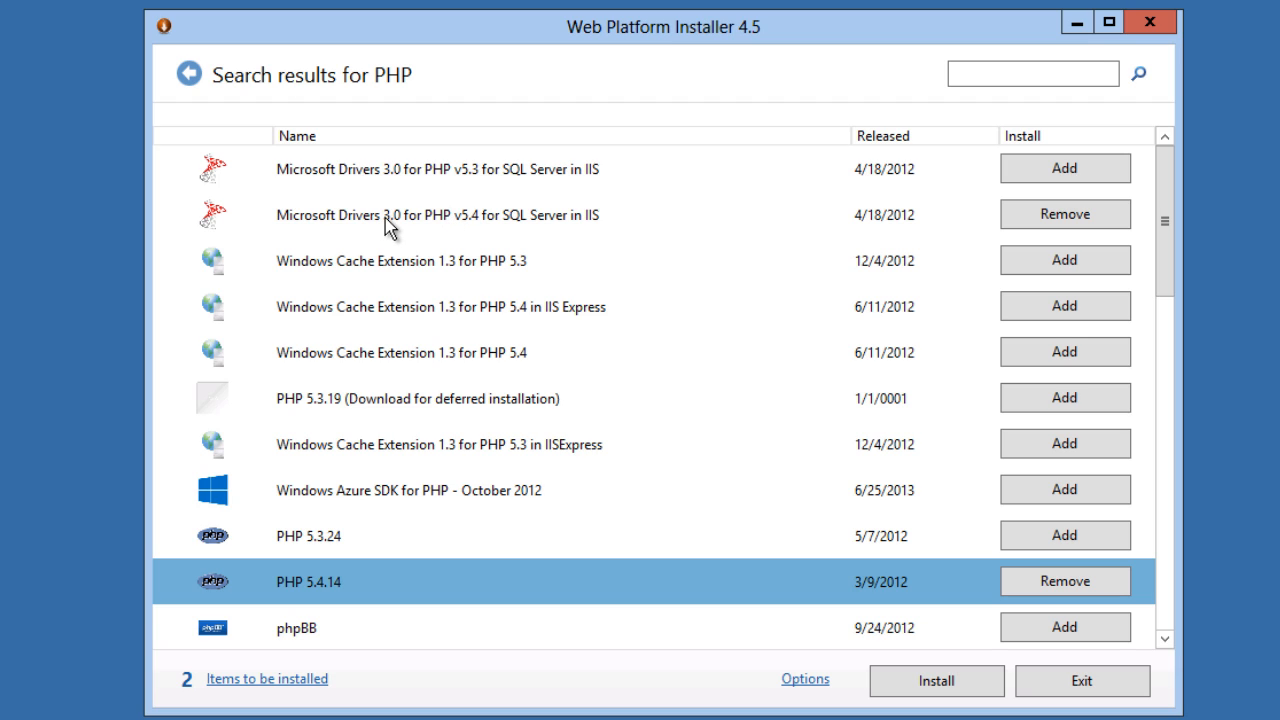
pyautogui.moveTo(1066, 214)
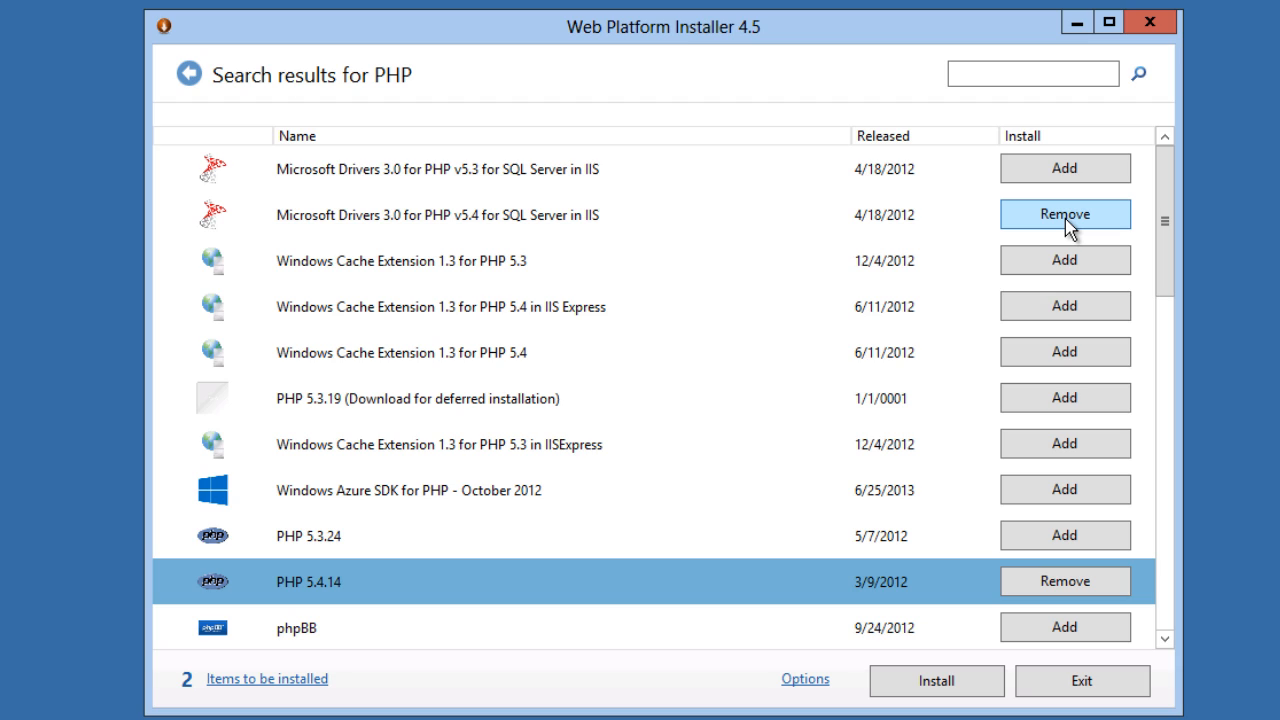
pyautogui.moveTo(936, 680)
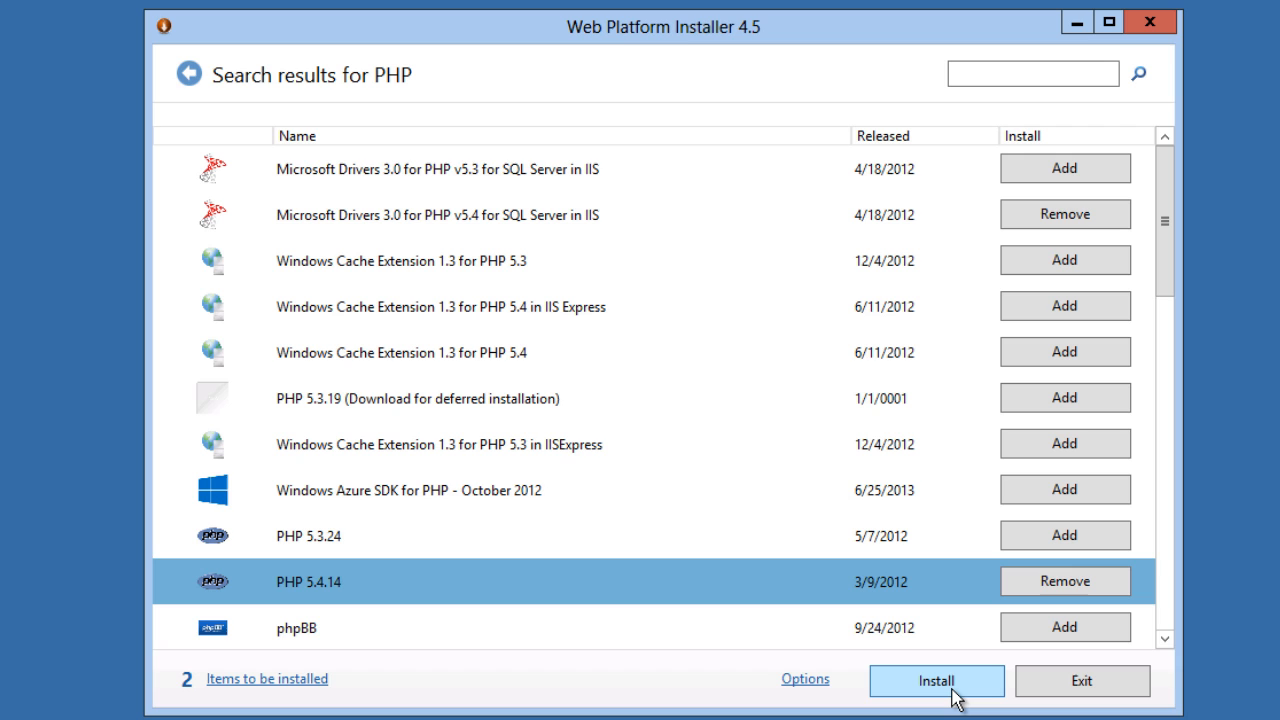
# Install the queued PHP 5.4.14 items, accepting the license, then finish and exit the installer
pyautogui.click(936, 680)
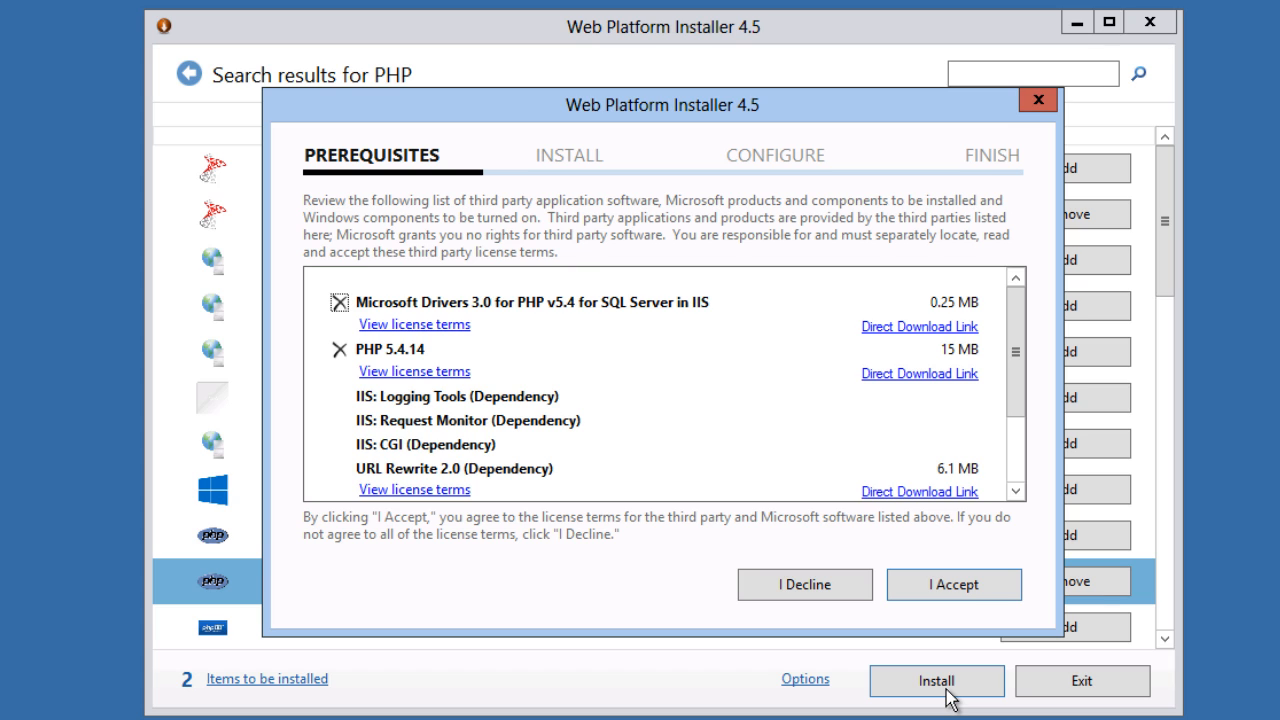
pyautogui.moveTo(952, 584)
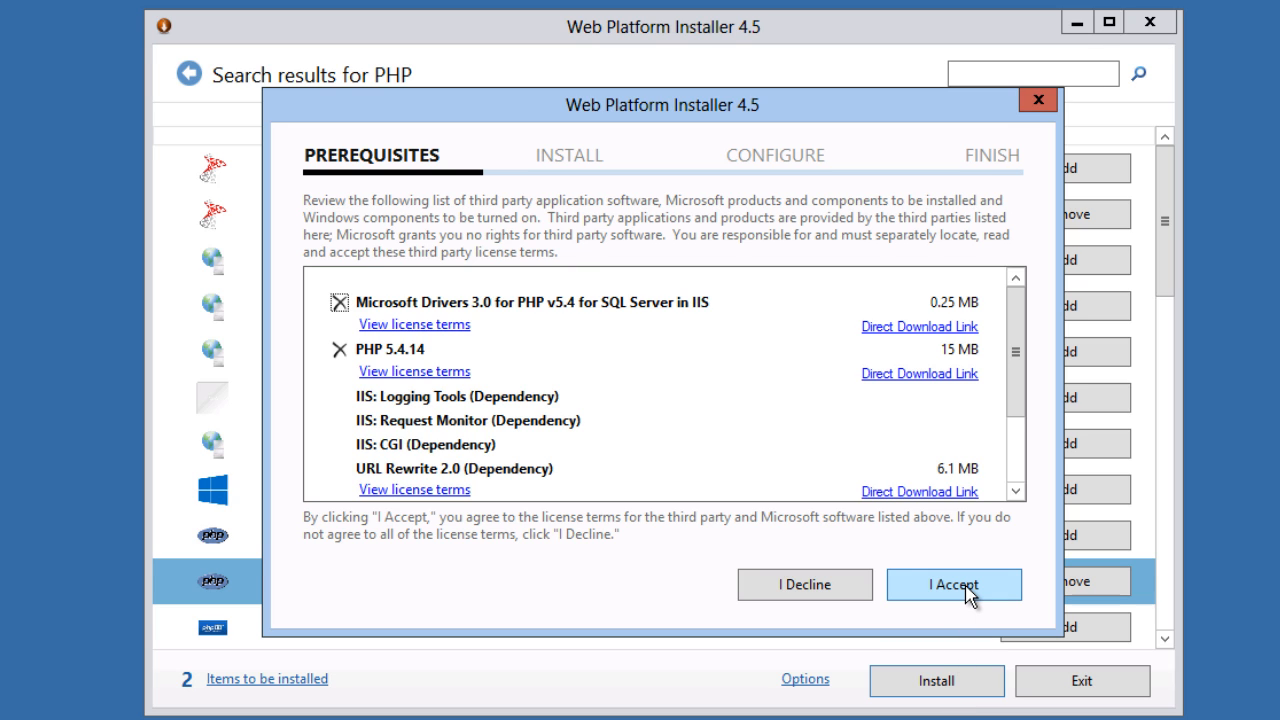
pyautogui.click(952, 584)
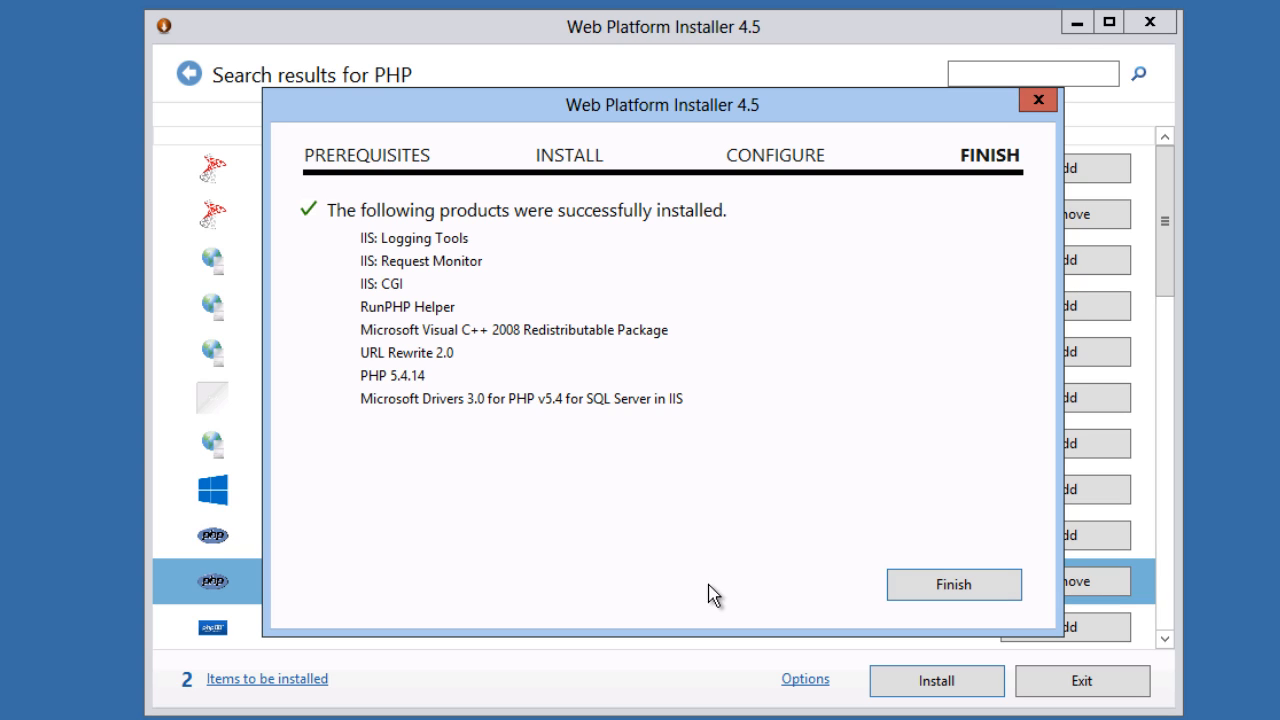
pyautogui.moveTo(314, 366)
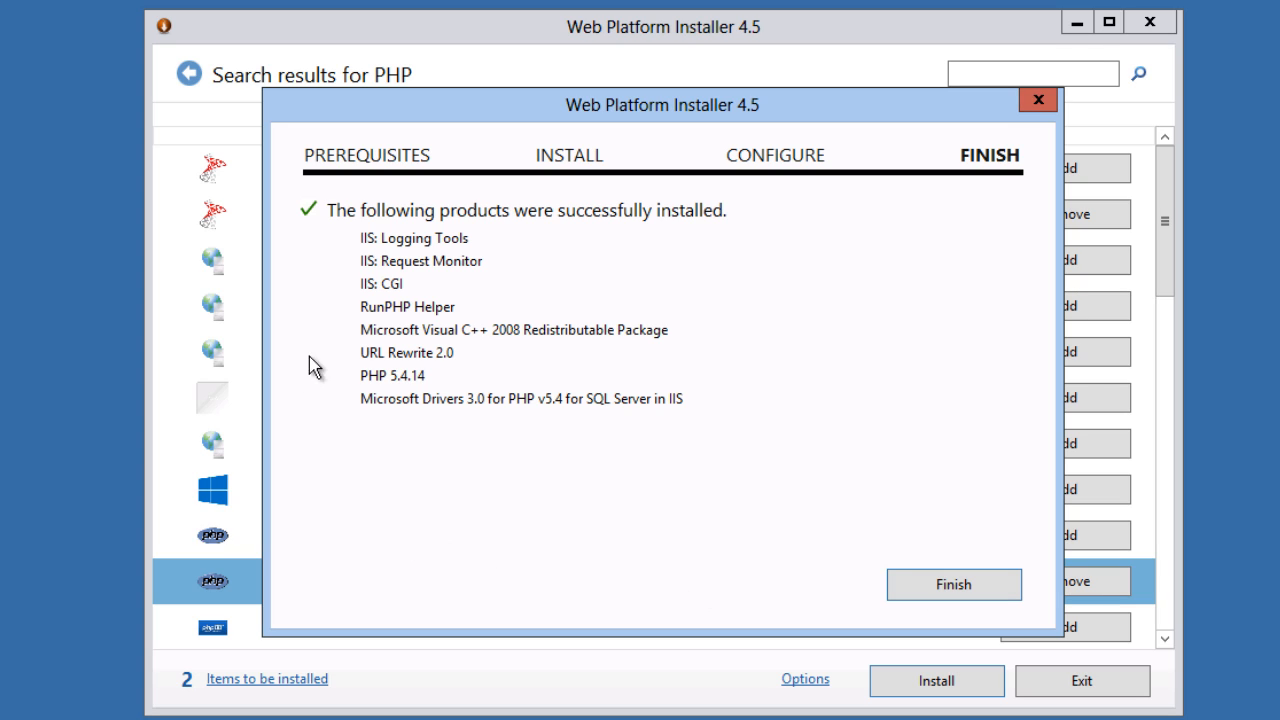
pyautogui.moveTo(372, 296)
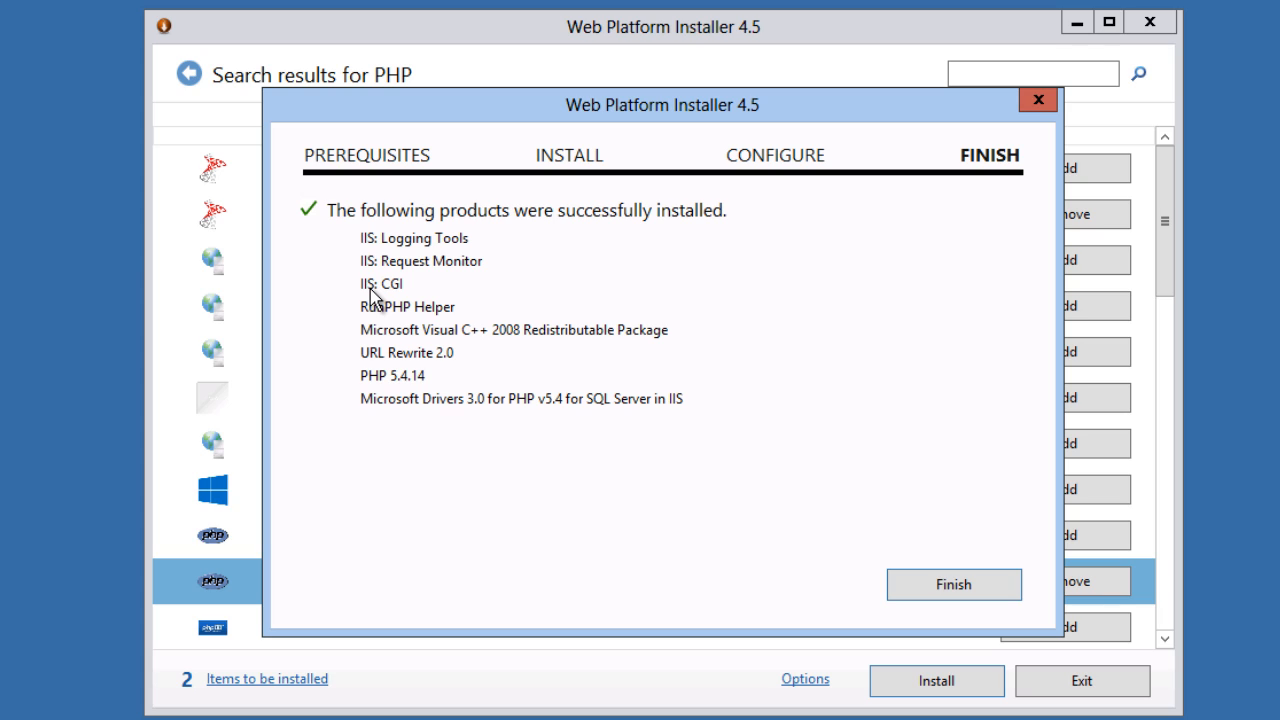
pyautogui.moveTo(332, 372)
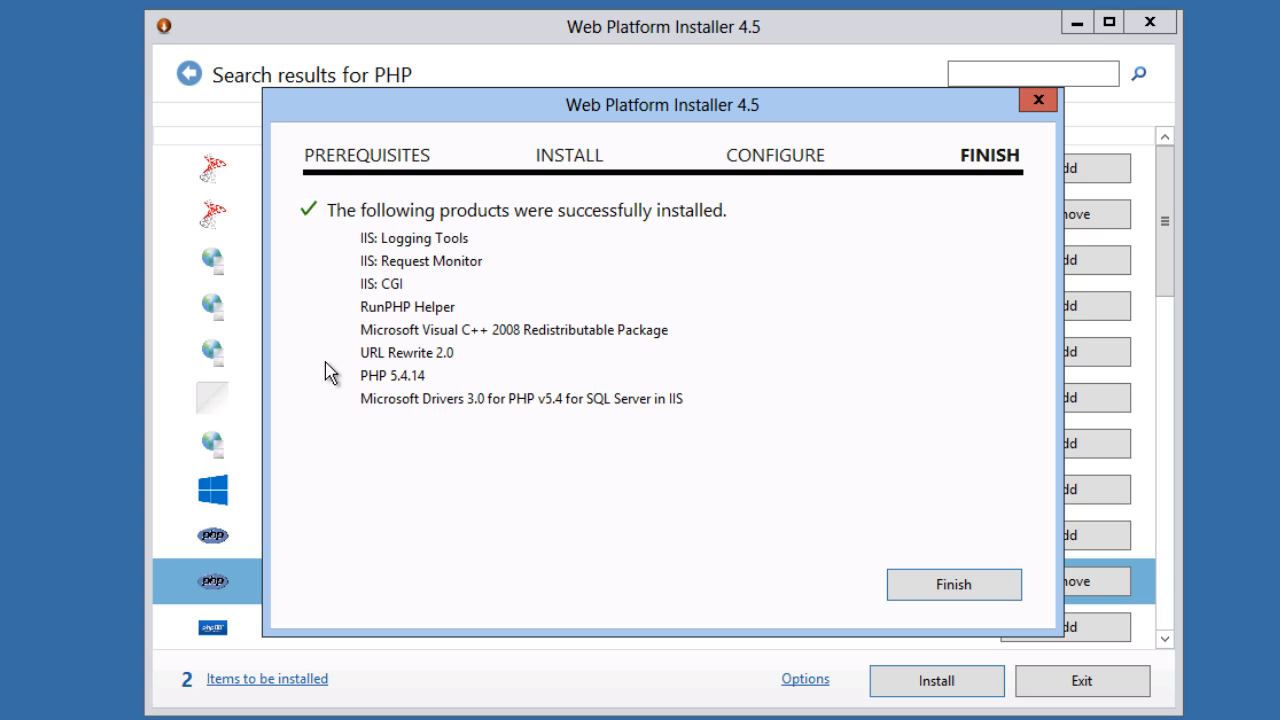
pyautogui.moveTo(372, 376)
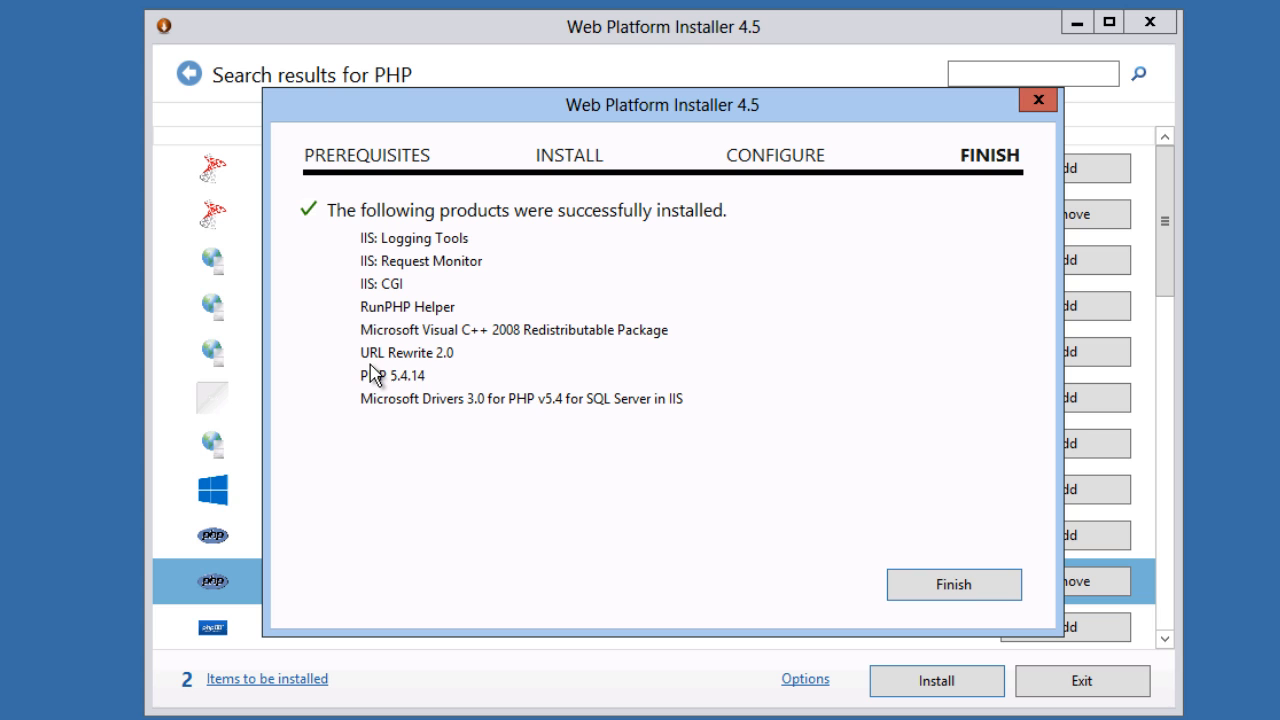
pyautogui.click(952, 584)
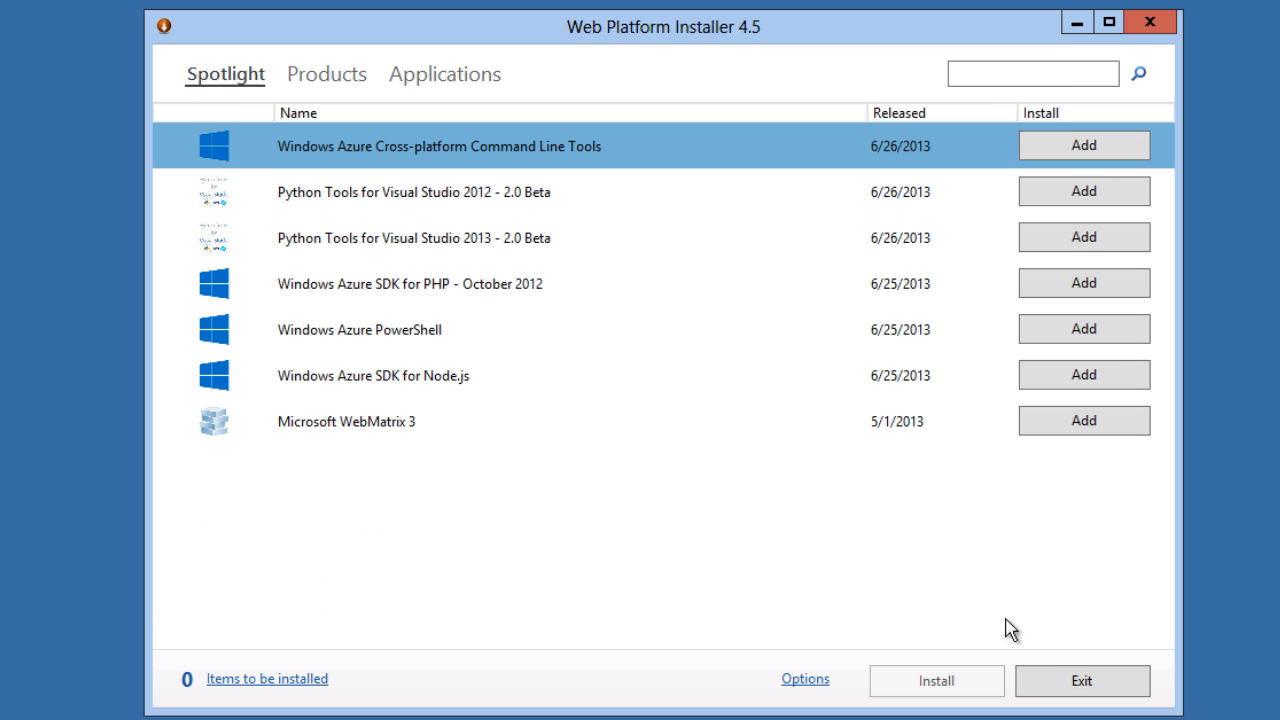
pyautogui.click(1082, 680)
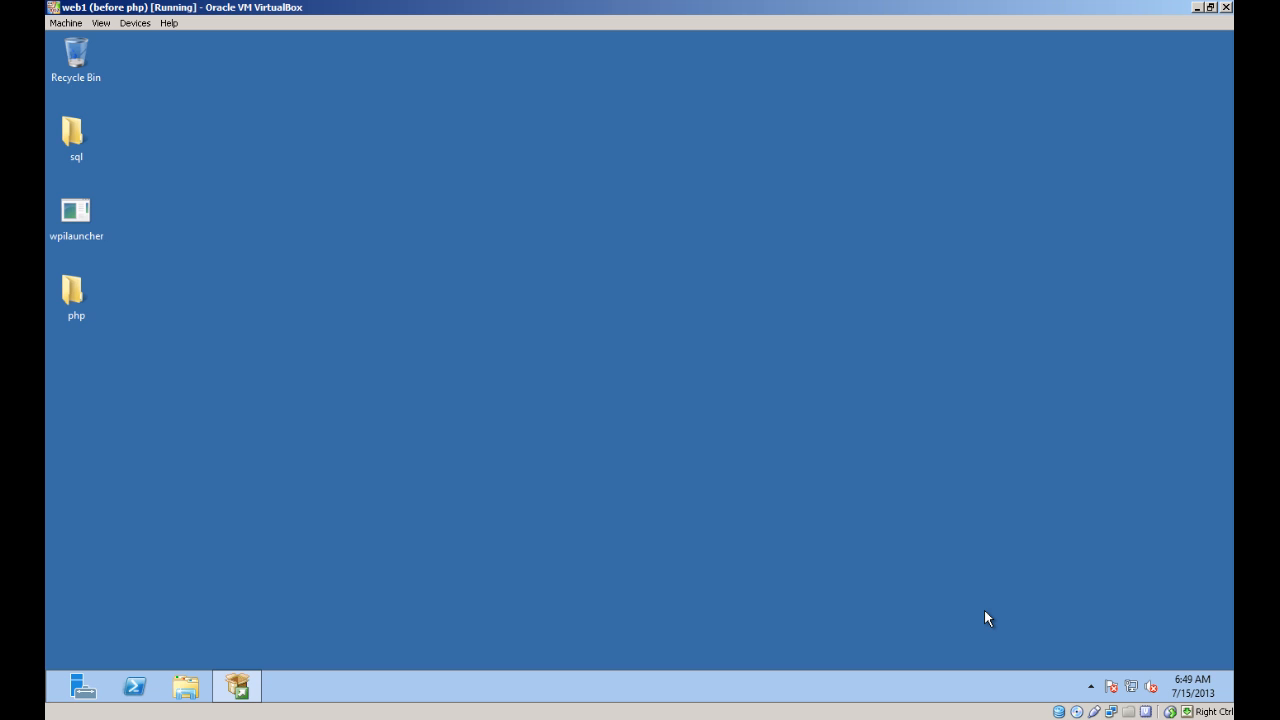
# Copy AdventureProducts.php and phpinfo.php from the desktop php folder into C:\inetpub\wwwroot
pyautogui.doubleClick(76, 290)
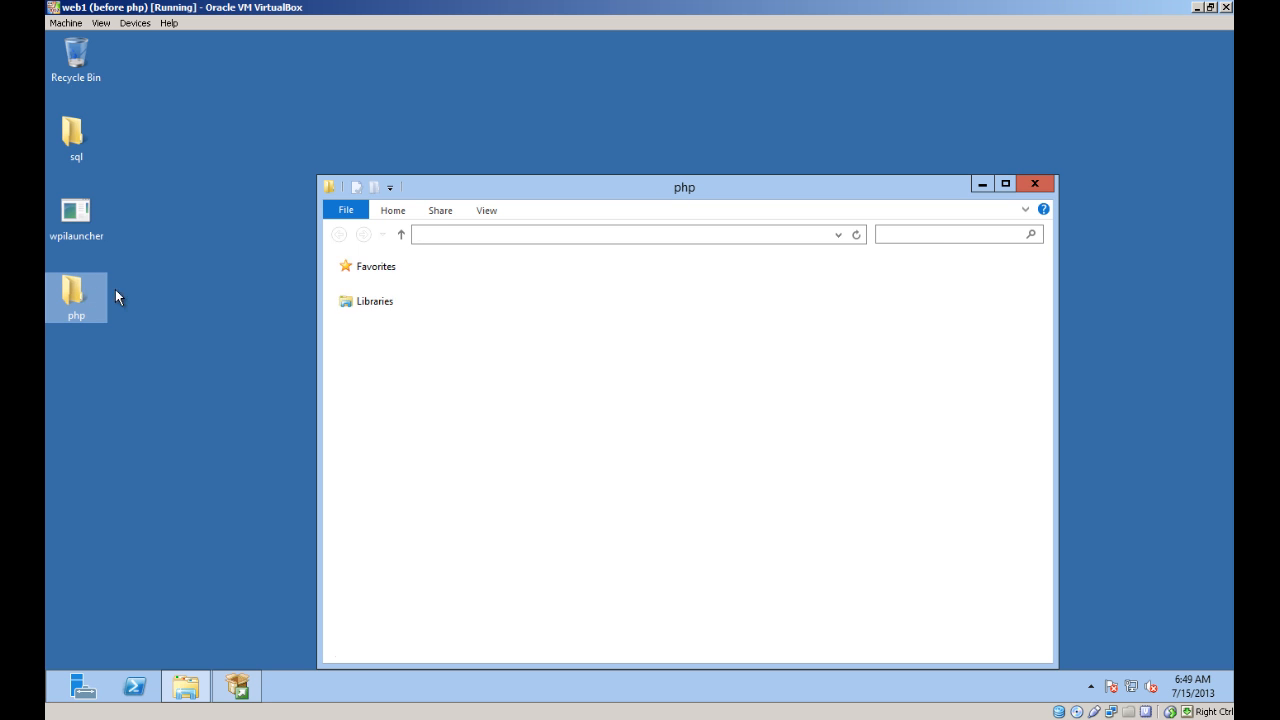
pyautogui.rightClick(490, 302)
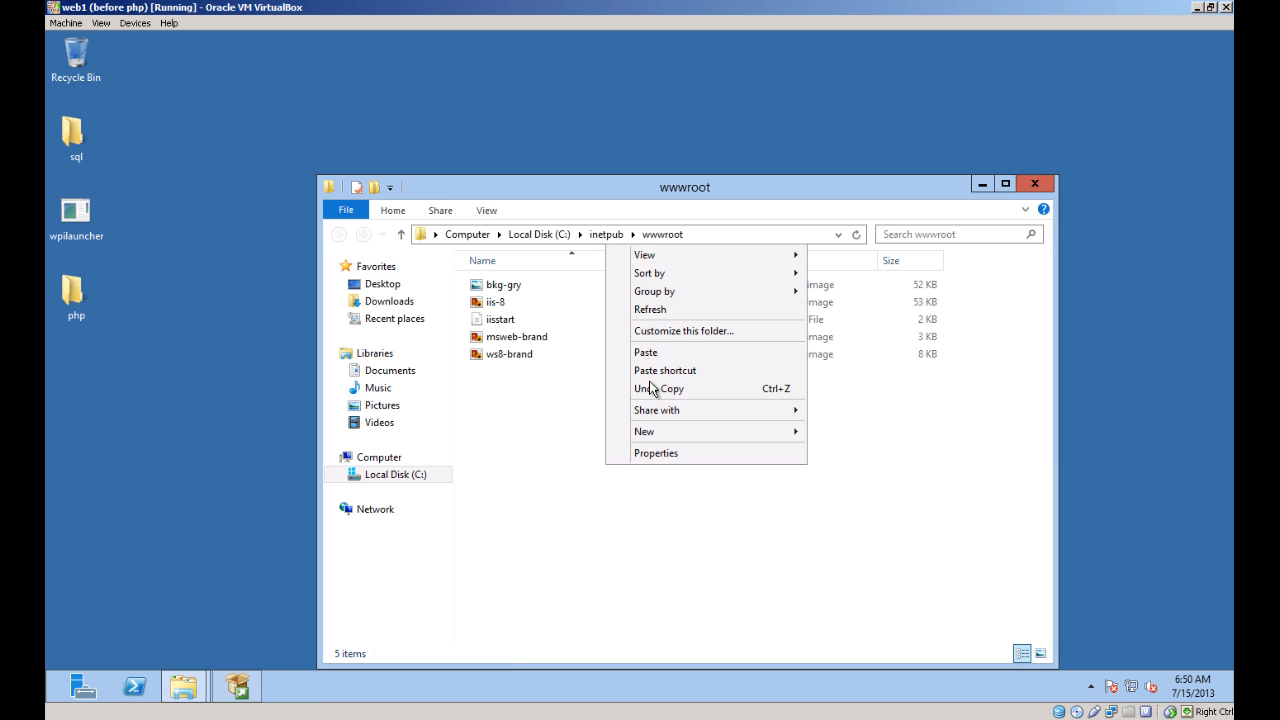
pyautogui.click(646, 352)
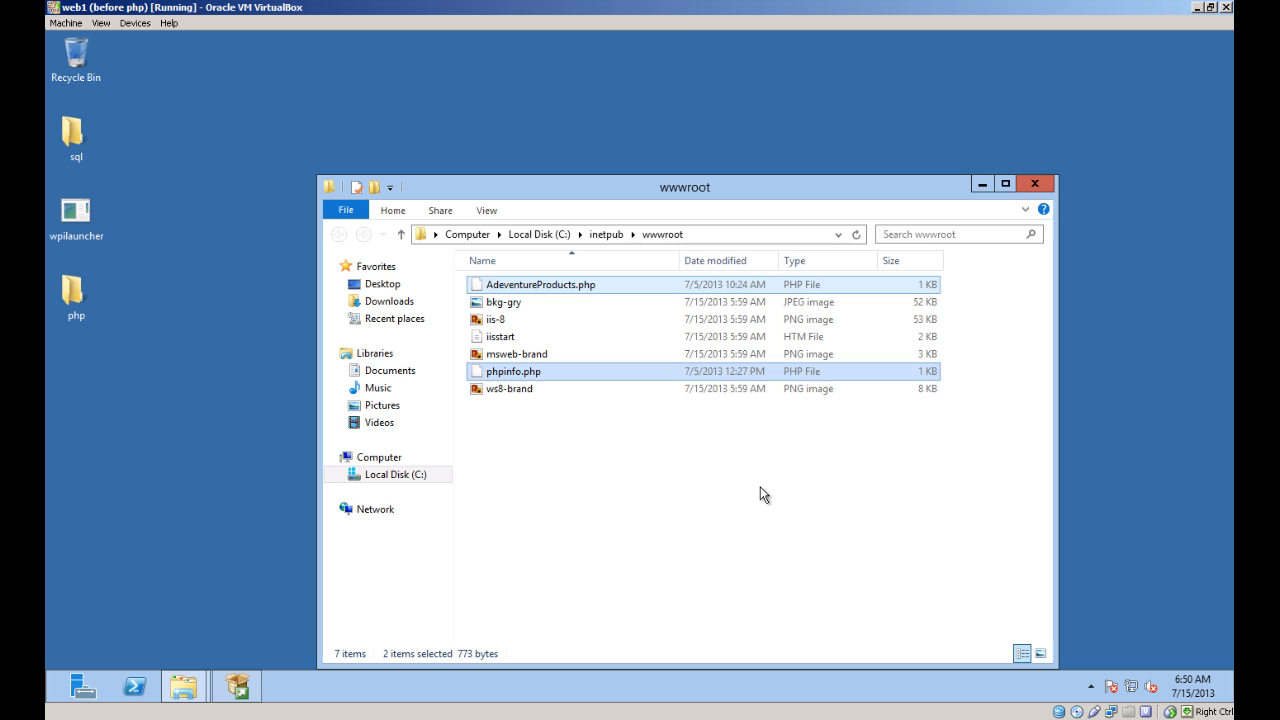
pyautogui.write('iexplore http://localhost/p')
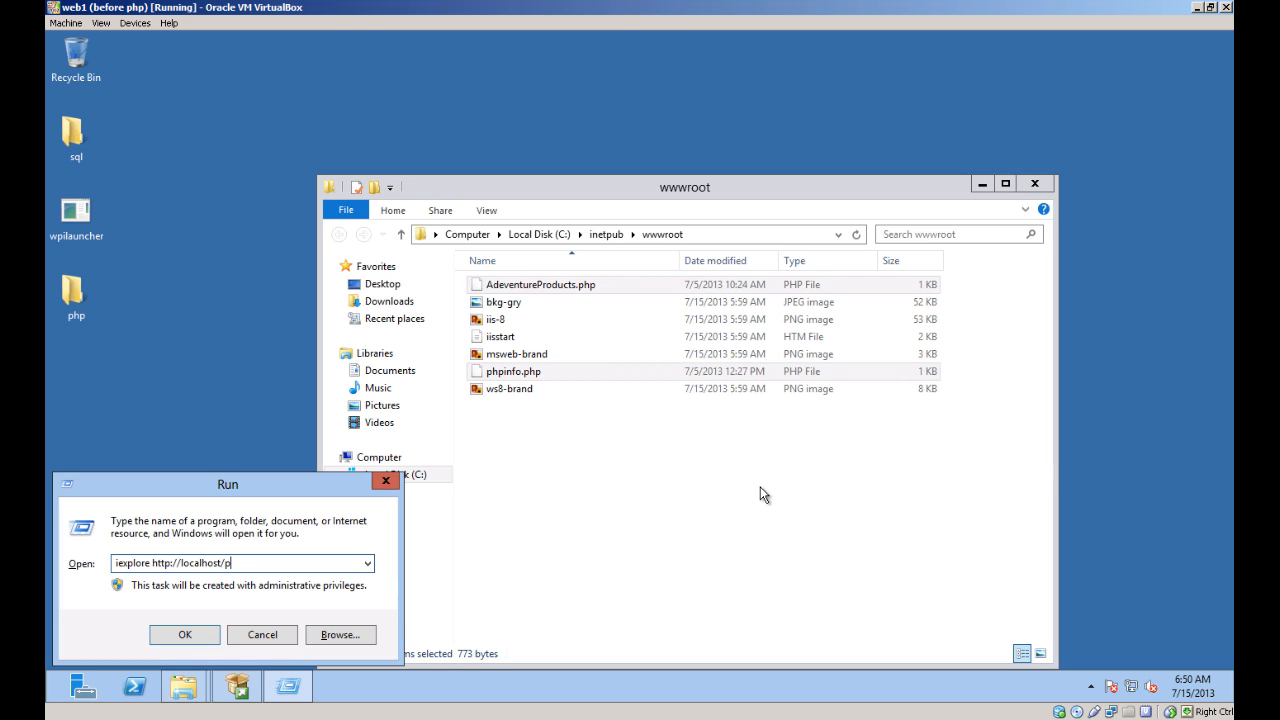
pyautogui.write('hpinfo.php')
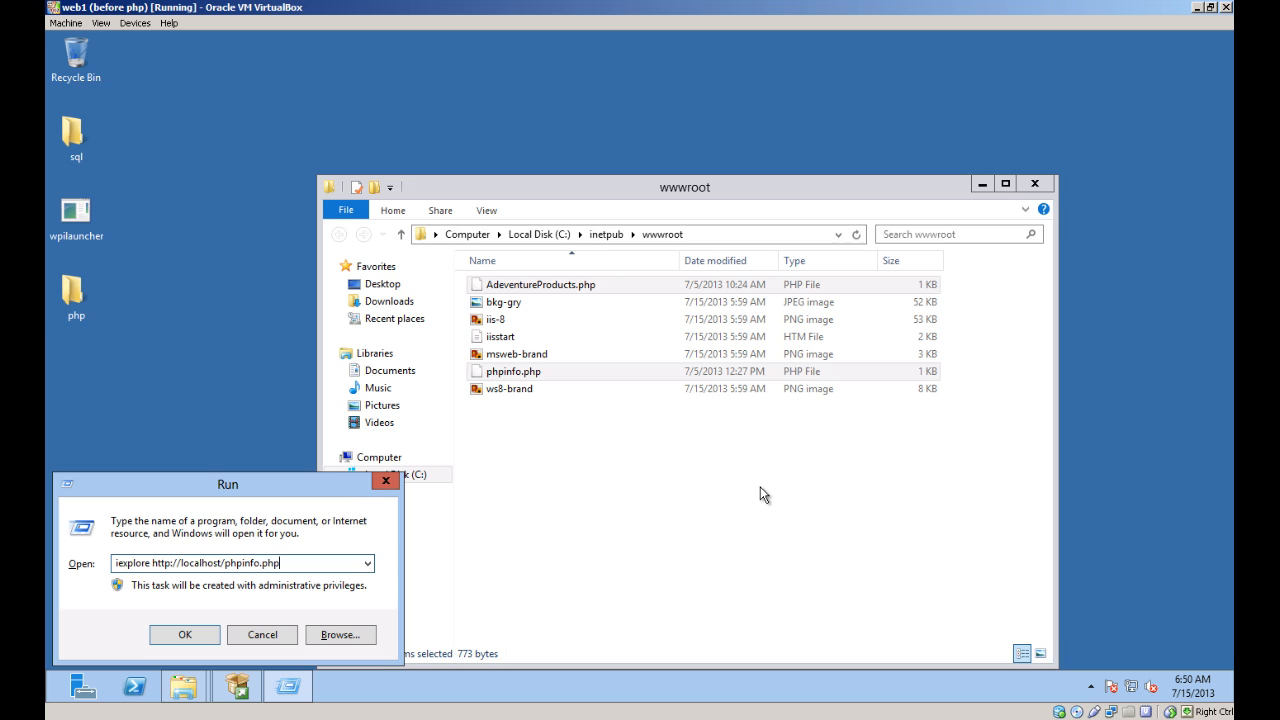
pyautogui.click(184, 634)
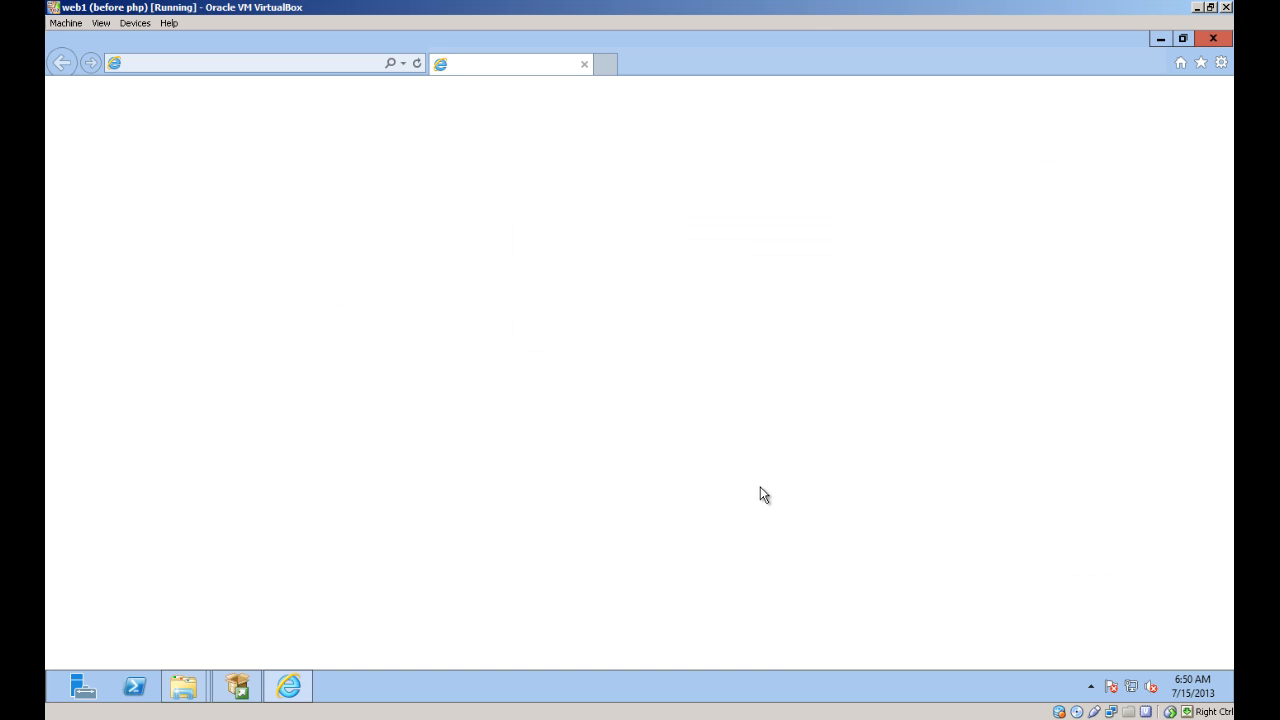
pyautogui.write('http://localhost/phpinfo.php')
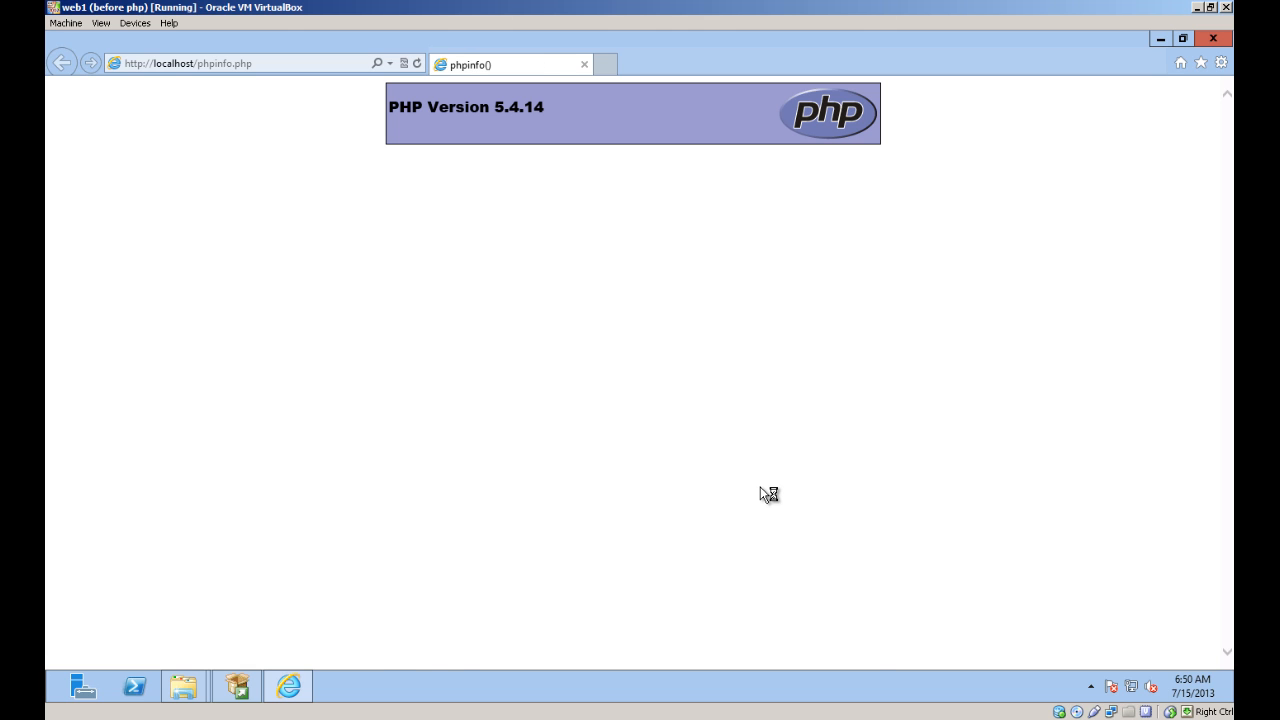
pyautogui.scroll(-3)
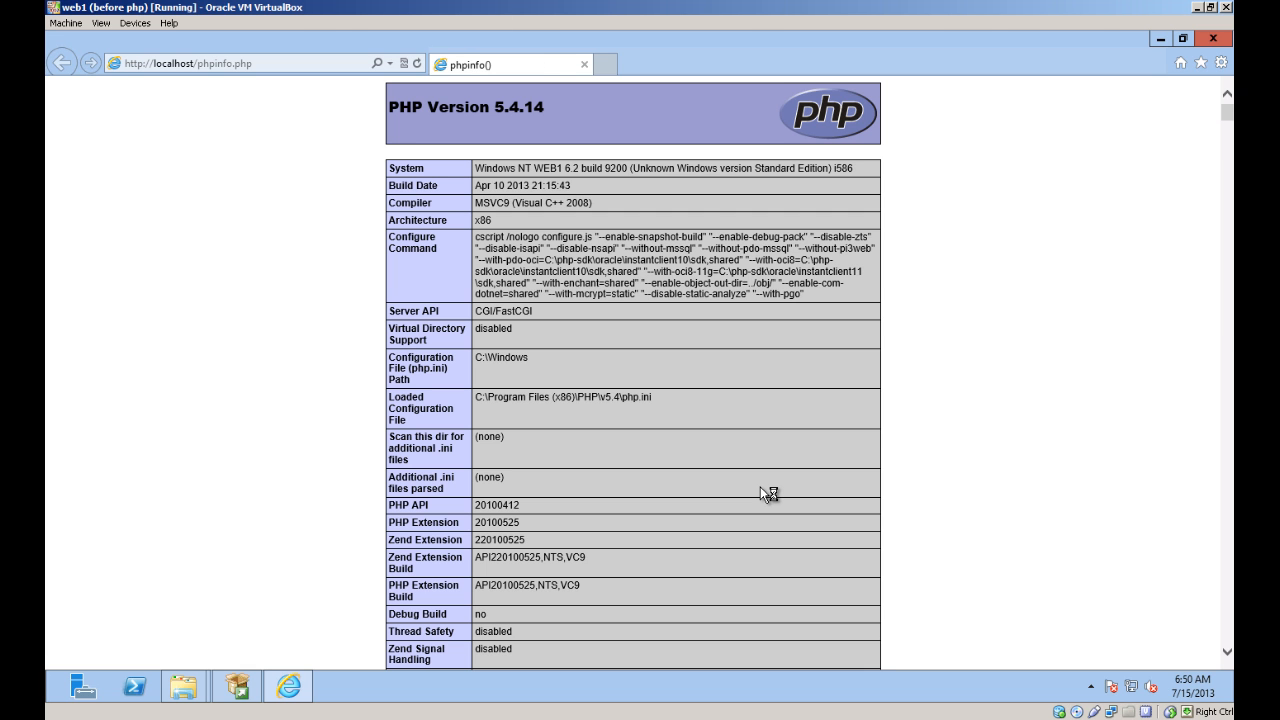
pyautogui.moveTo(774, 396)
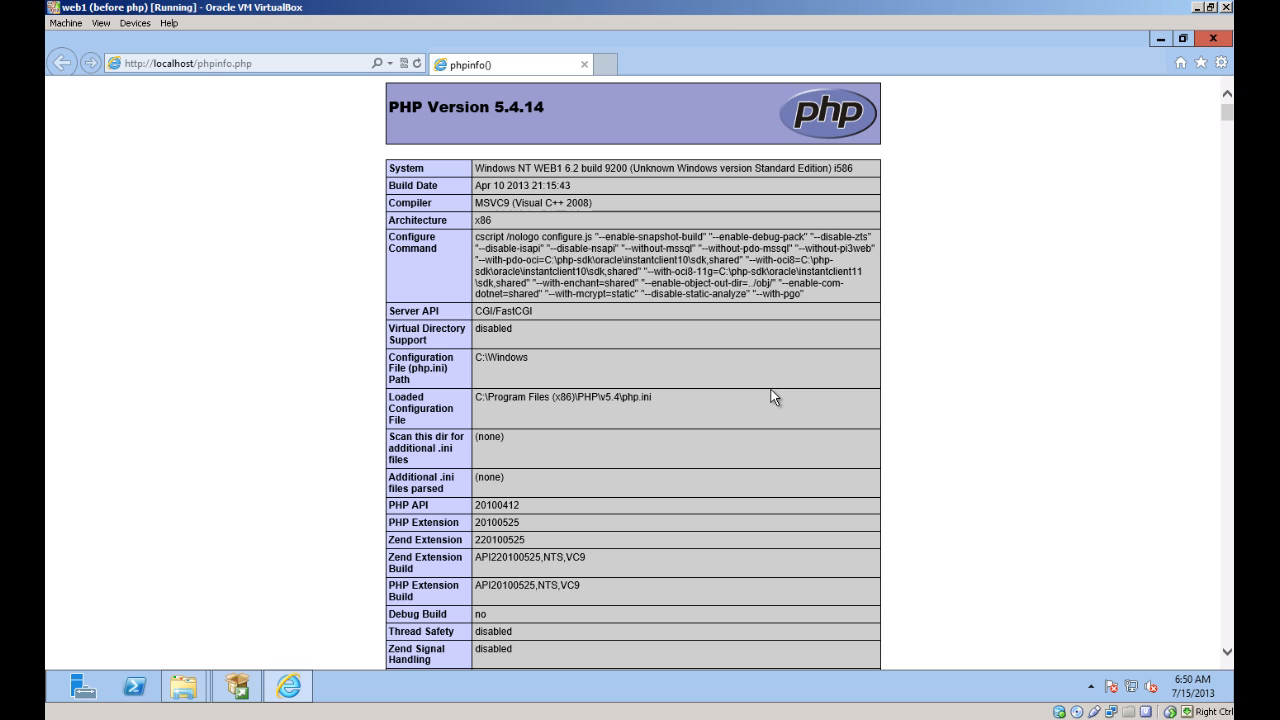